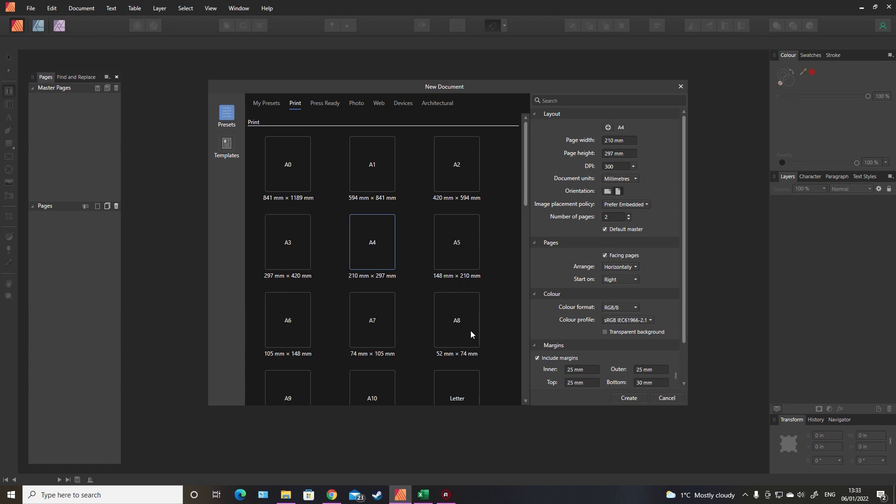
mouse_move(416, 320)
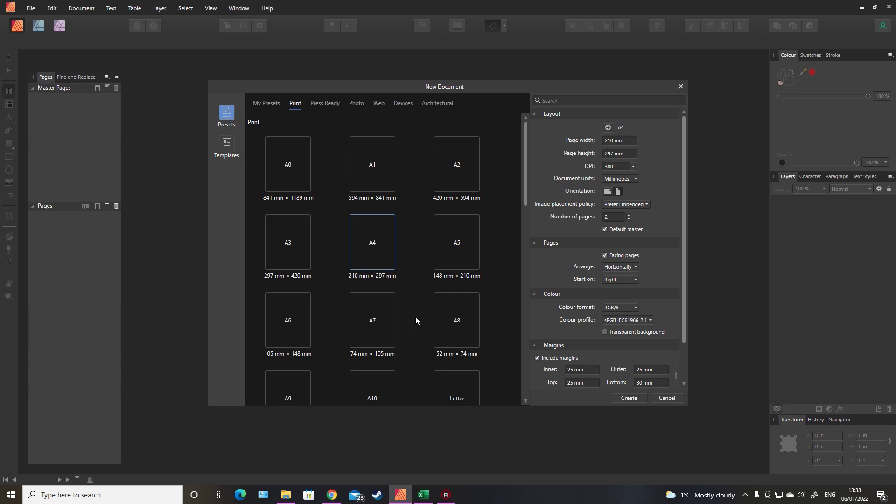
mouse_move(416, 313)
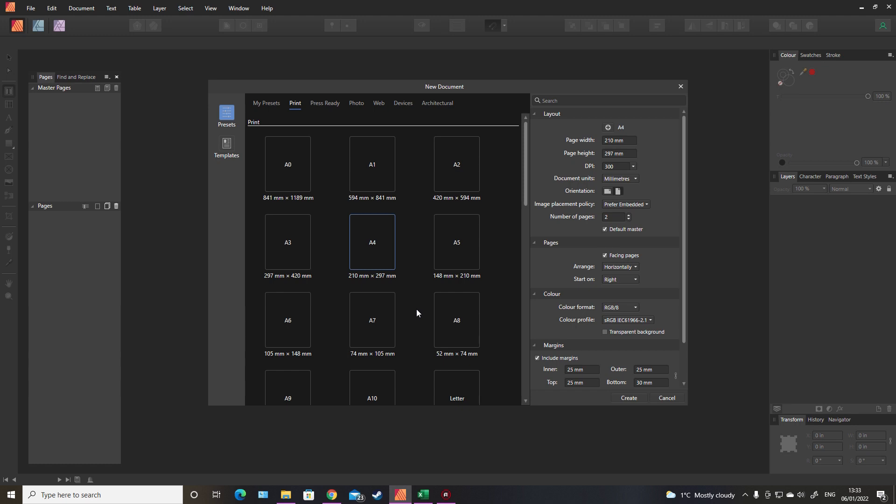
mouse_move(424, 314)
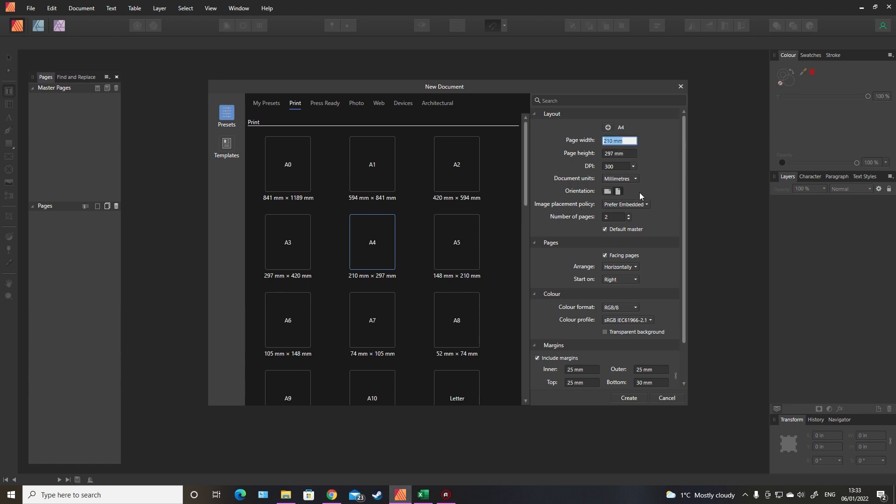
Step: Switch document units to inches for a 6 × 9 page and start entering the 0.375 in inner margin
left_click(620, 178)
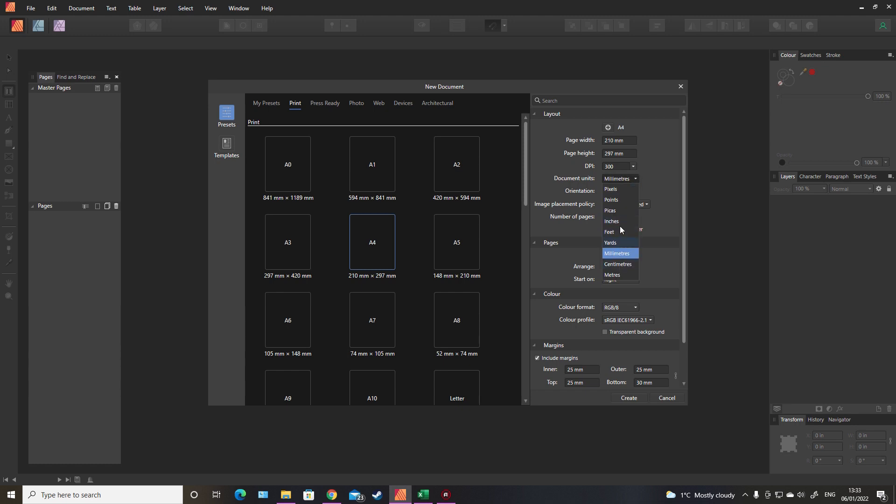
left_click(610, 221)
type("8")
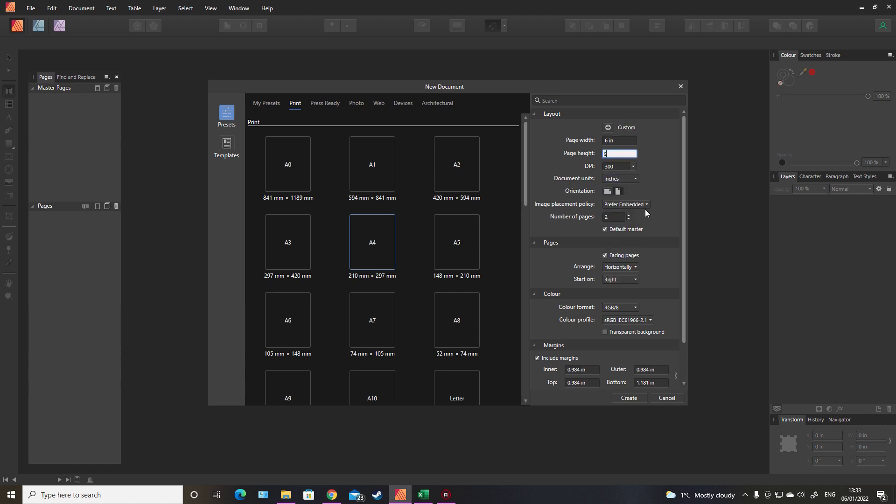
mouse_move(656, 239)
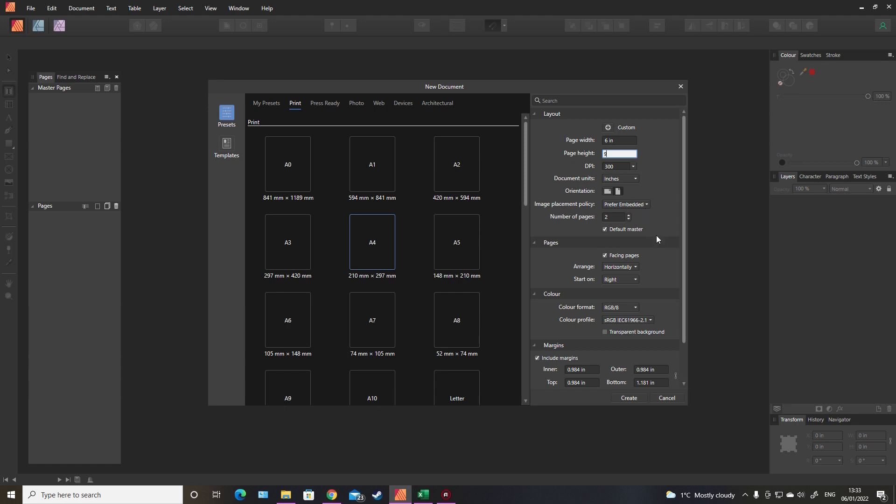
scroll("down", 3)
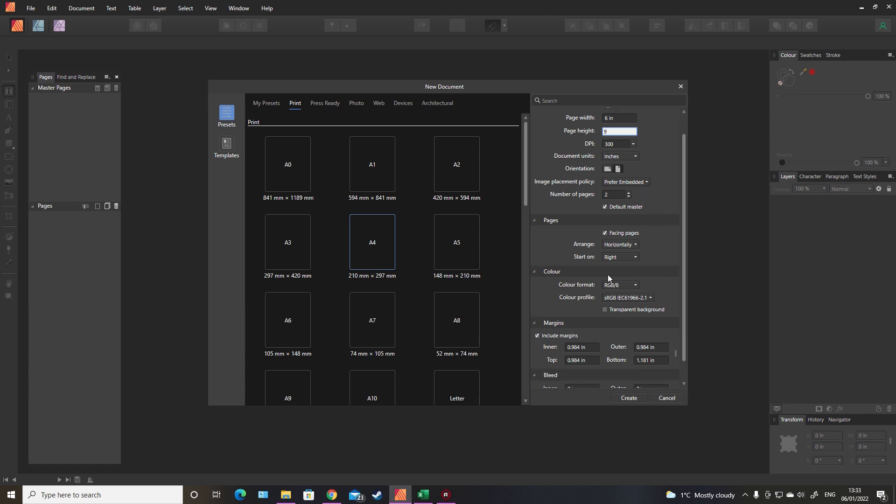
scroll("down", 3)
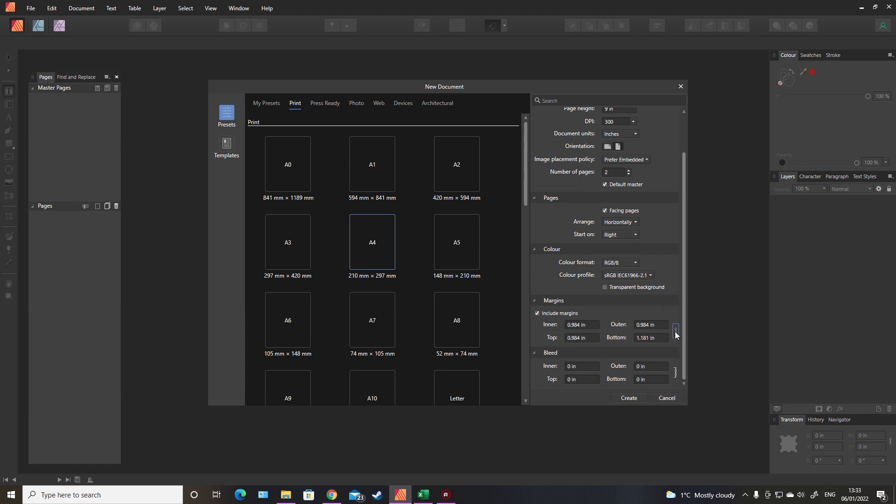
triple_click(650, 338)
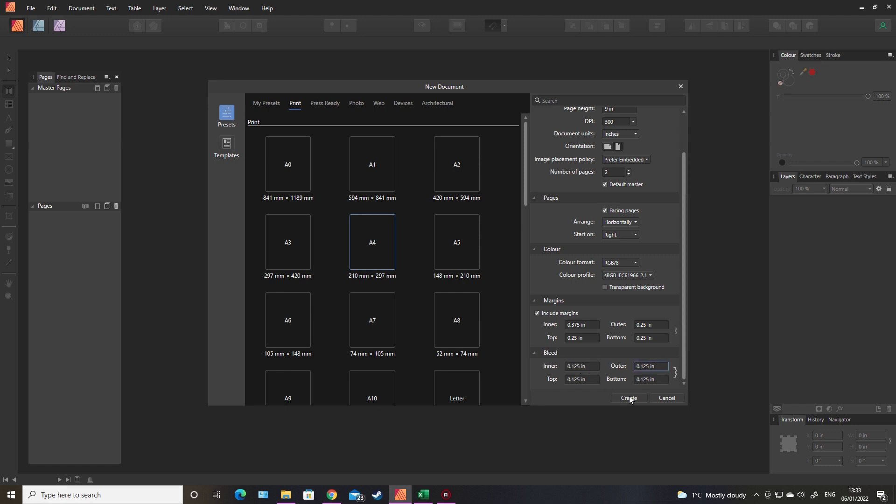
Step: Create the 6 × 9 document and add a page after page 2 to form a 2–3 spread
left_click(628, 397)
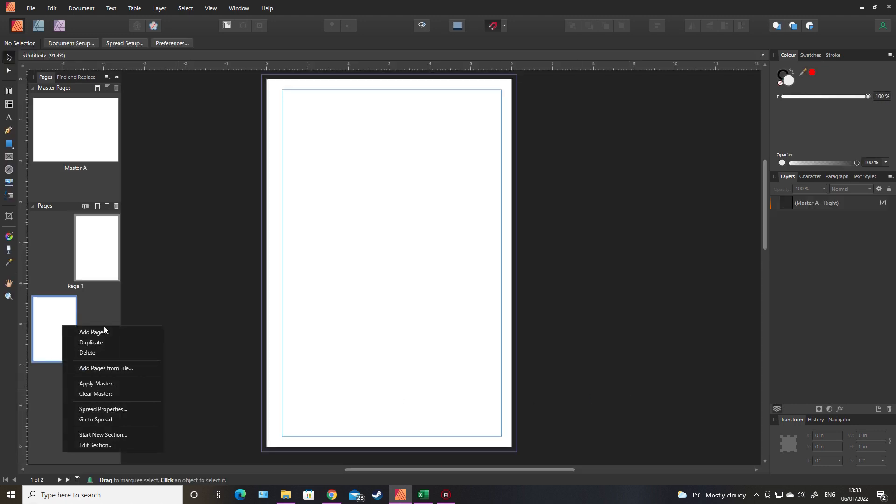
mouse_move(115, 370)
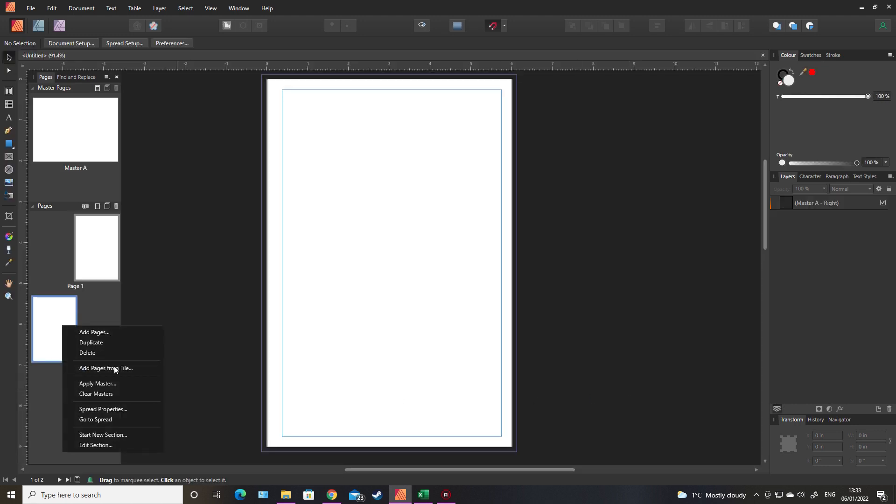
left_click(106, 368)
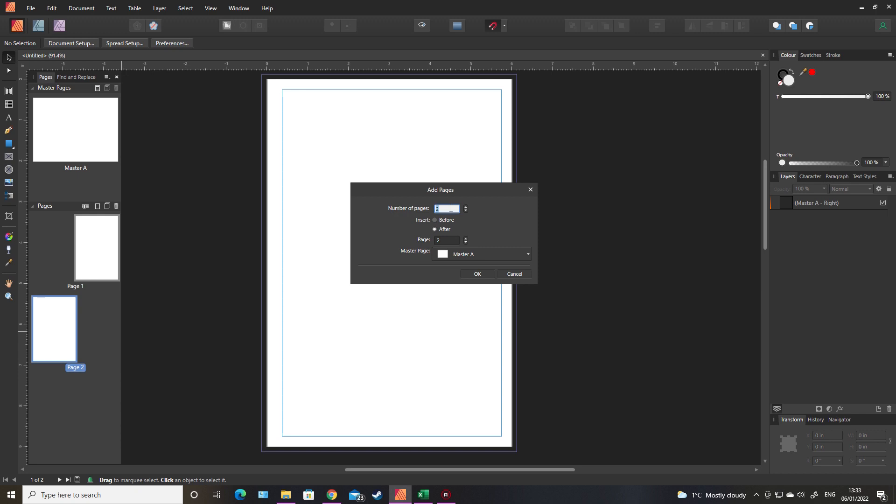
left_click(477, 274)
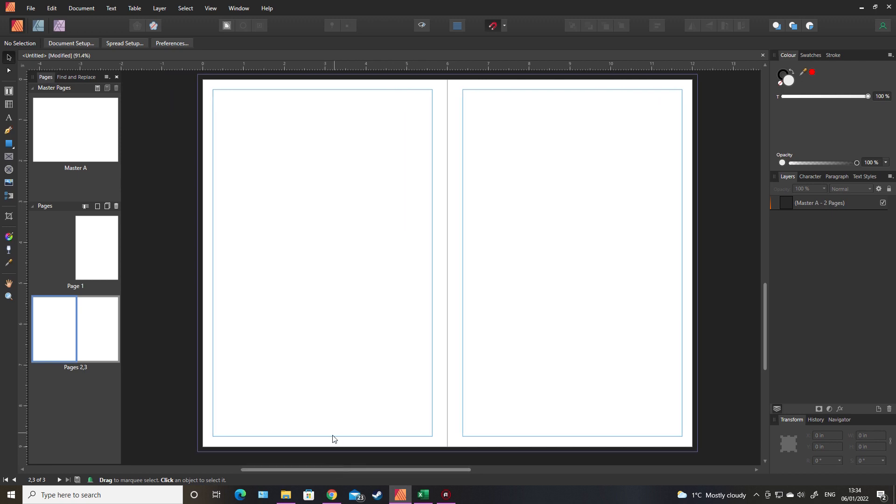
mouse_move(61, 292)
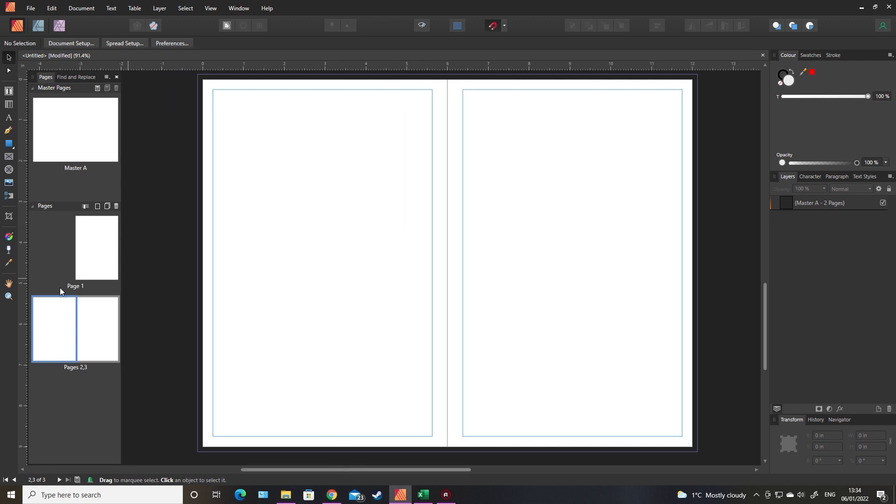
mouse_move(54, 203)
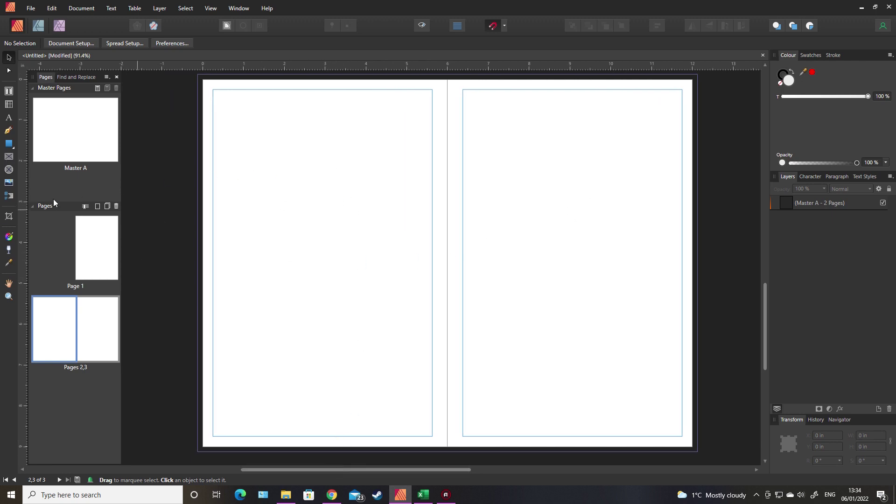
mouse_move(9, 196)
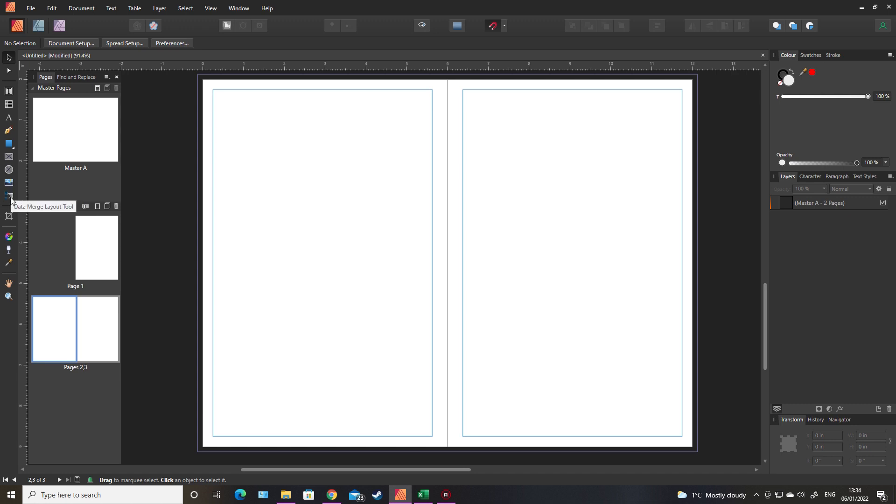
Step: Draw a Data Merge Layout over the left page with 1 column and 4 rows
left_click(10, 196)
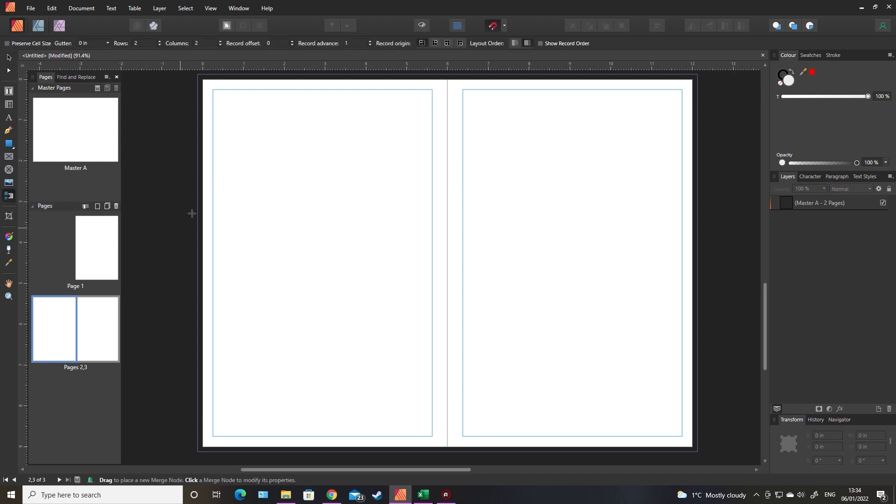
left_click_drag(214, 88, 228, 142)
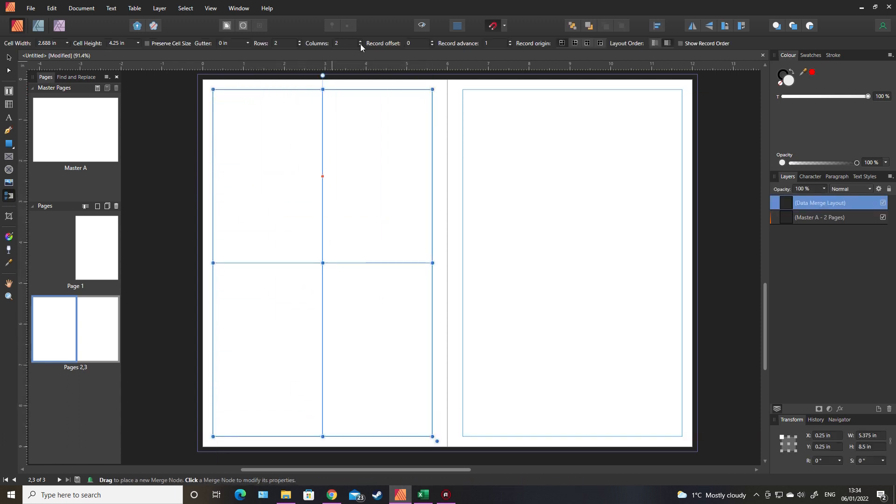
left_click(362, 46)
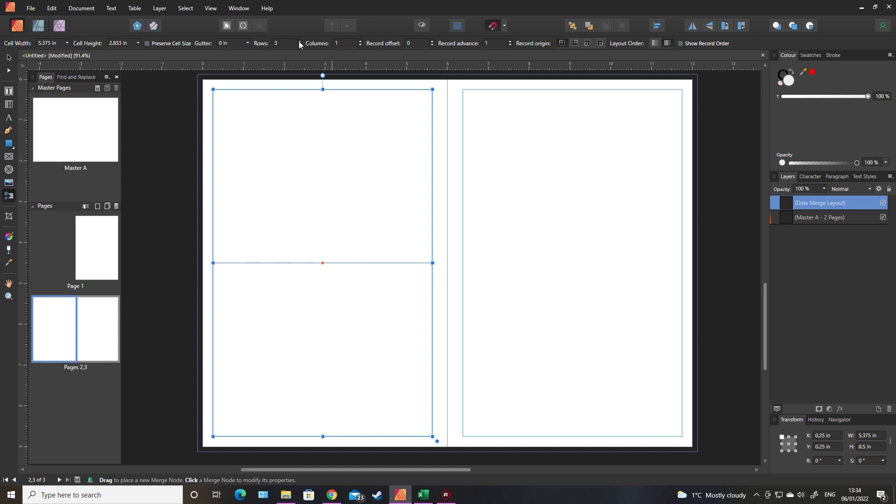
left_click(299, 41)
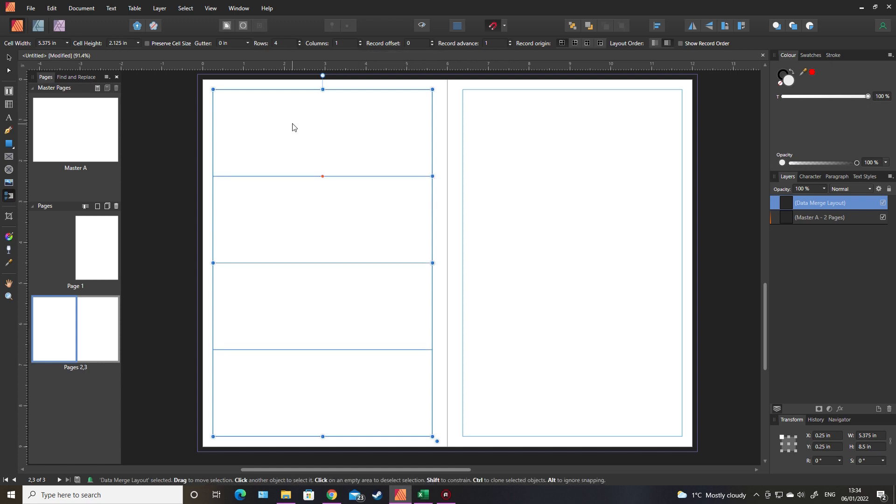
mouse_move(313, 237)
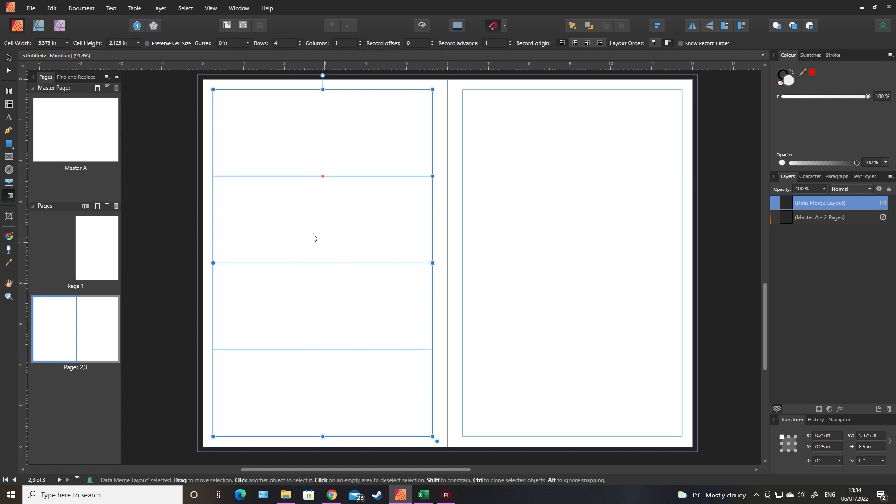
mouse_move(333, 139)
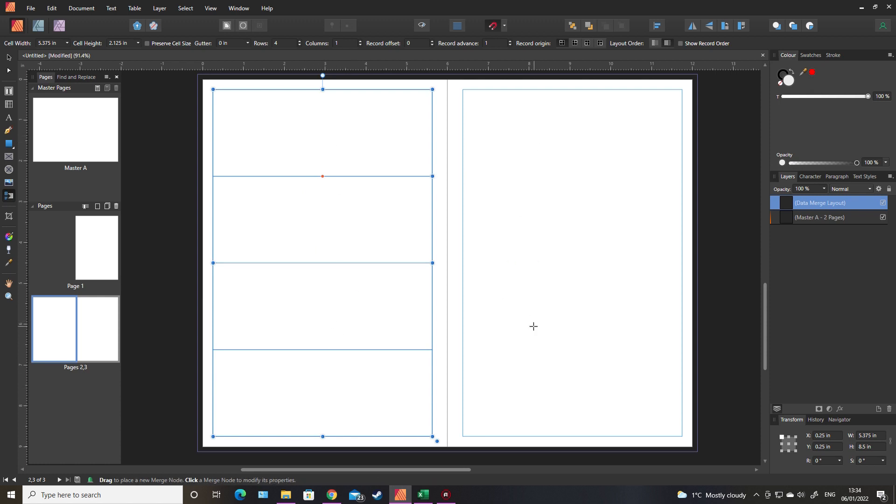
mouse_move(649, 394)
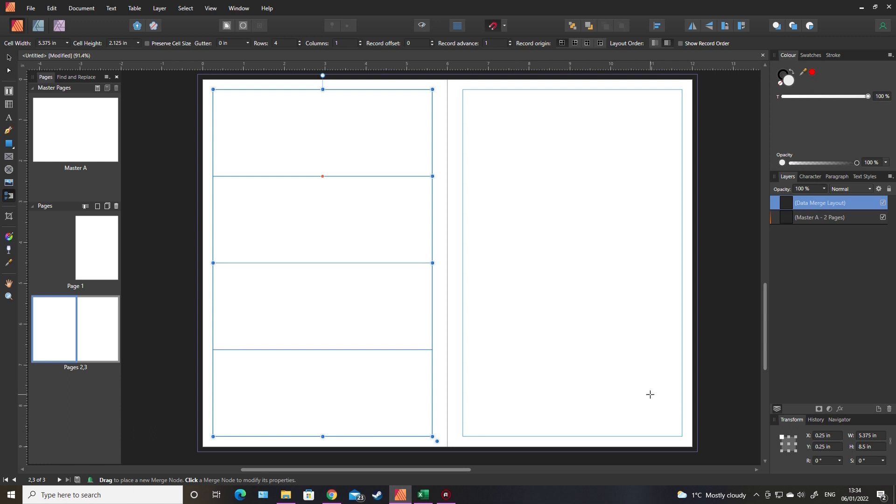
left_click(352, 127)
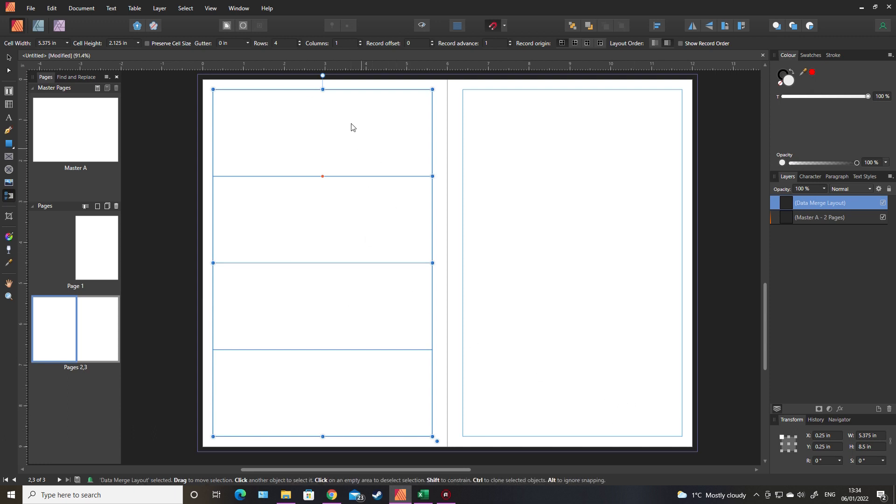
mouse_move(319, 155)
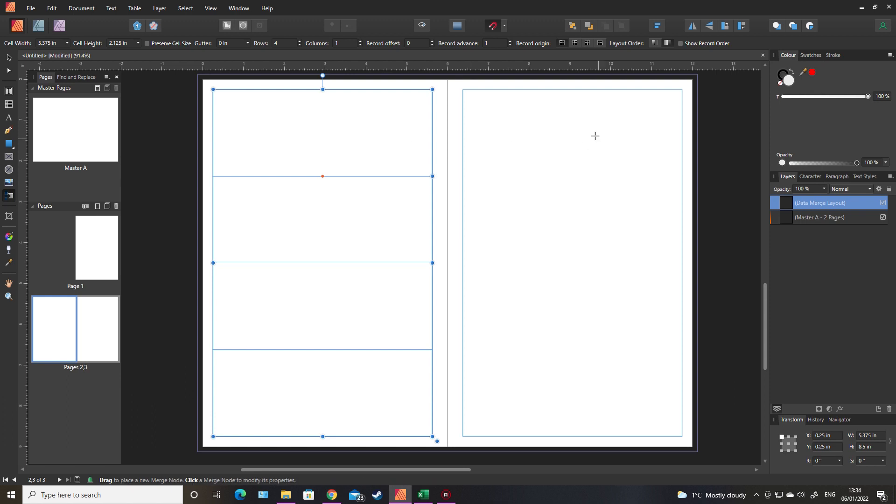
left_click(258, 91)
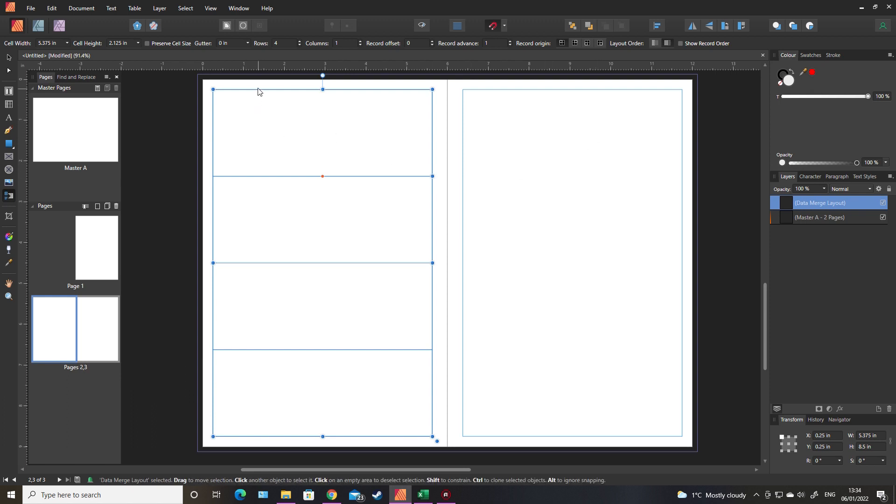
mouse_move(263, 115)
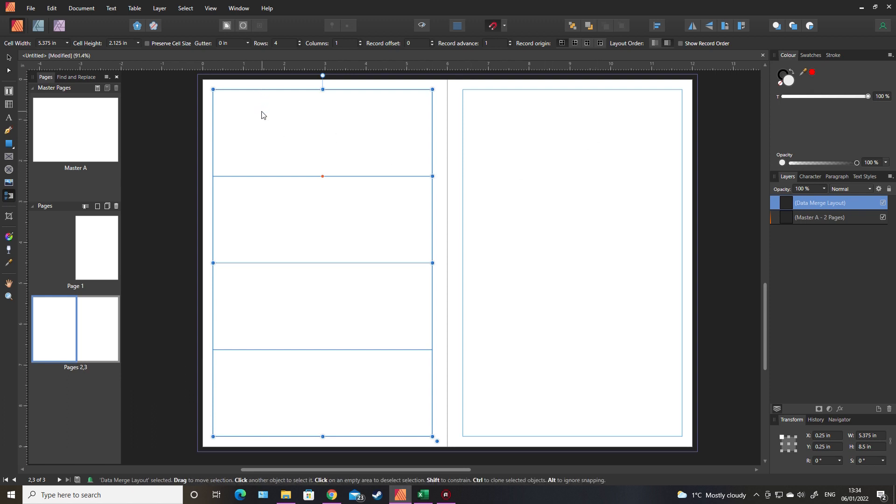
mouse_move(307, 359)
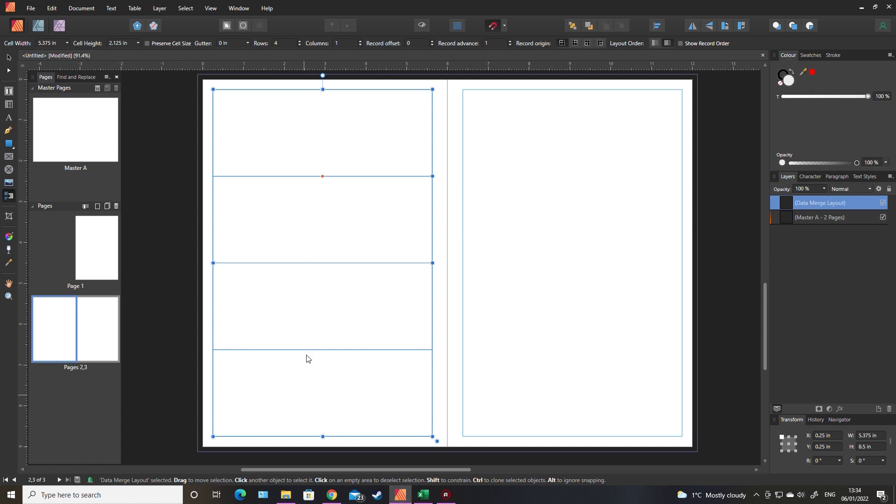
Step: Lower the merge grid's top edge and draw a text frame in the space above it
left_click_drag(321, 89, 321, 105)
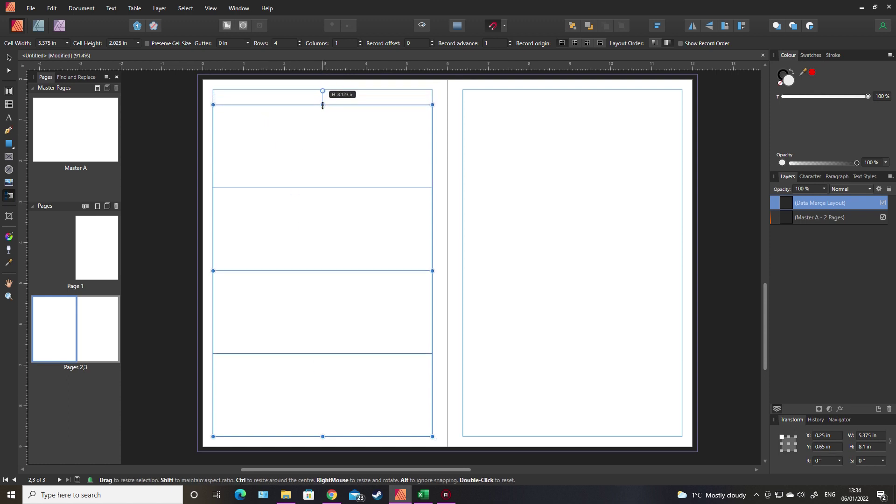
left_click_drag(323, 91, 322, 111)
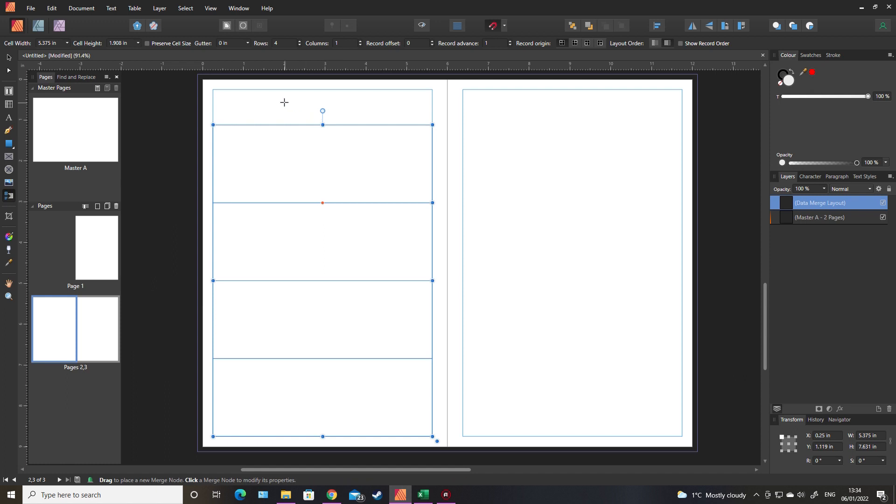
mouse_move(333, 97)
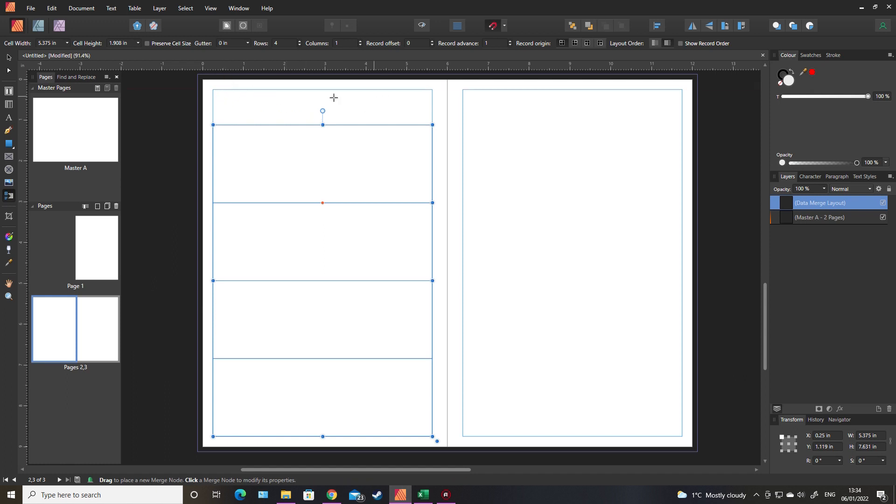
mouse_move(225, 97)
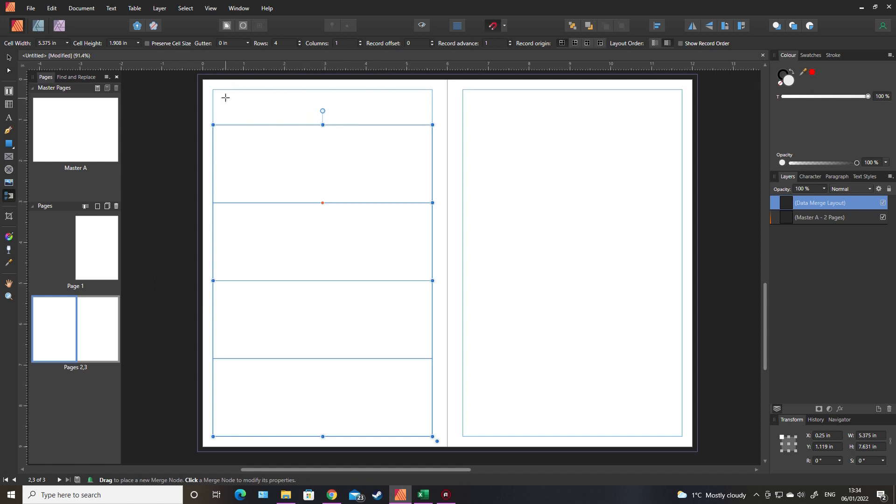
left_click(255, 300)
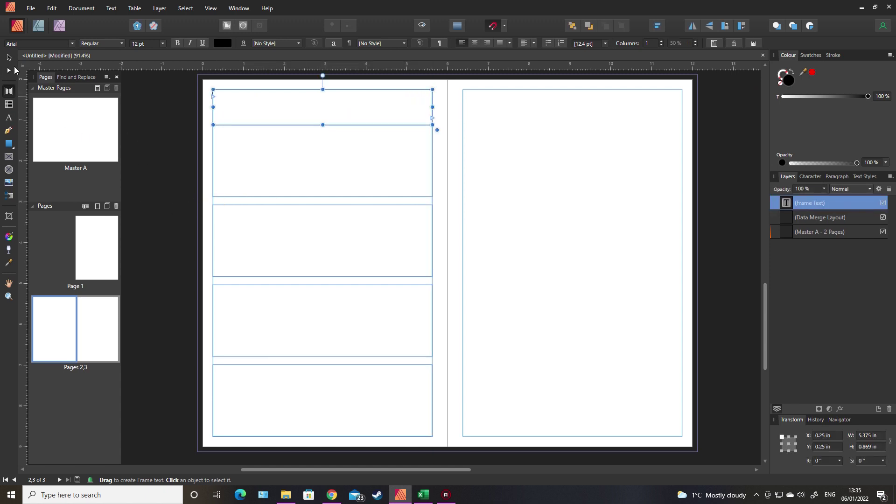
Step: Draw a thin grey rectangle along the top of the first merge cell
left_click(240, 152)
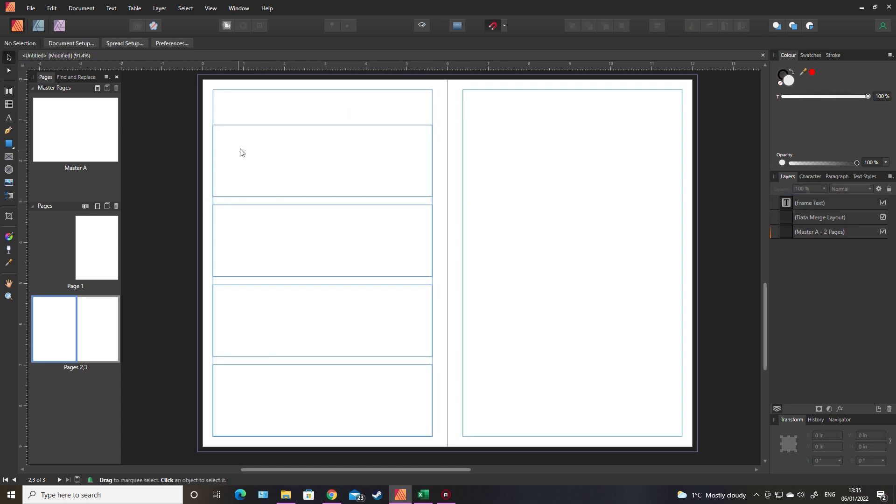
mouse_move(407, 145)
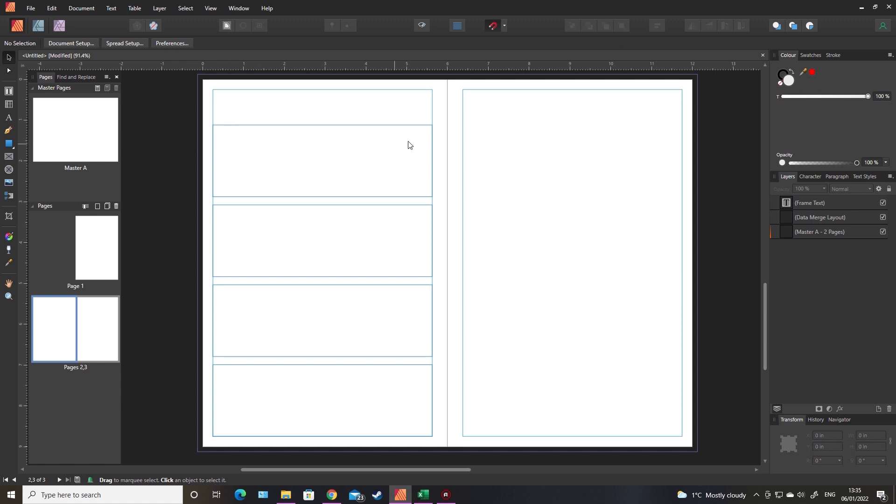
mouse_move(73, 147)
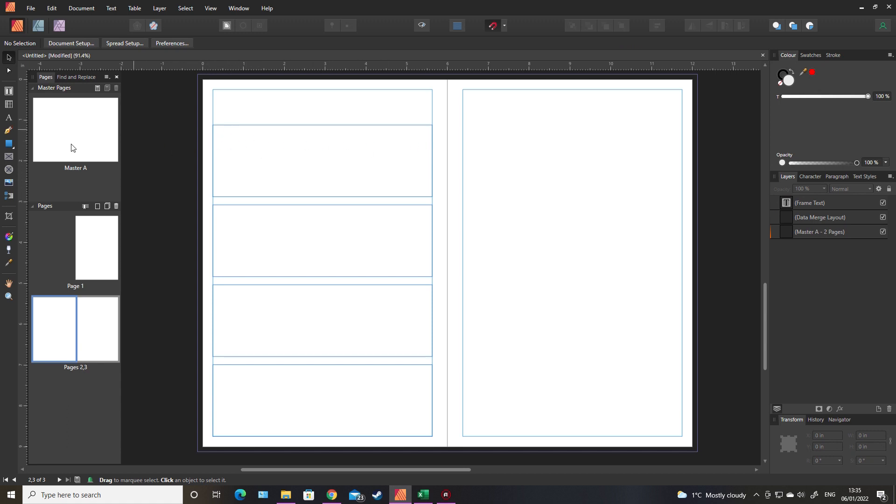
left_click(8, 146)
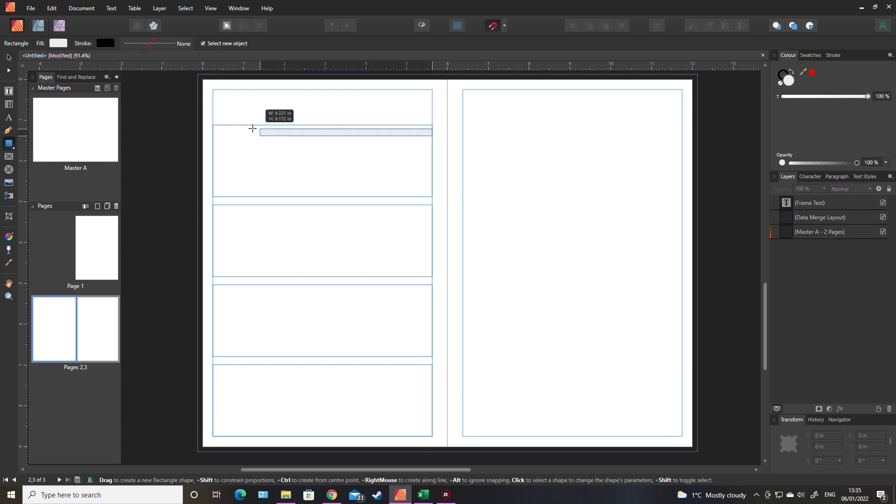
left_click_drag(252, 129, 222, 128)
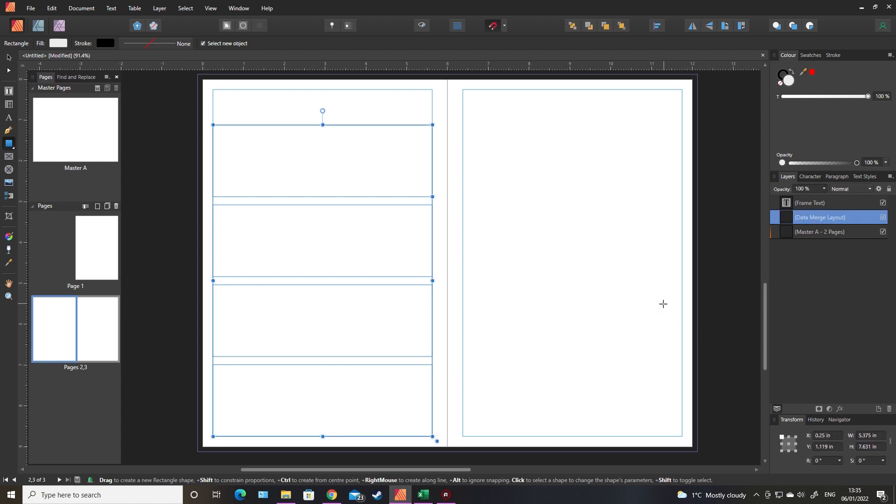
mouse_move(494, 142)
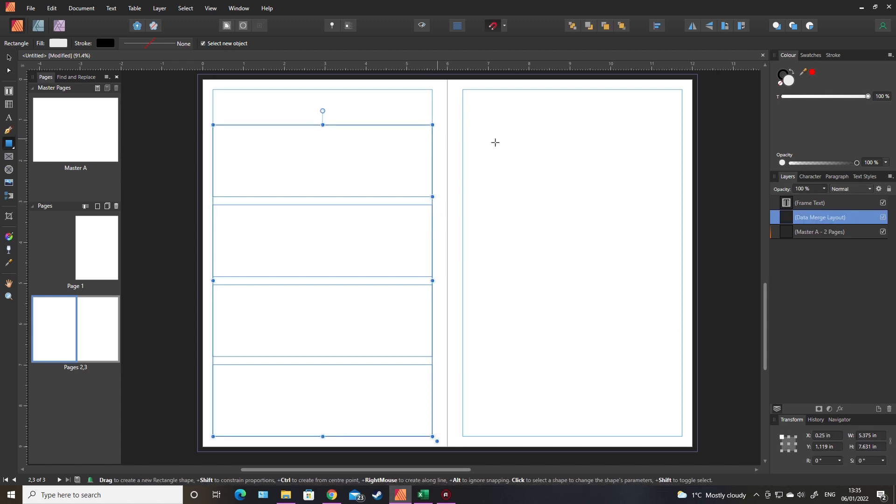
mouse_move(457, 168)
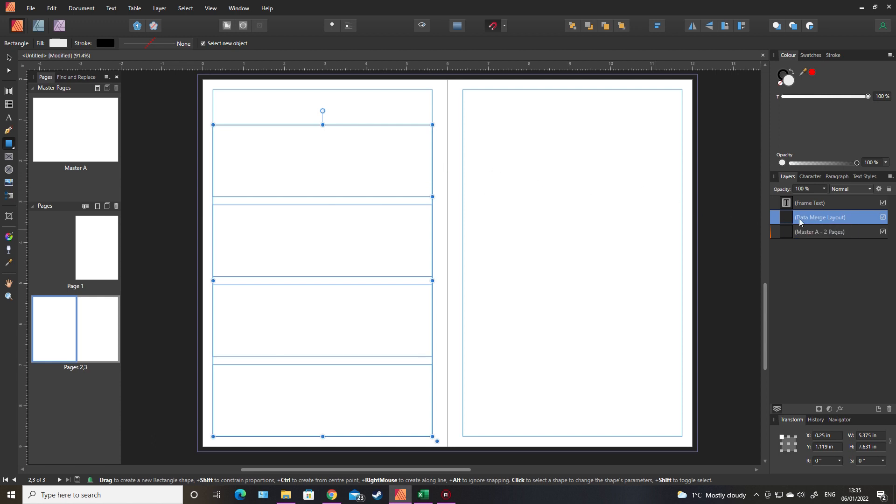
mouse_move(808, 274)
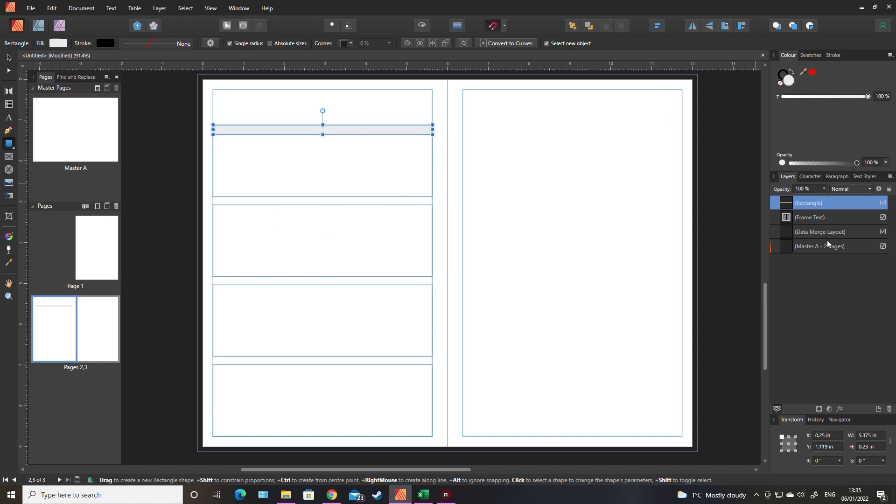
mouse_move(747, 239)
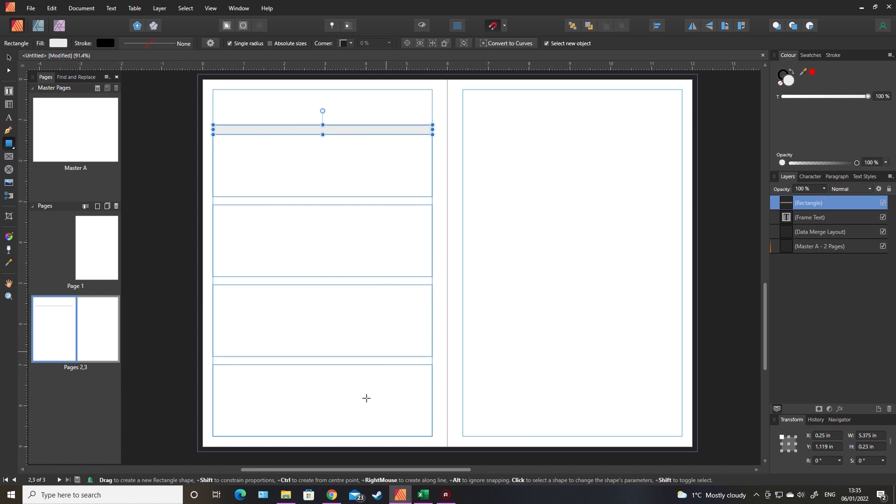
mouse_move(623, 244)
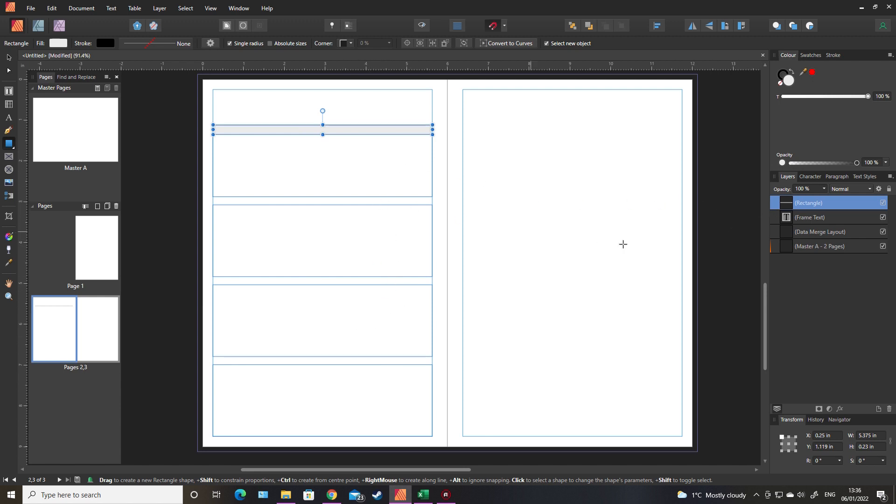
mouse_move(819, 231)
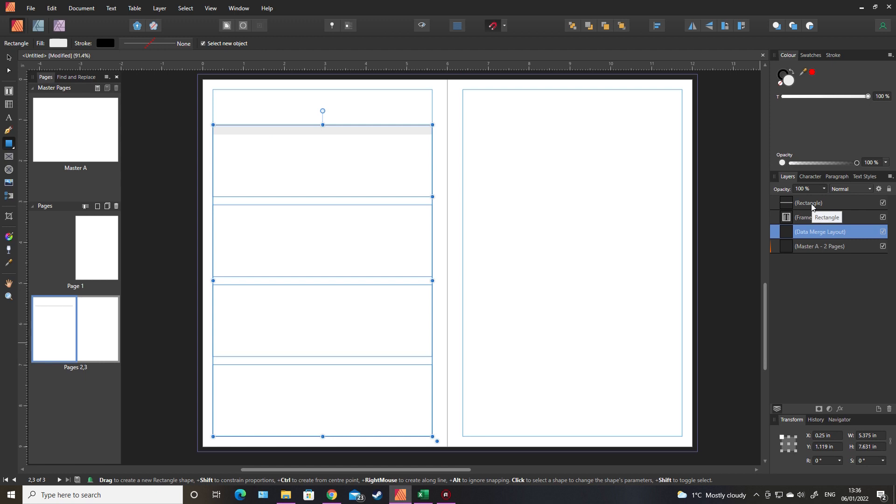
Step: Nest the grey bar's layer inside the Data Merge Layout so it repeats in all four cells
left_click(809, 202)
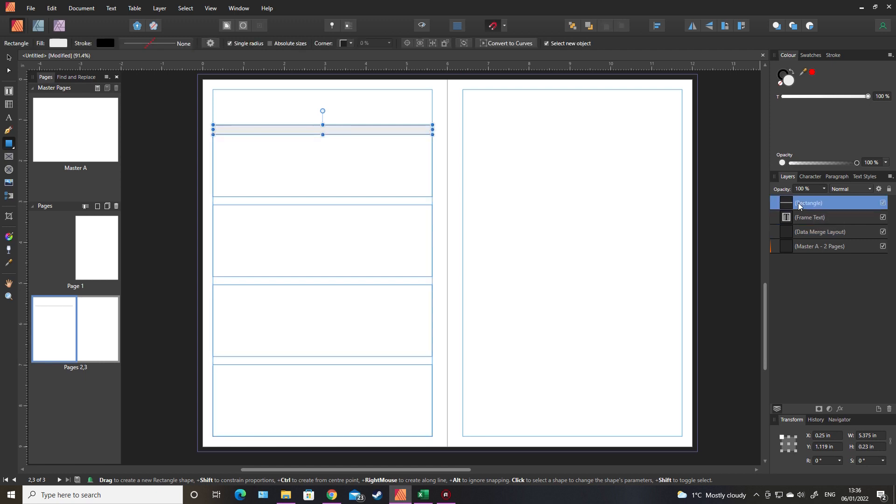
left_click(817, 218)
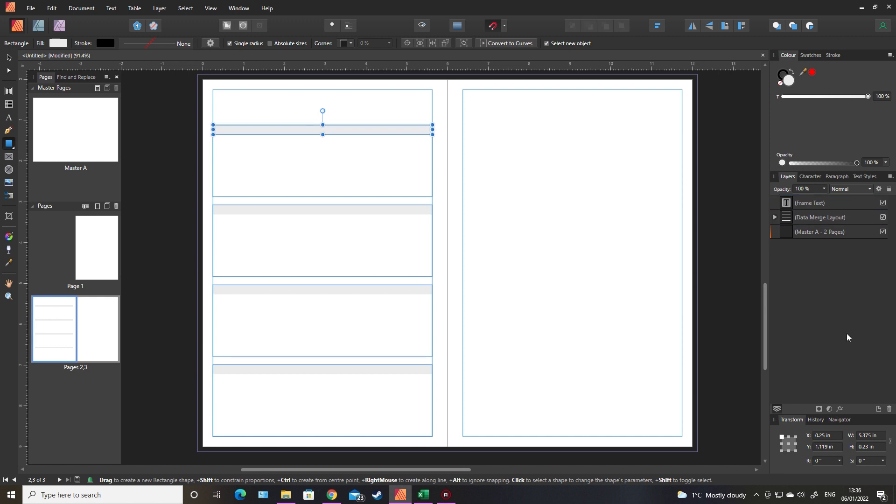
left_click(775, 217)
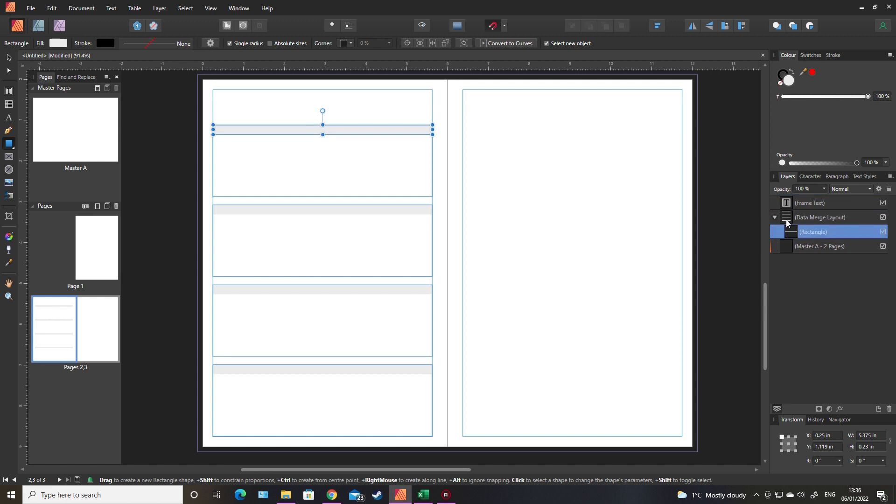
left_click(774, 217)
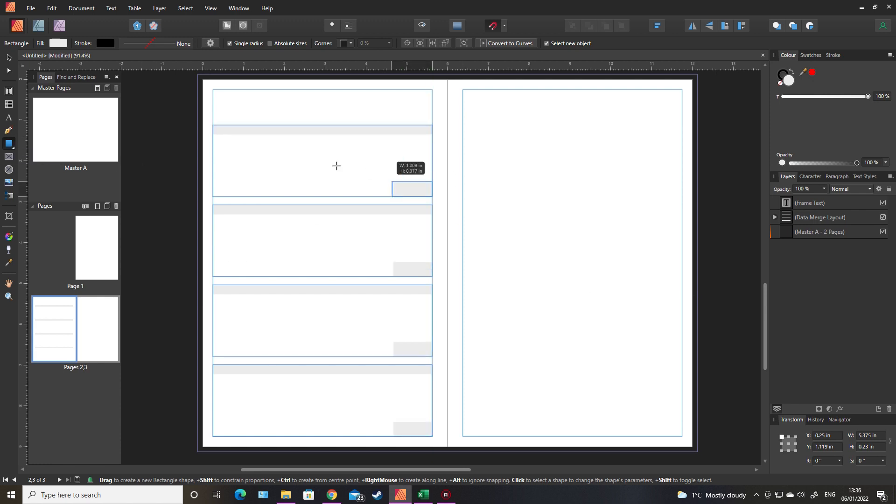
Step: Draw a small white rectangle in the bottom-right corner of the first merge cell
left_click_drag(336, 165, 214, 137)
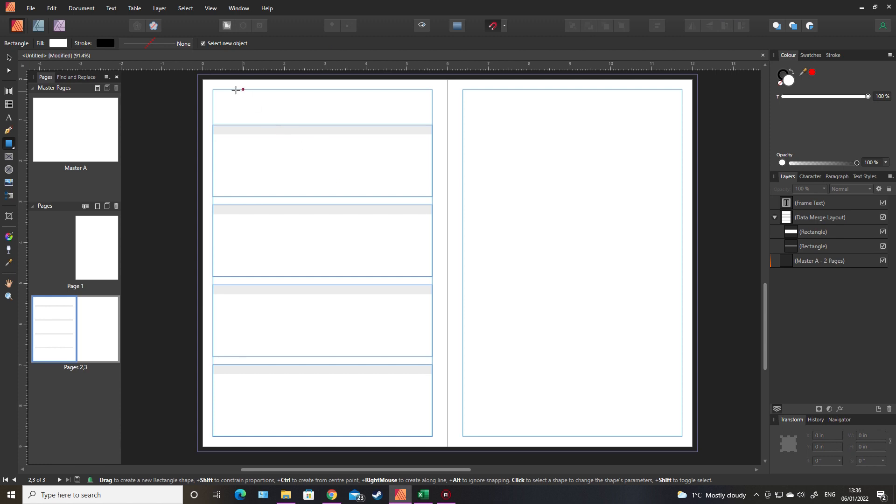
mouse_move(276, 146)
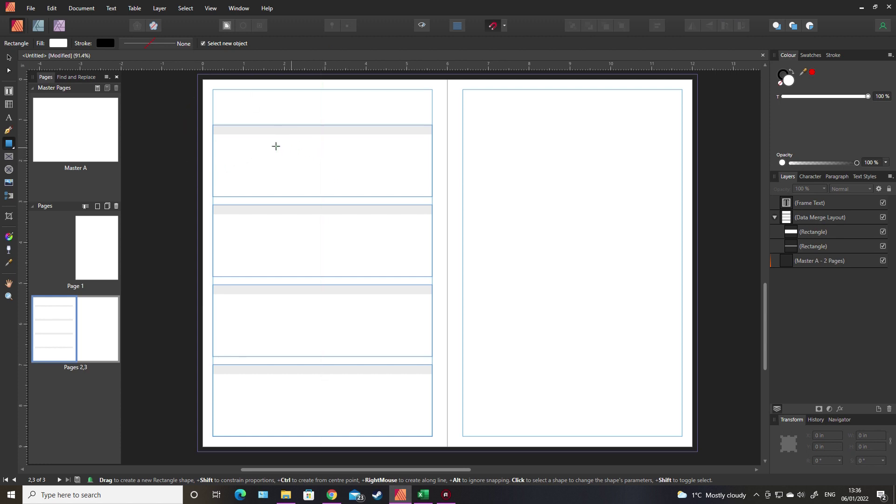
mouse_move(512, 209)
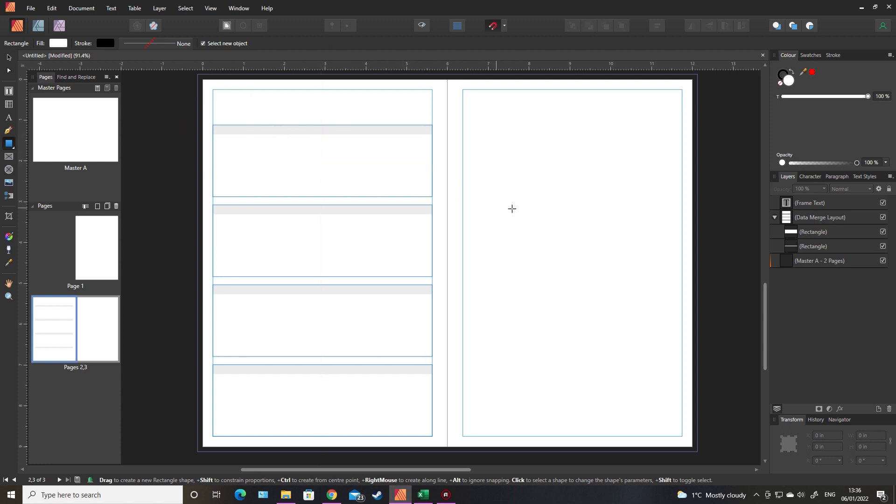
mouse_move(291, 181)
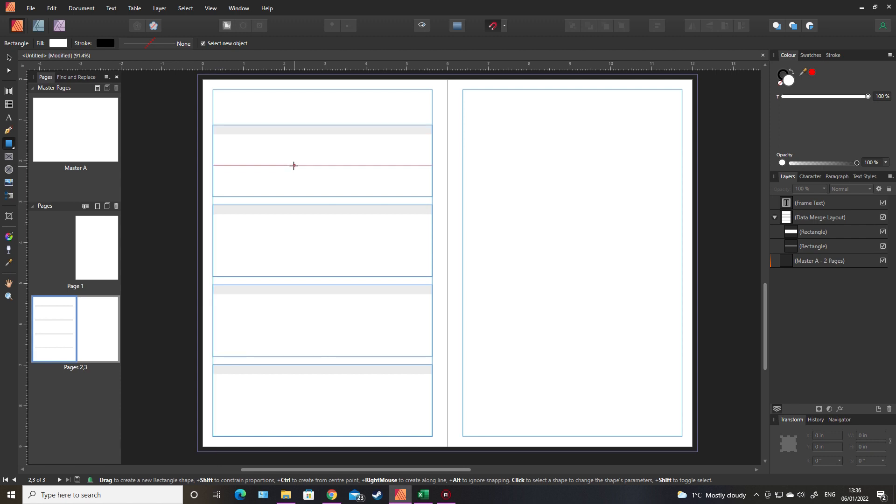
mouse_move(424, 172)
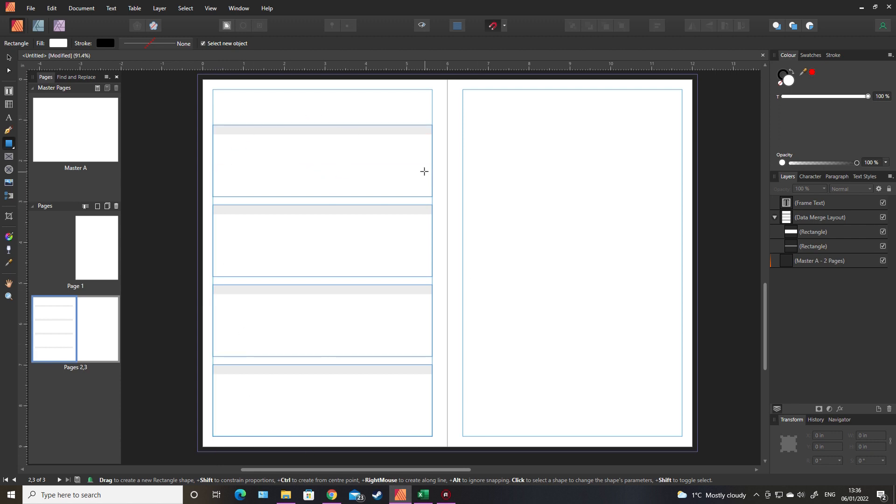
mouse_move(345, 151)
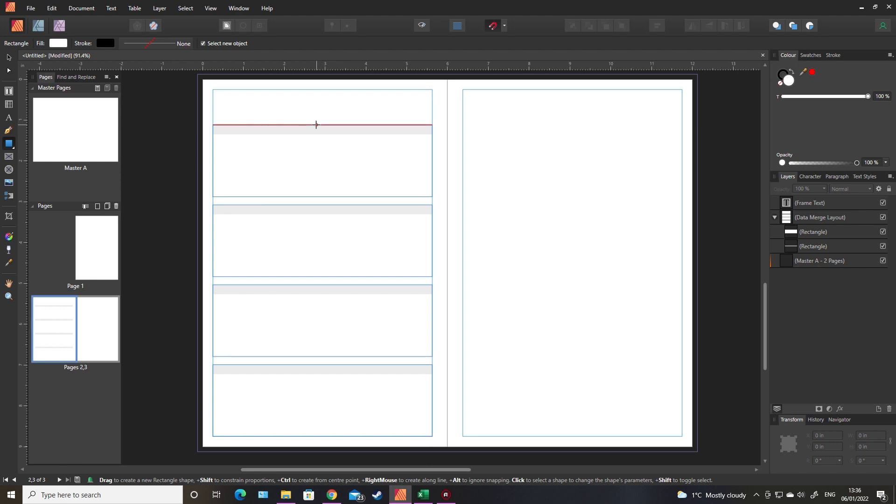
Step: Review the 2022 sheet's date, day, month and year rows in the Excel merge data
left_click(422, 495)
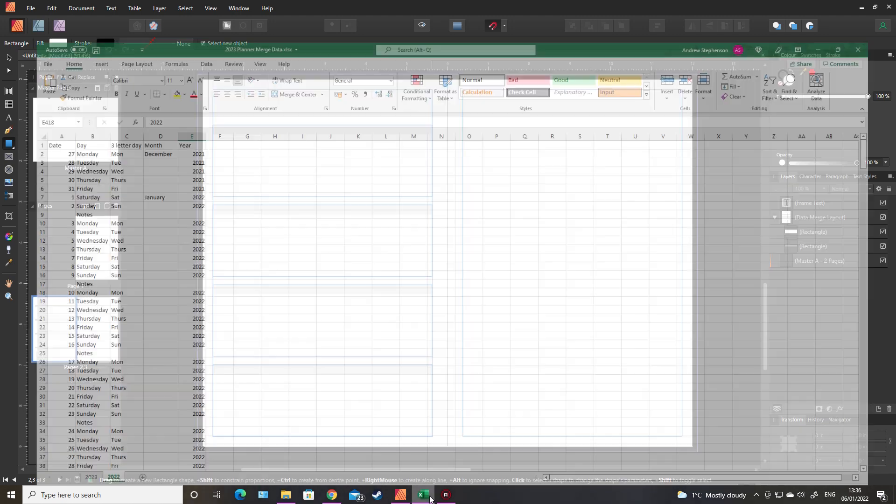
left_click(421, 495)
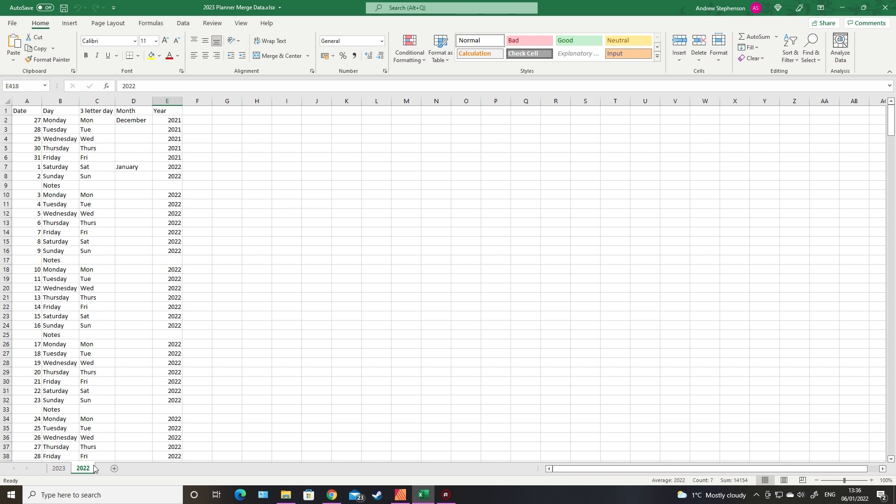
left_click(83, 471)
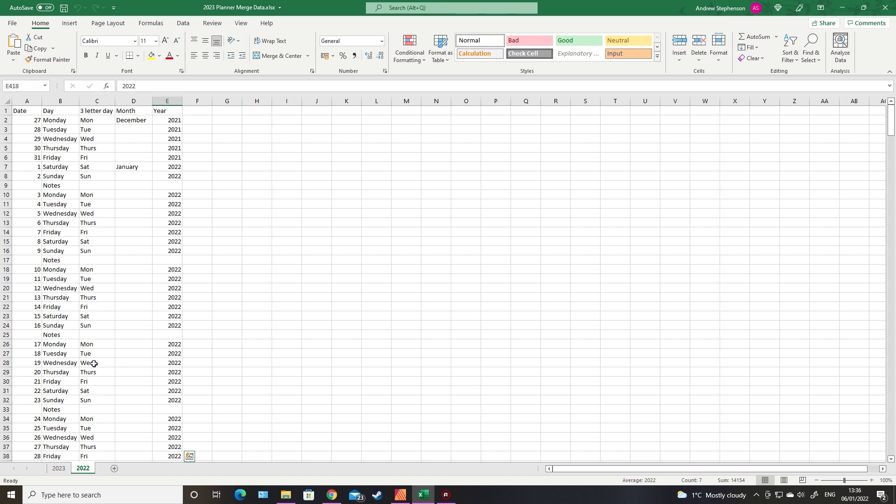
mouse_move(231, 205)
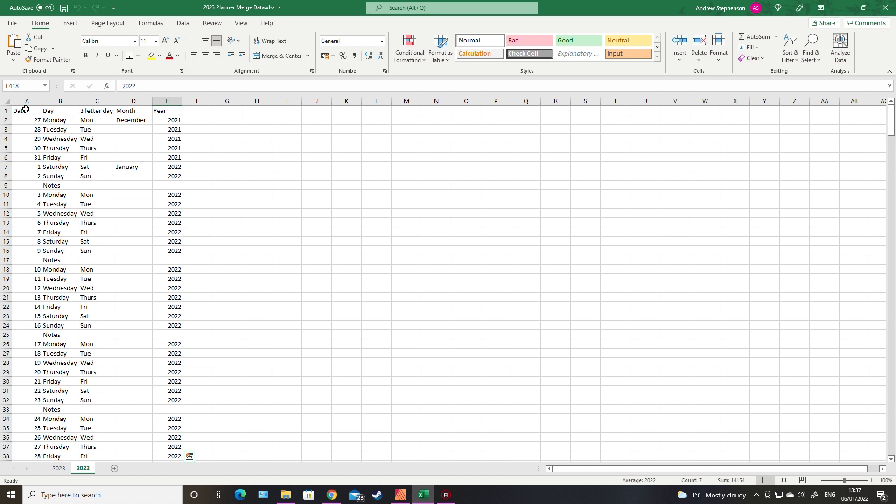
mouse_move(167, 120)
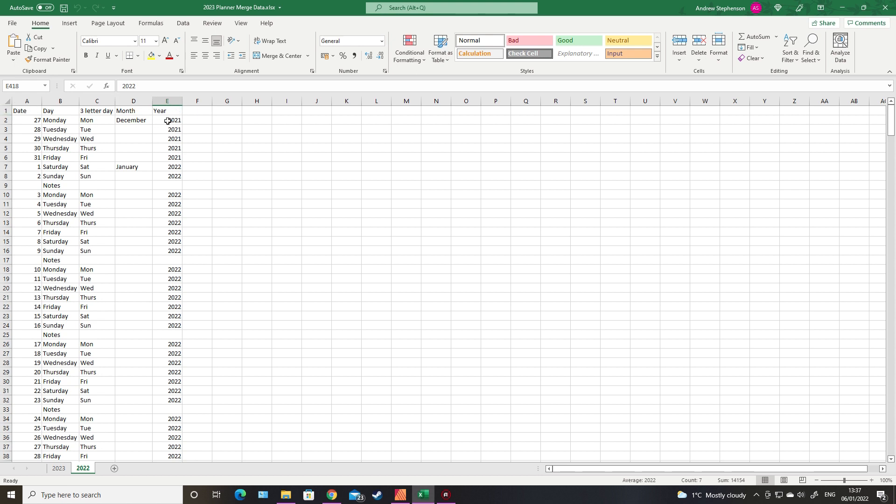
mouse_move(86, 117)
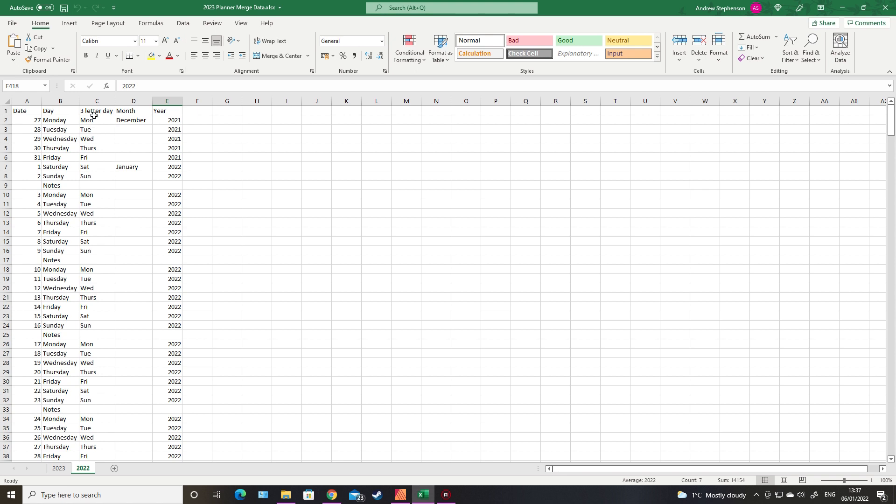
mouse_move(92, 148)
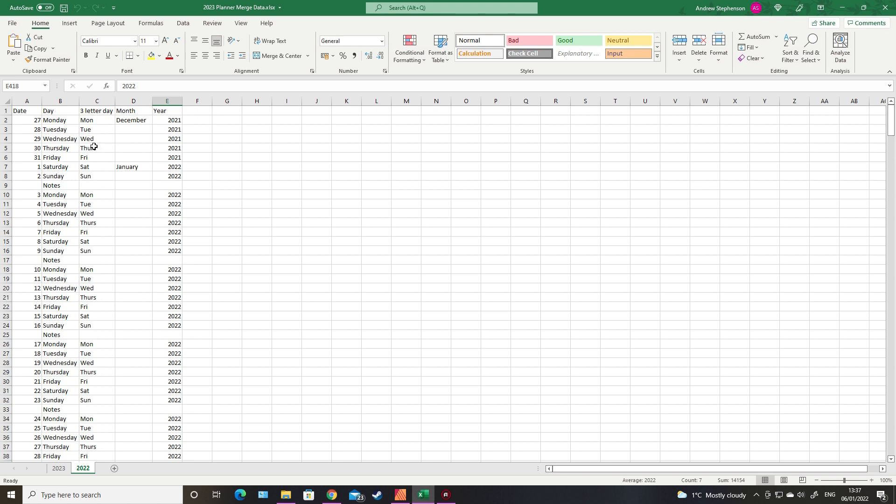
mouse_move(58, 180)
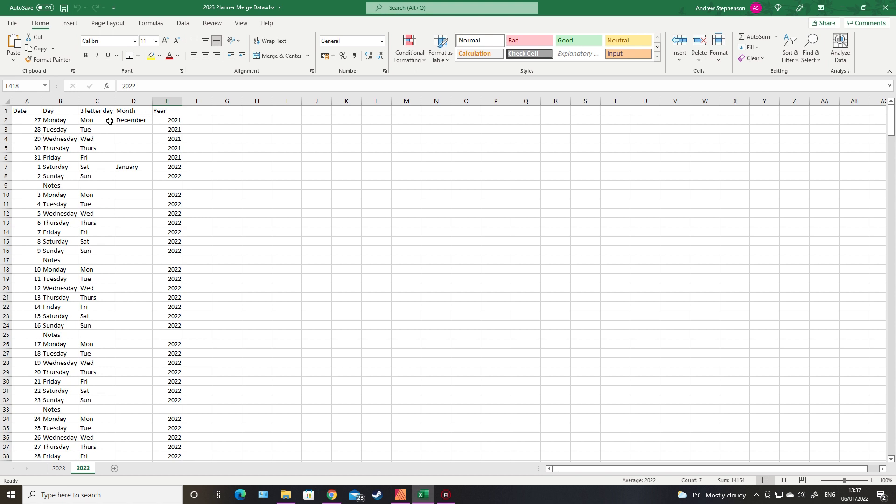
mouse_move(37, 120)
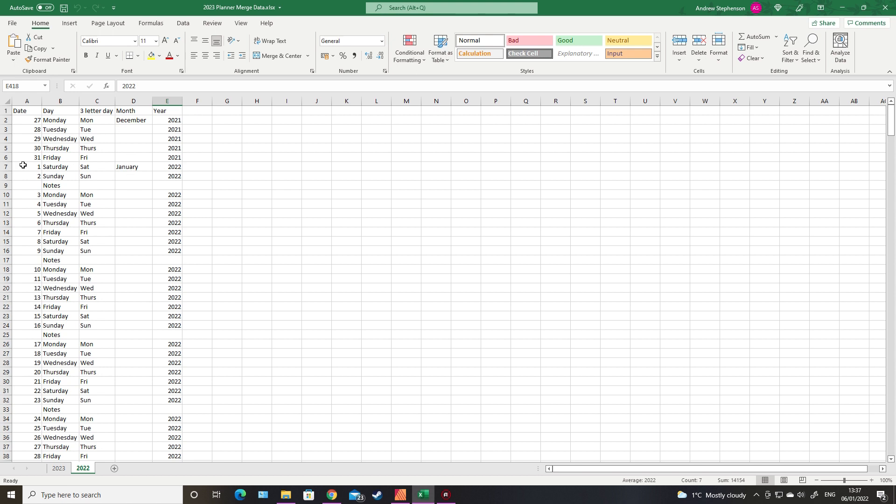
mouse_move(48, 175)
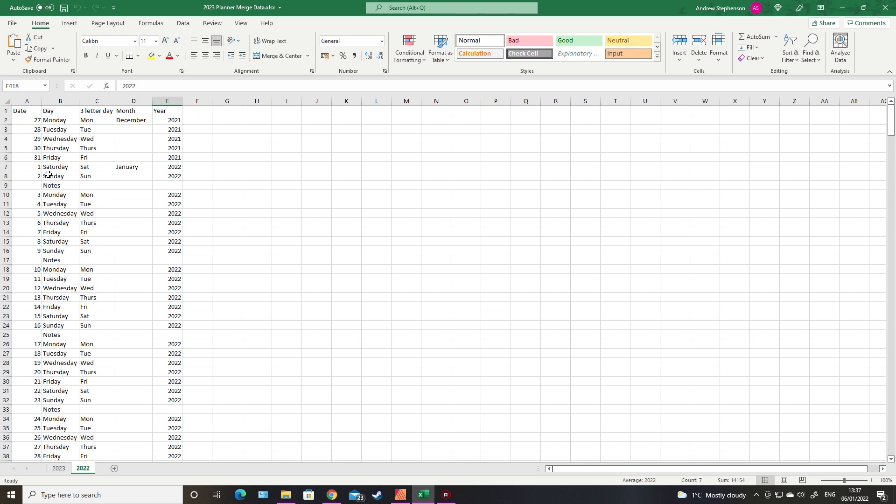
mouse_move(54, 118)
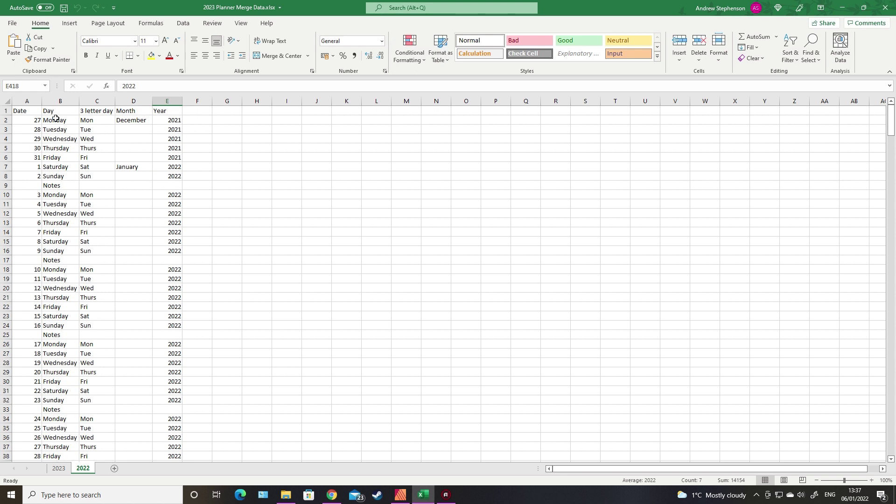
mouse_move(337, 158)
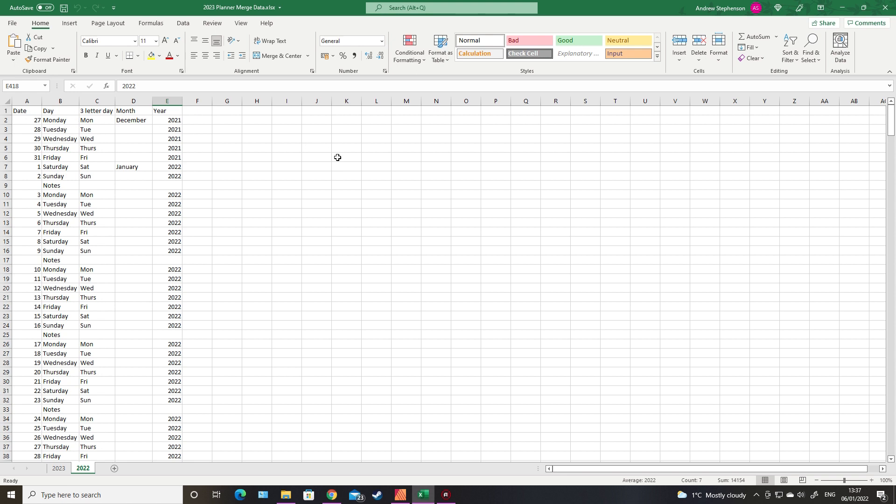
mouse_move(417, 287)
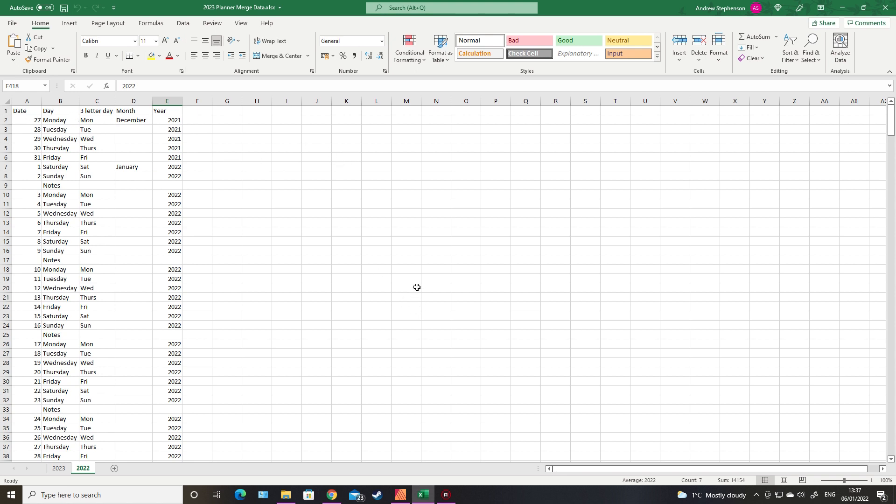
scroll("down", 3)
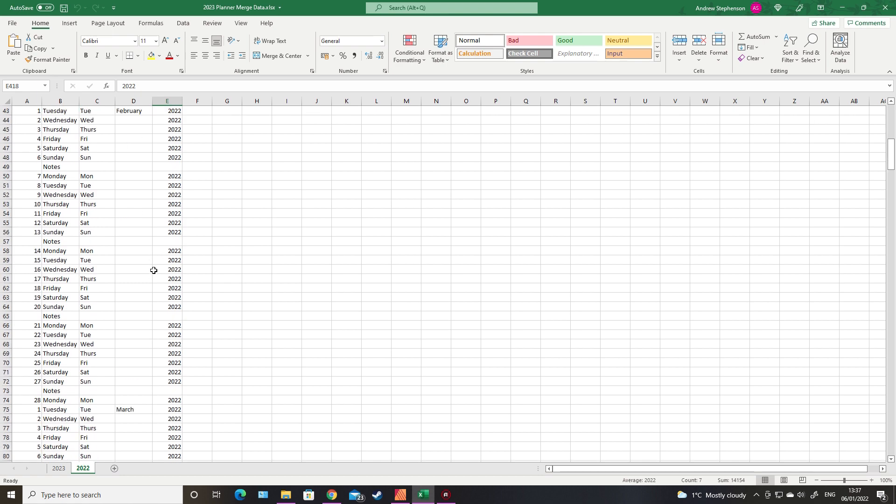
scroll("up", 3)
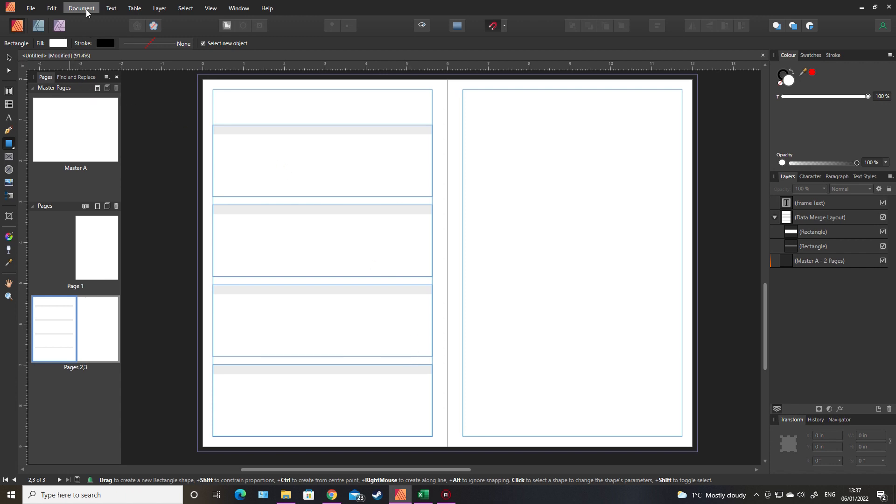
Step: Add 2023 Planner Merge Data.xlsx as the source in the Data Merge Manager
left_click(81, 8)
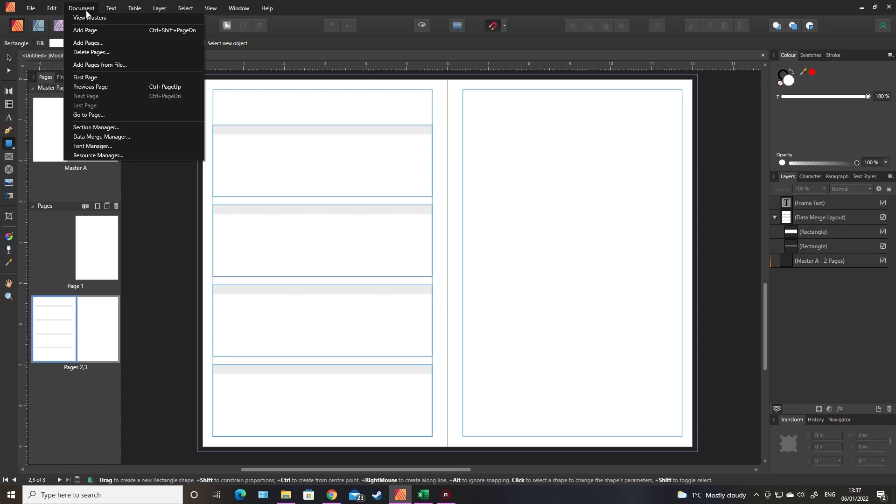
left_click(101, 138)
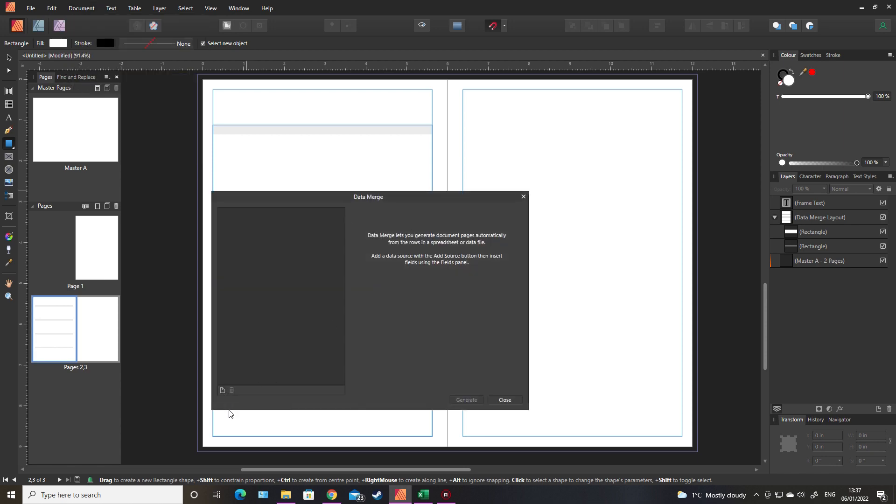
left_click(222, 390)
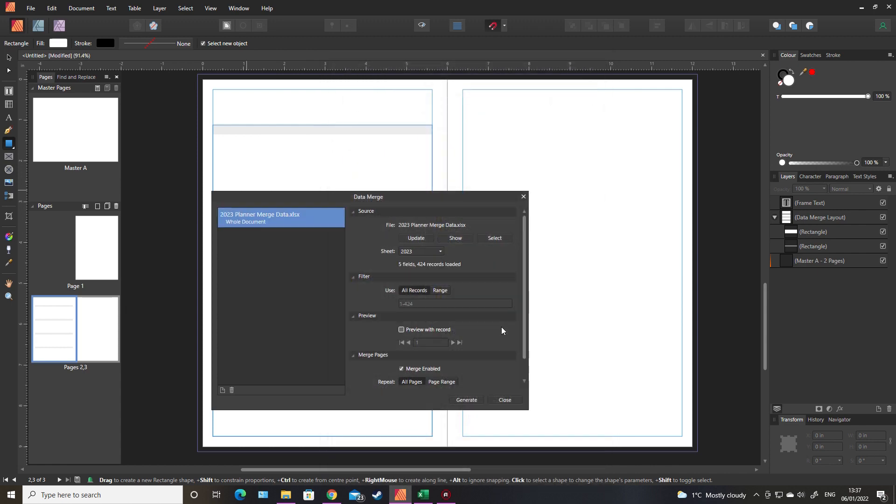
left_click(421, 498)
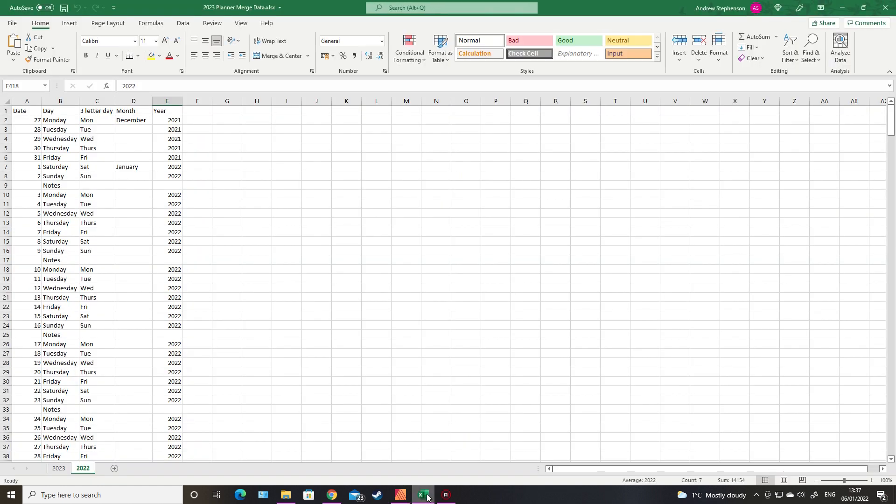
mouse_move(400, 499)
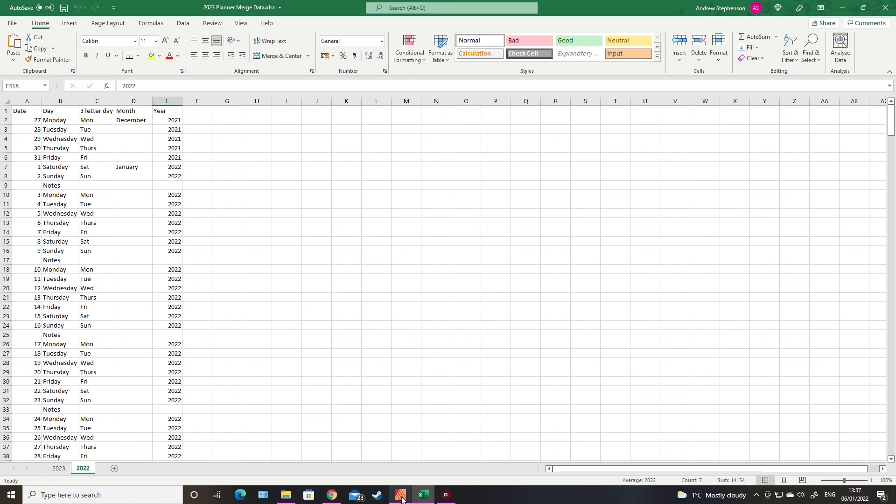
left_click(400, 495)
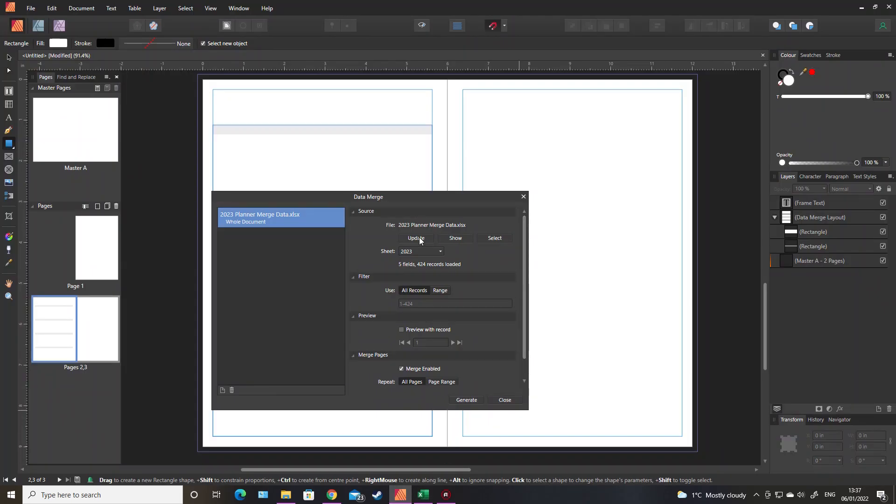
mouse_move(440, 221)
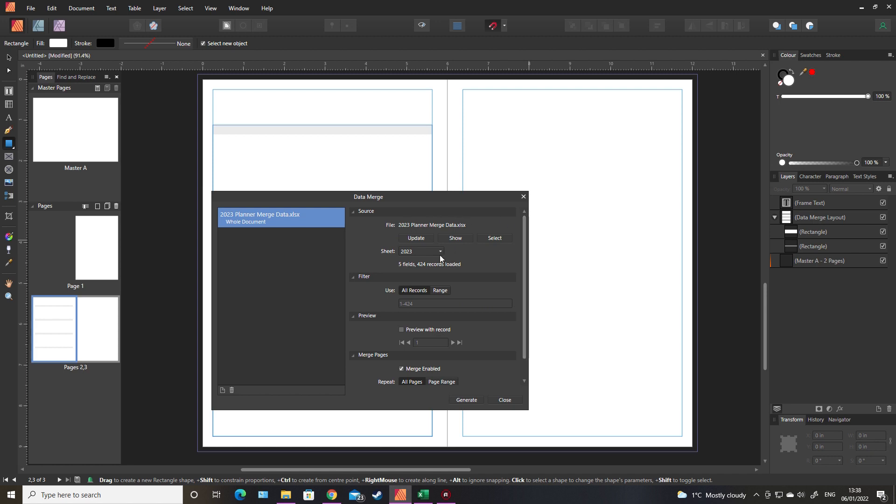
Step: Set the merge sheet to 2022, limit the page range to 2–3 and close Data Merge
left_click(440, 251)
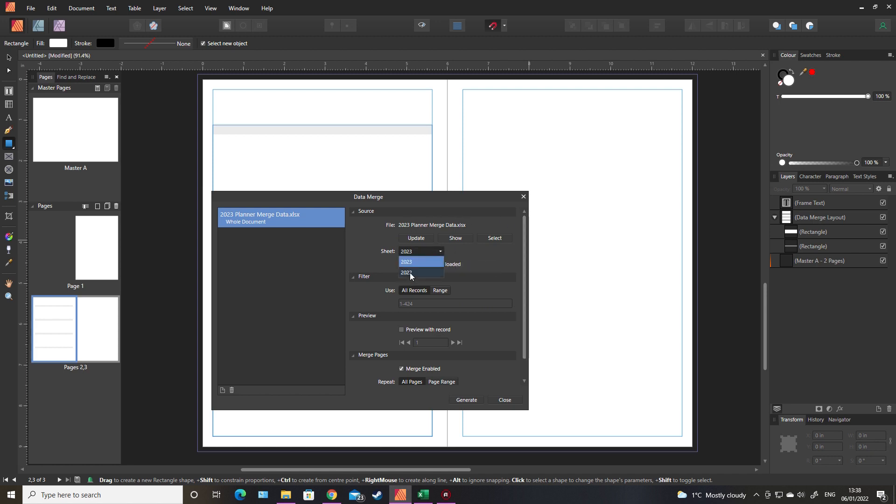
left_click(407, 272)
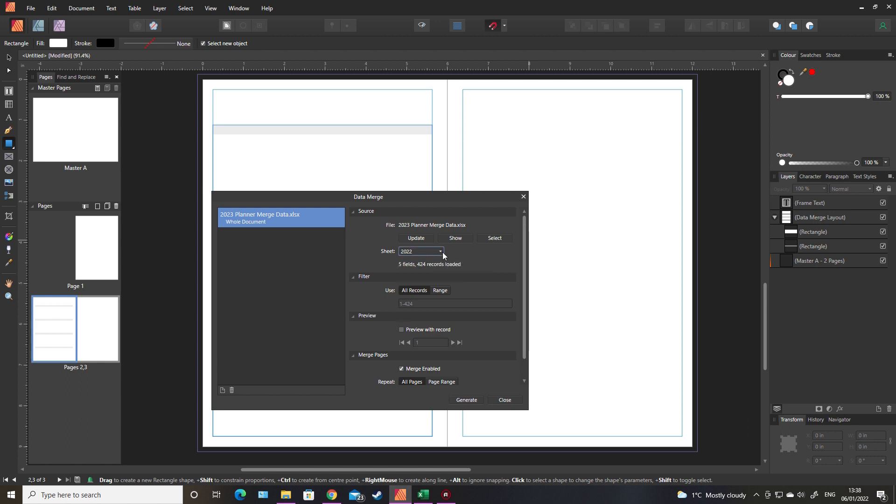
left_click(439, 251)
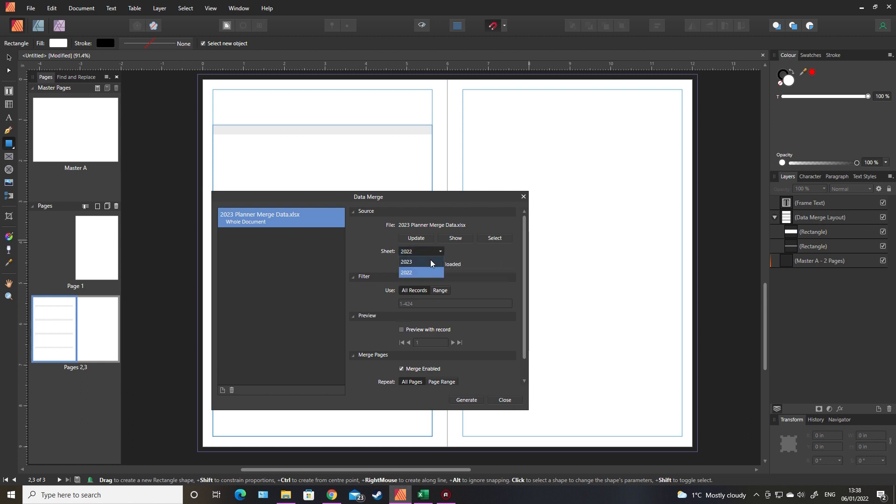
left_click(407, 273)
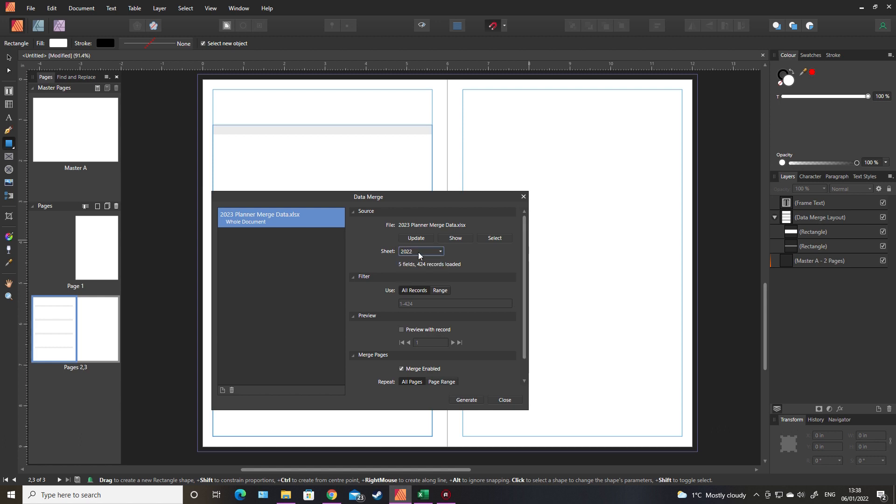
mouse_move(420, 251)
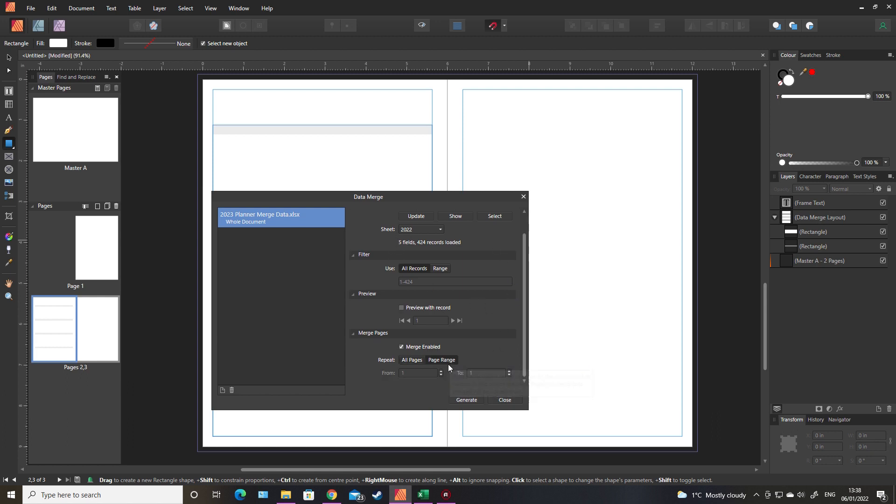
left_click(417, 373)
type("2")
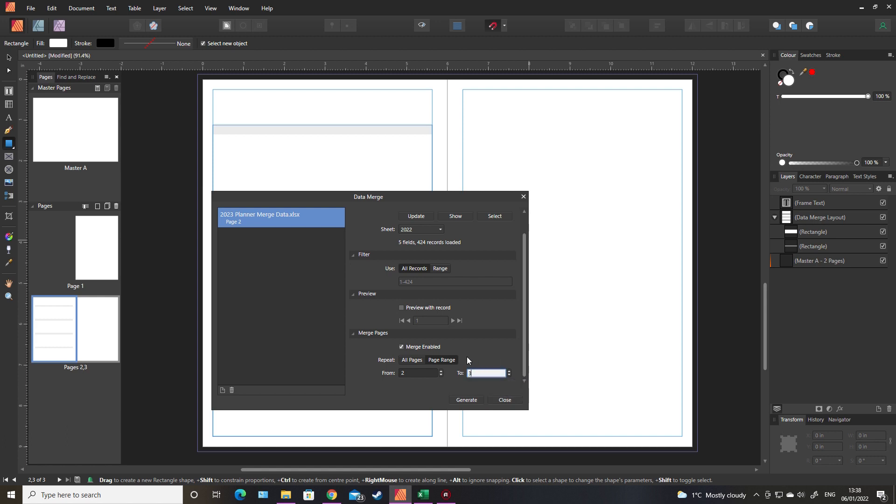
mouse_move(461, 254)
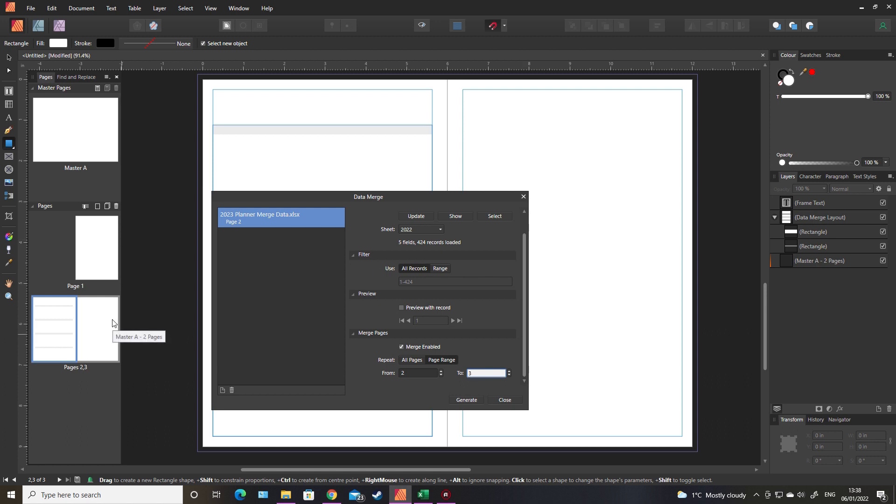
mouse_move(69, 351)
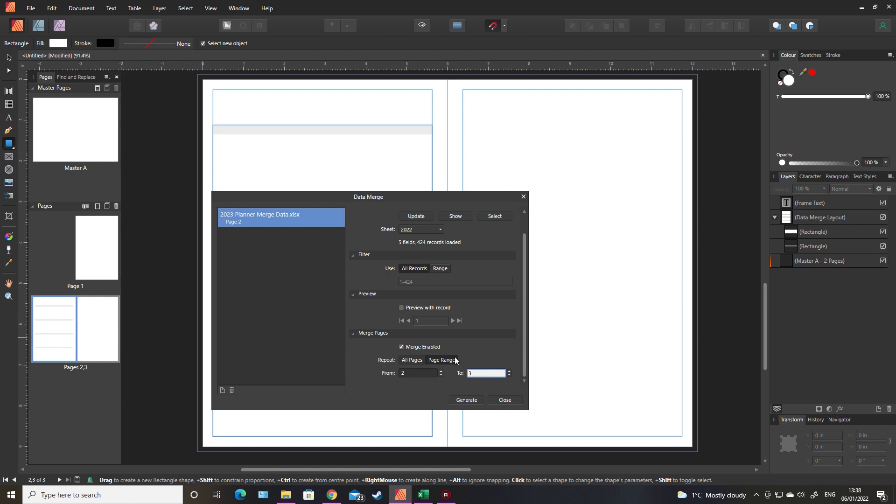
mouse_move(106, 229)
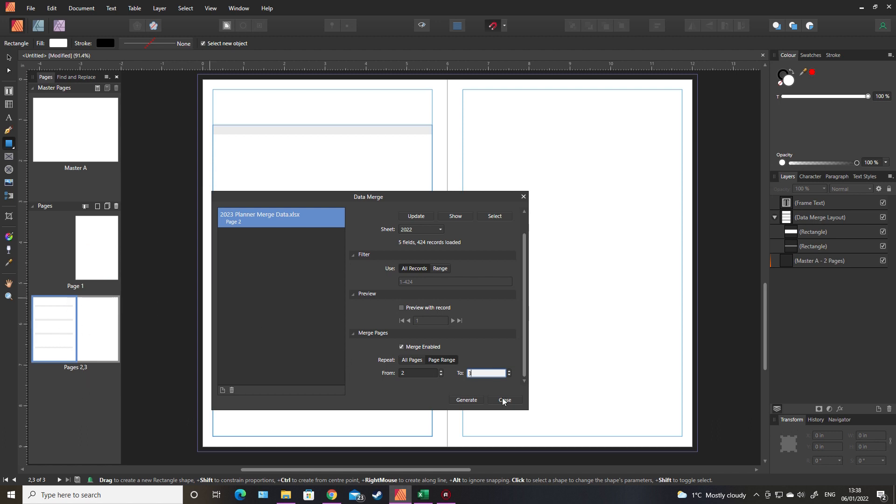
left_click(504, 399)
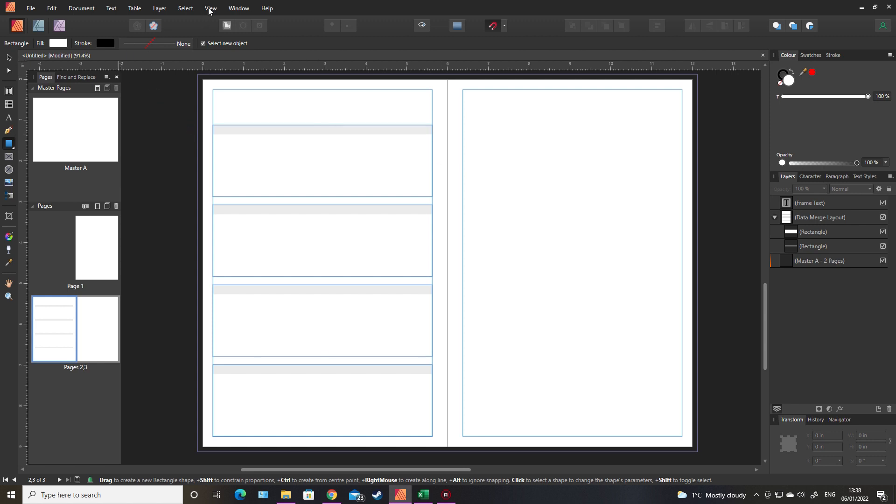
mouse_move(216, 10)
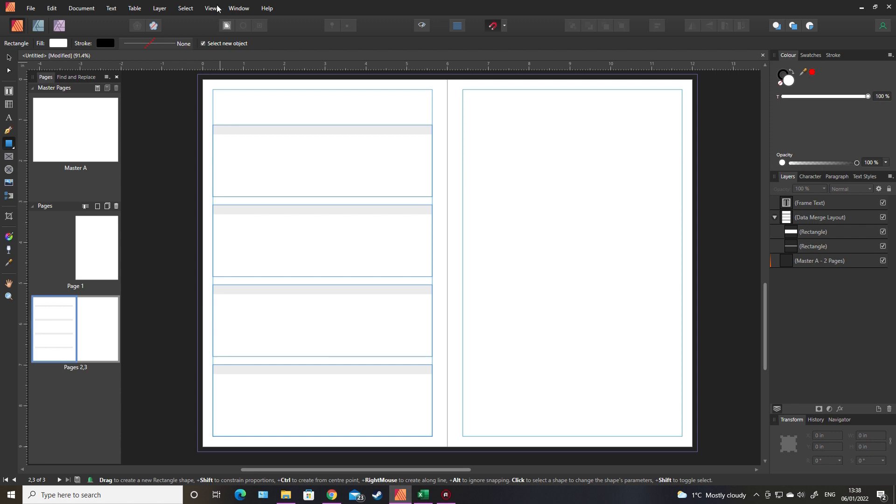
Step: Show the Fields studio panel listing Date, Day, 3 letter day, Month and Year
left_click(210, 7)
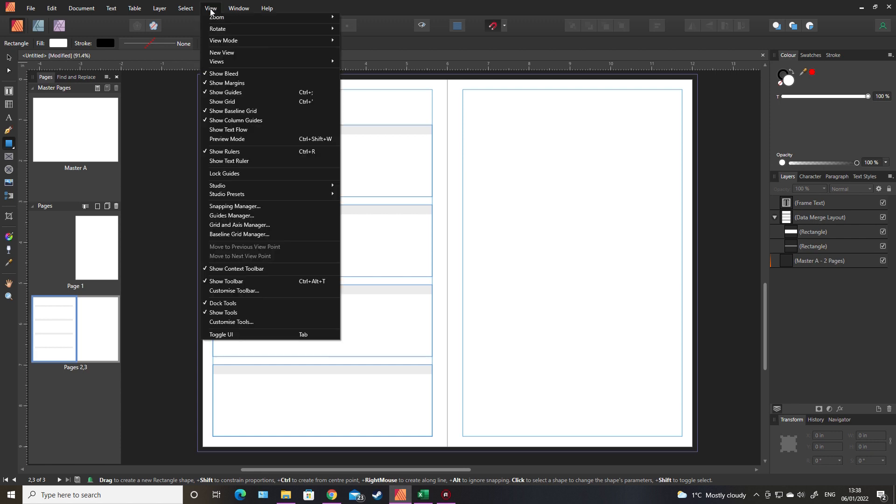
mouse_move(229, 161)
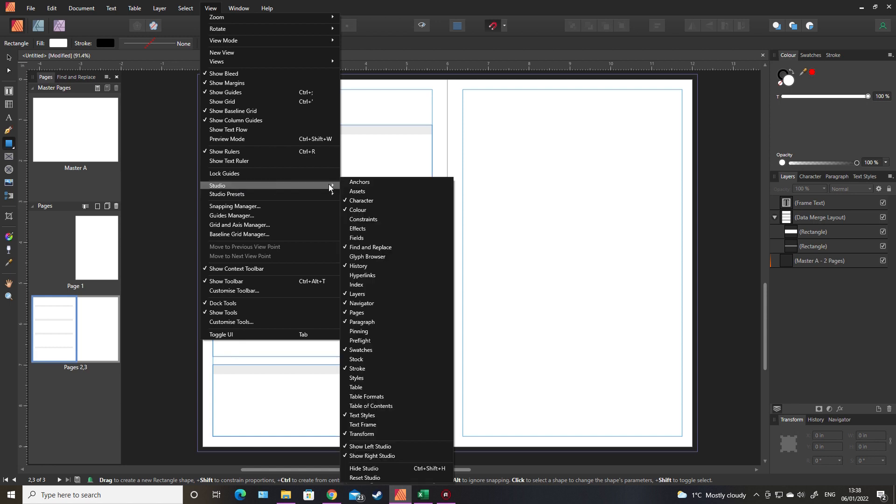
left_click(356, 237)
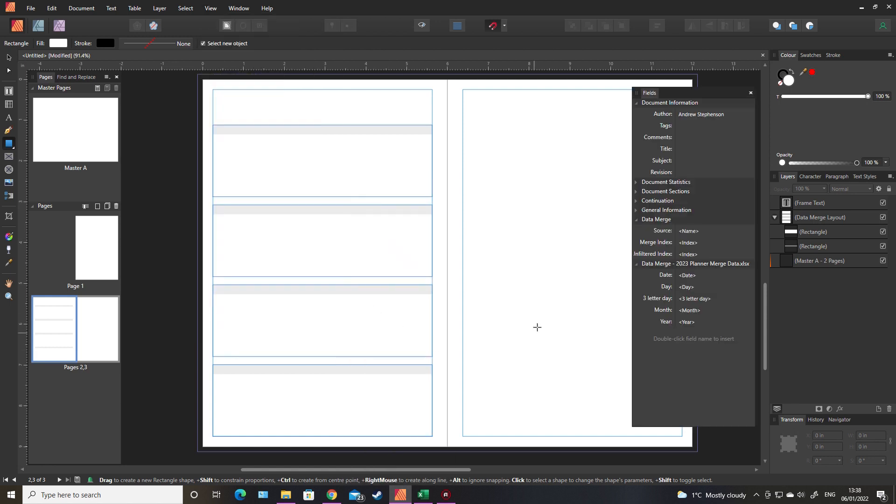
mouse_move(676, 318)
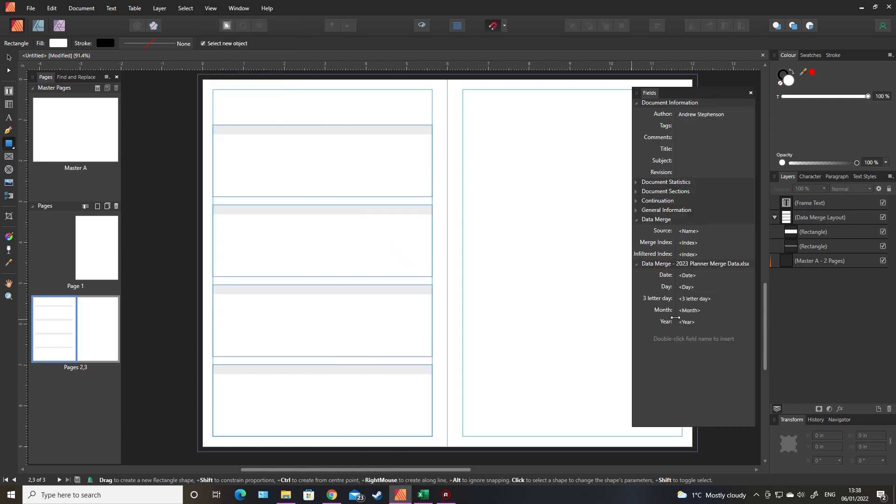
left_click(422, 495)
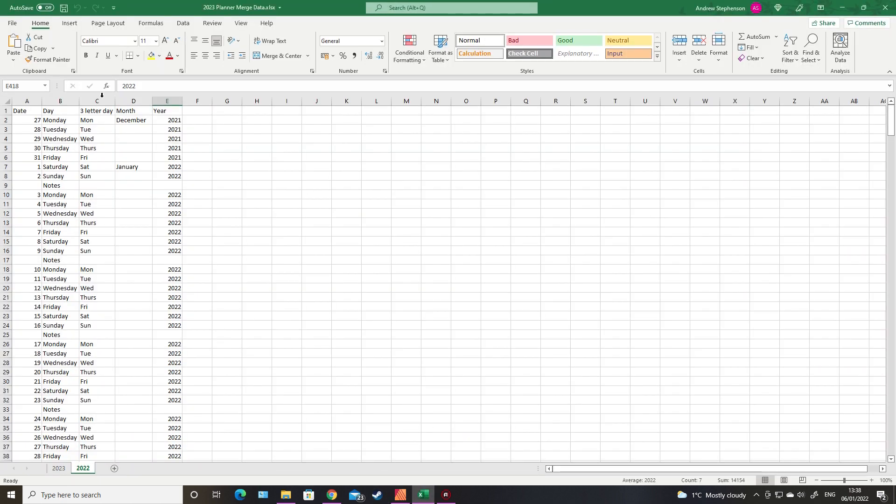
left_click(399, 495)
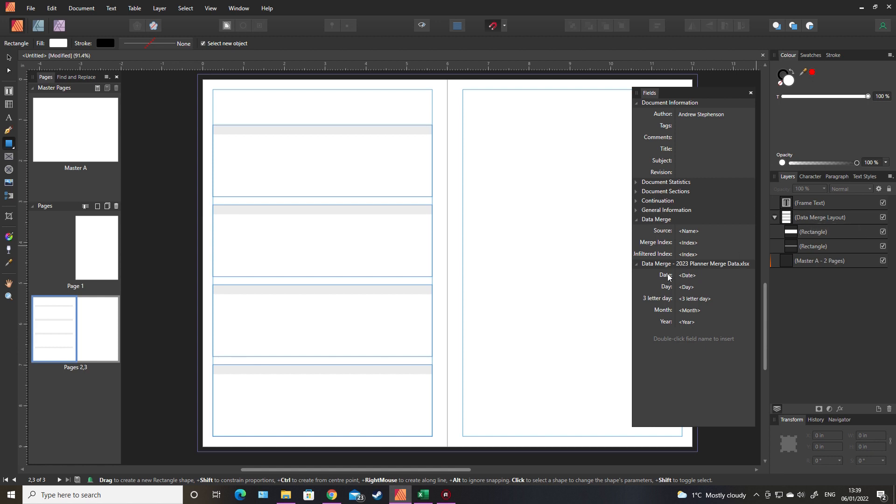
mouse_move(820, 239)
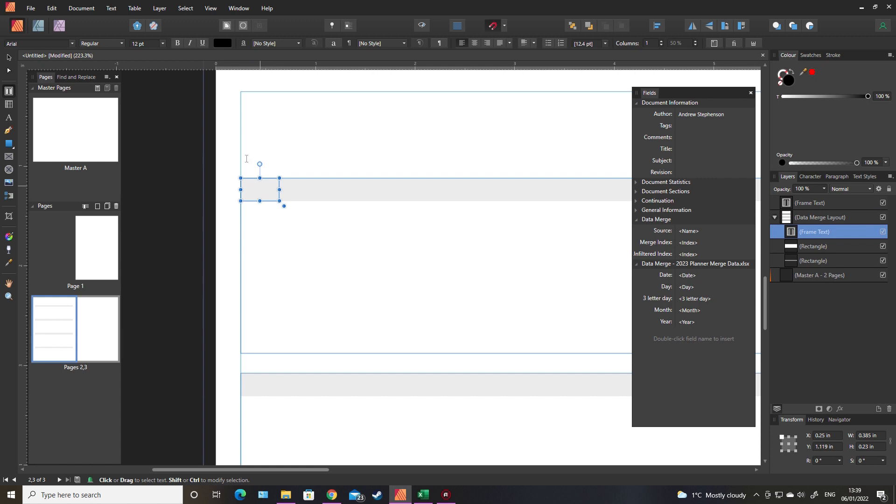
mouse_move(162, 45)
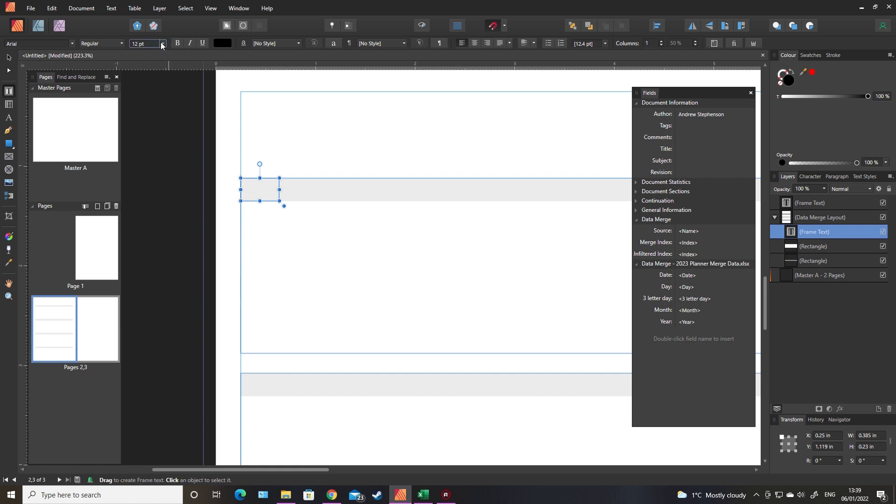
Step: Set the font size for the new frame and insert the Date merge field into it
left_click(163, 44)
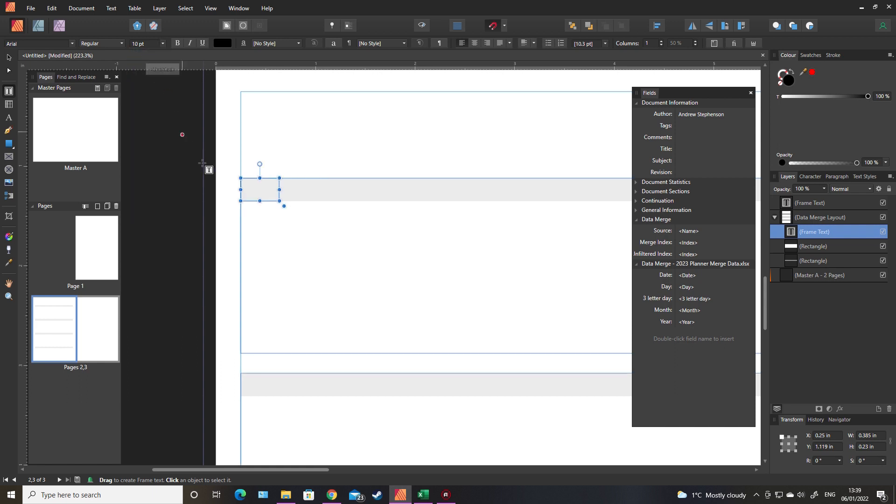
mouse_move(302, 199)
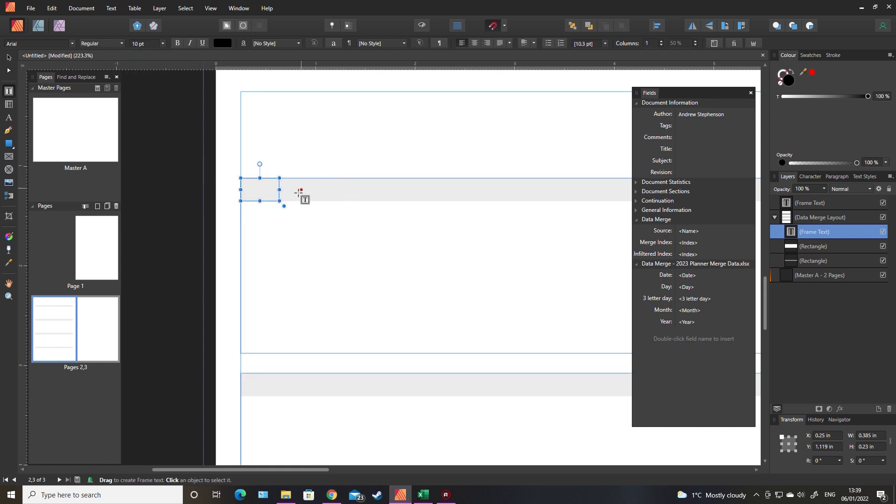
mouse_move(535, 194)
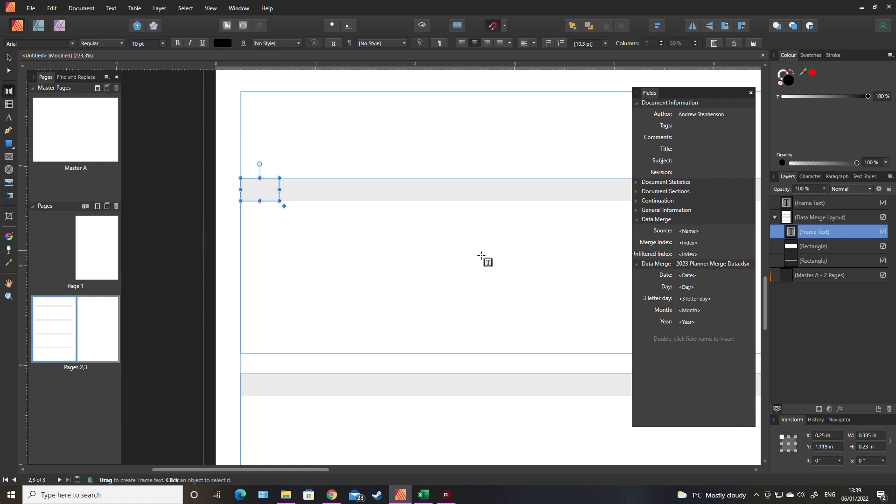
double_click(687, 275)
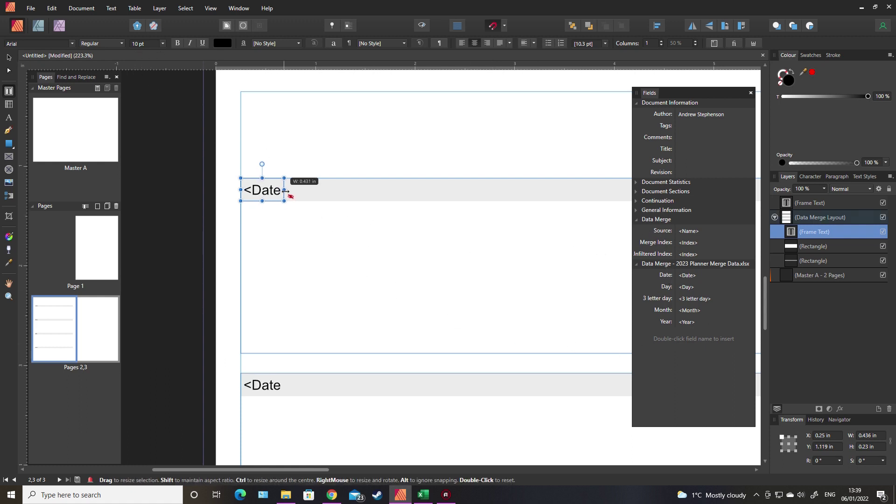
Step: Widen the Date frame and fill two new frames with the Day and Month merge fields
left_click_drag(284, 190, 296, 189)
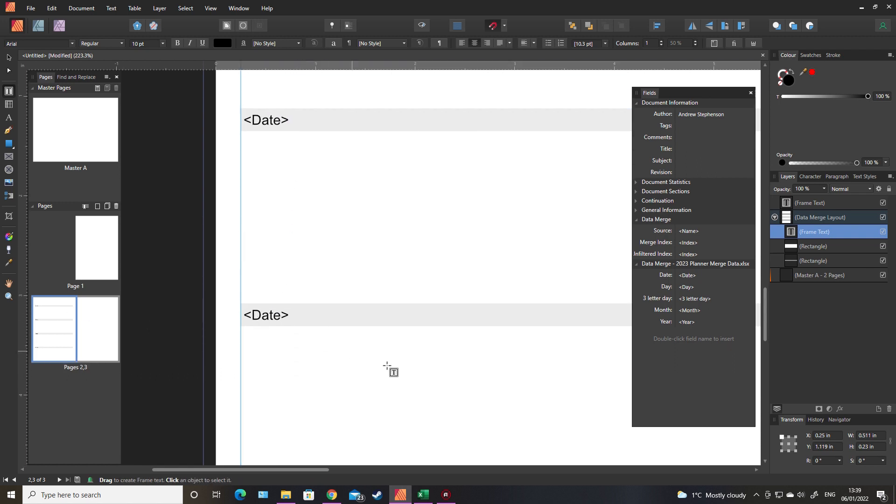
scroll("down", 3)
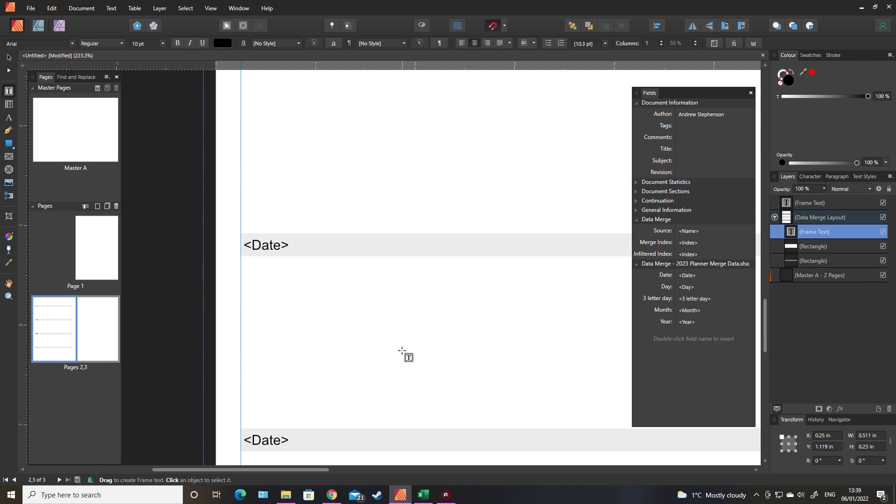
left_click(265, 245)
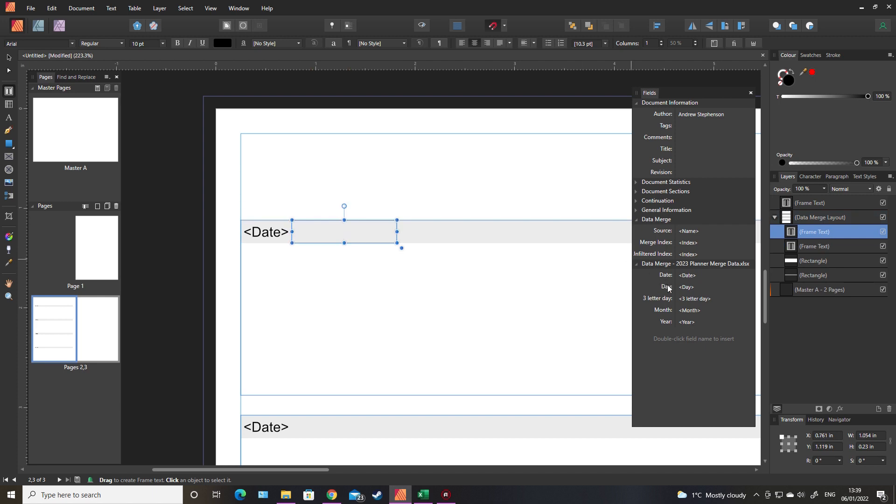
double_click(685, 286)
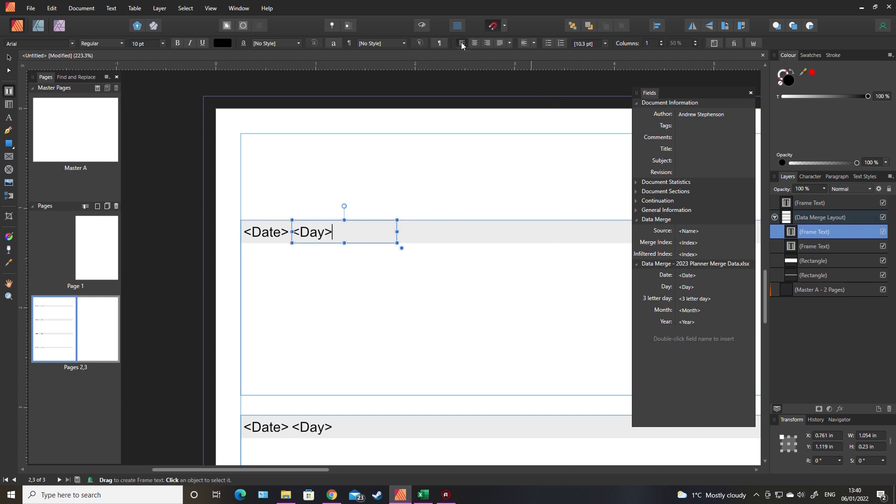
mouse_move(472, 152)
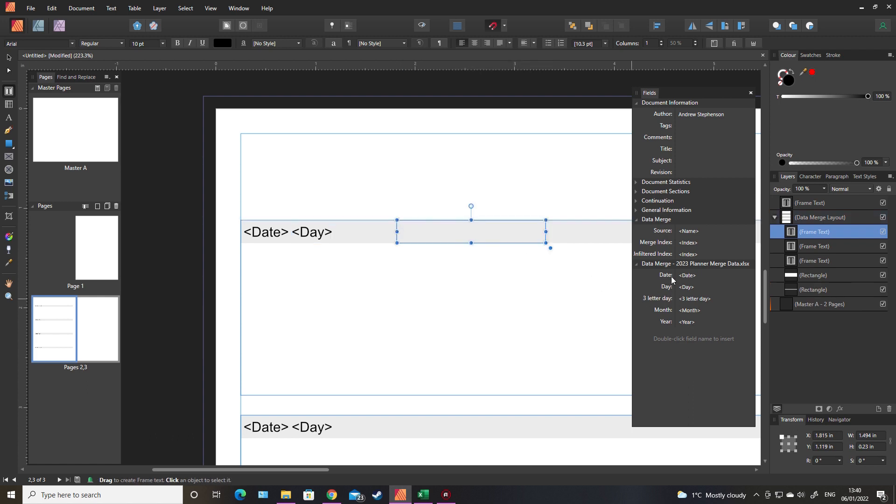
mouse_move(663, 240)
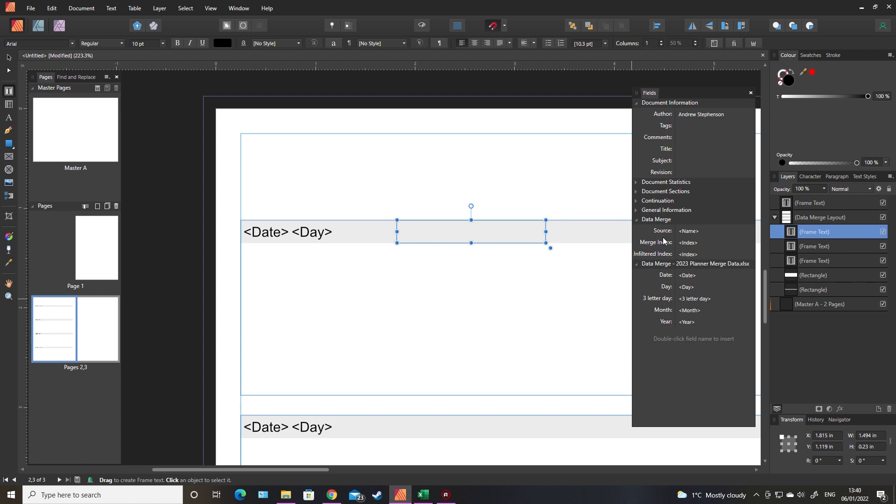
double_click(689, 311)
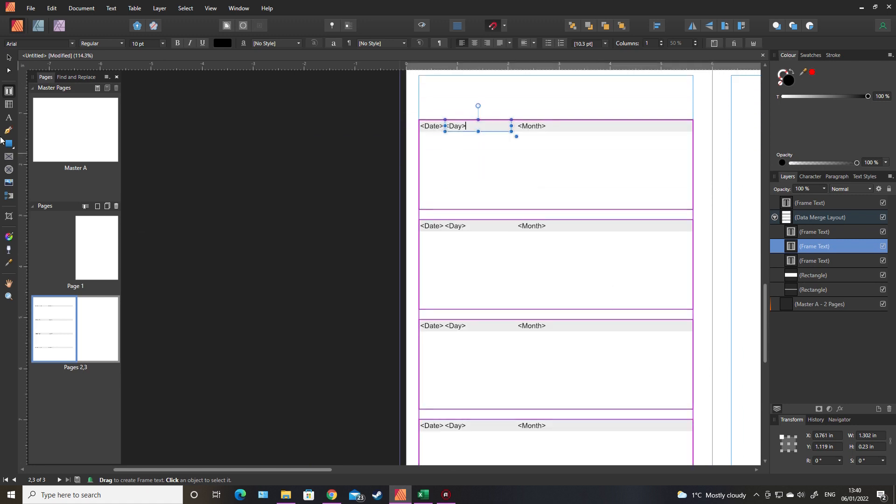
left_click(311, 293)
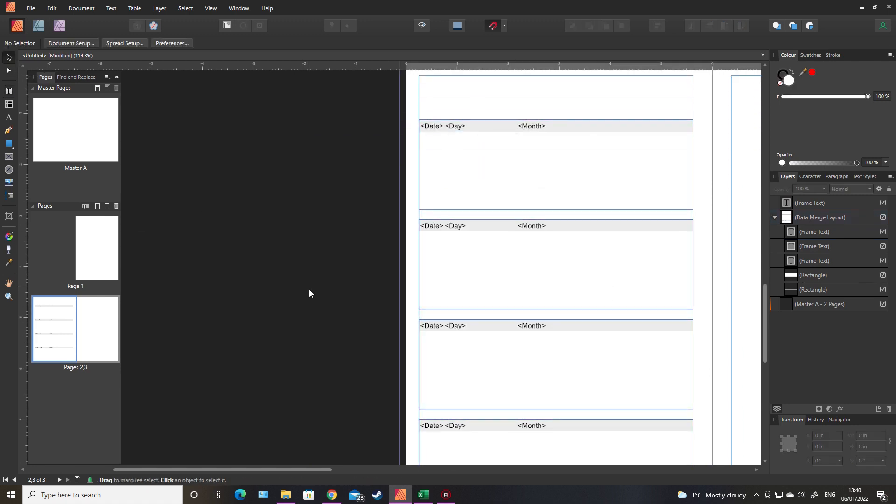
Step: Select the top header frame together with the Data Merge Layout grid for duplication
scroll("up", 3)
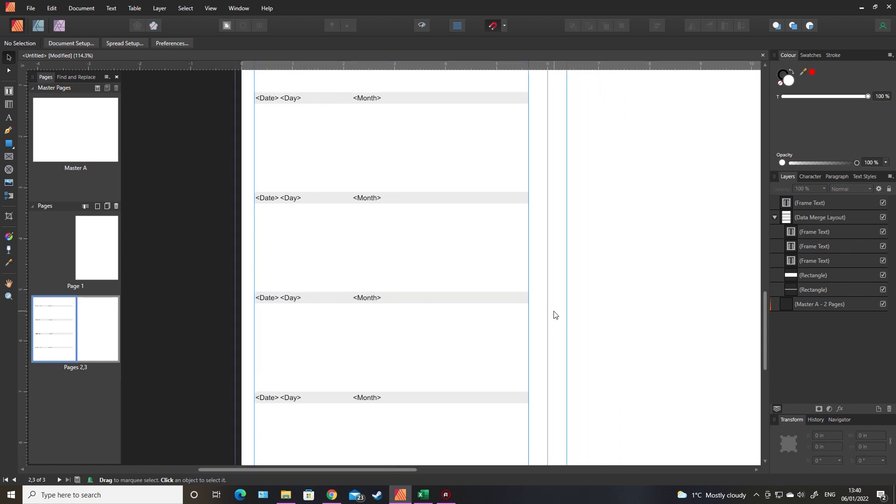
scroll("up", 3)
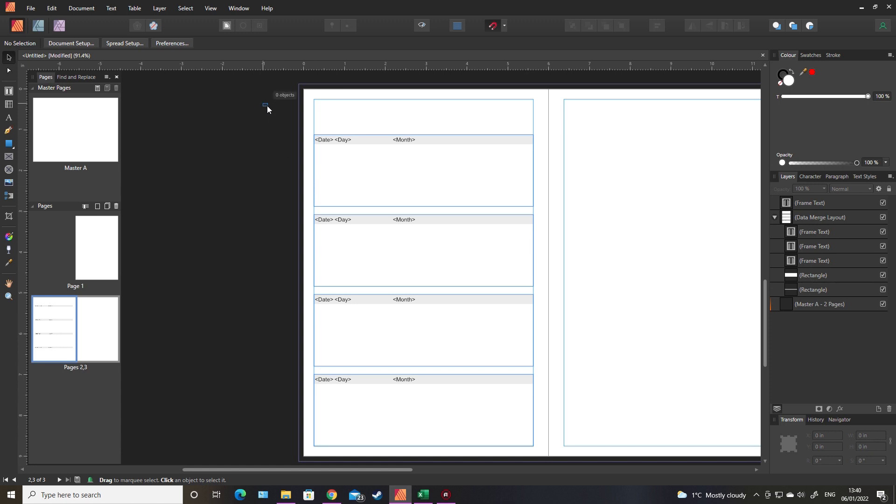
left_click(423, 117)
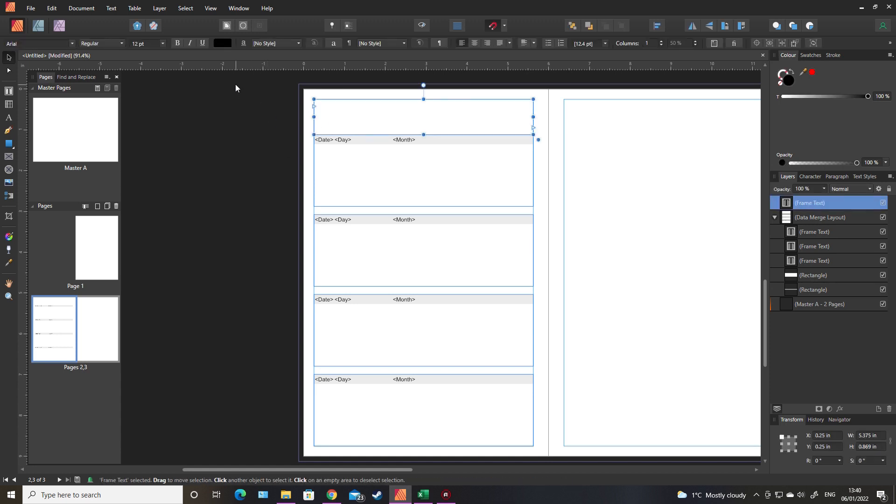
mouse_move(806, 254)
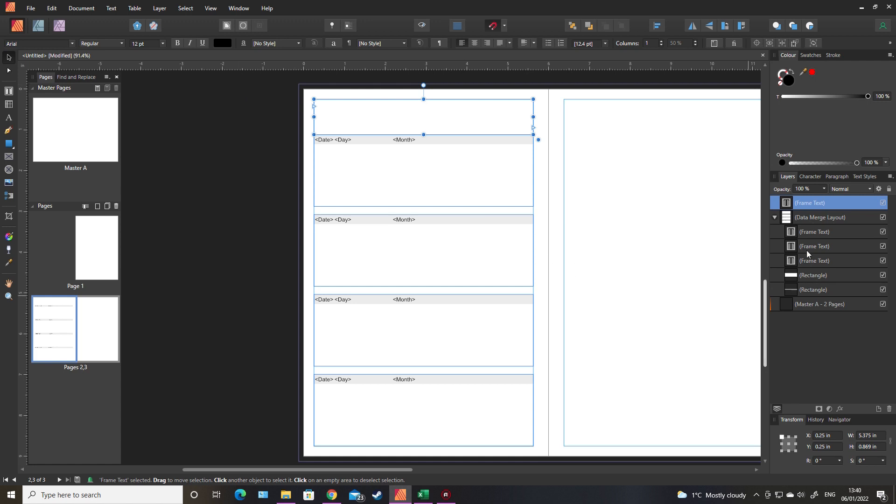
left_click(819, 217)
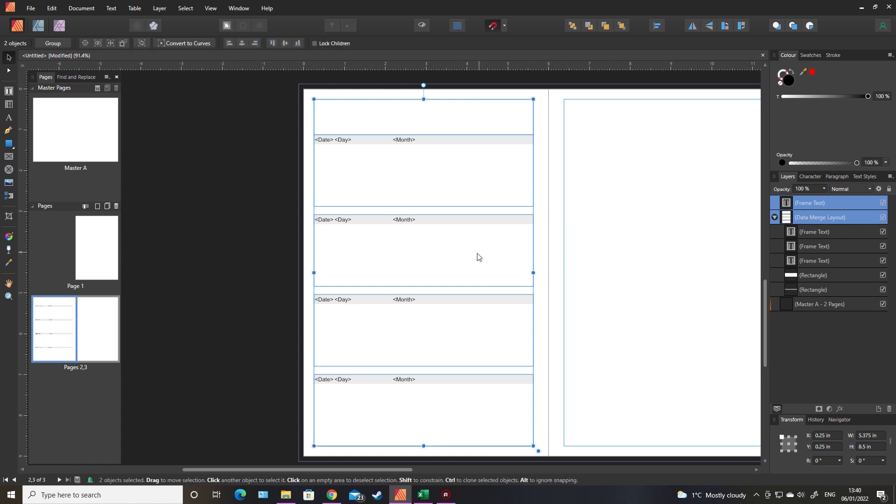
mouse_move(434, 265)
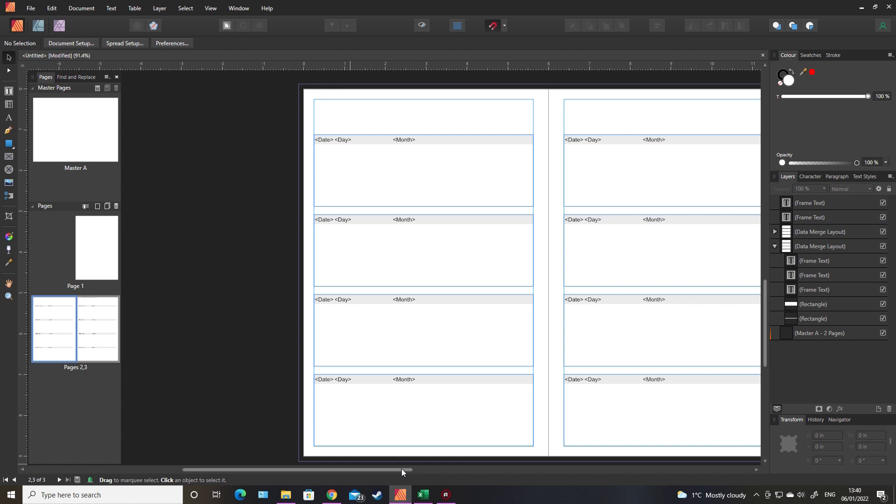
scroll("left", 3)
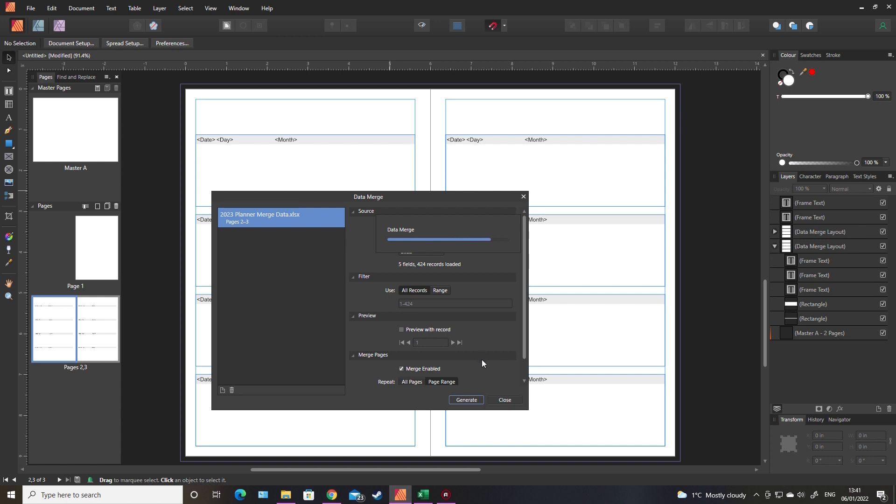
Step: Generate the merged planner from the 2023 Planner Merge Data.xlsx source
left_click(465, 399)
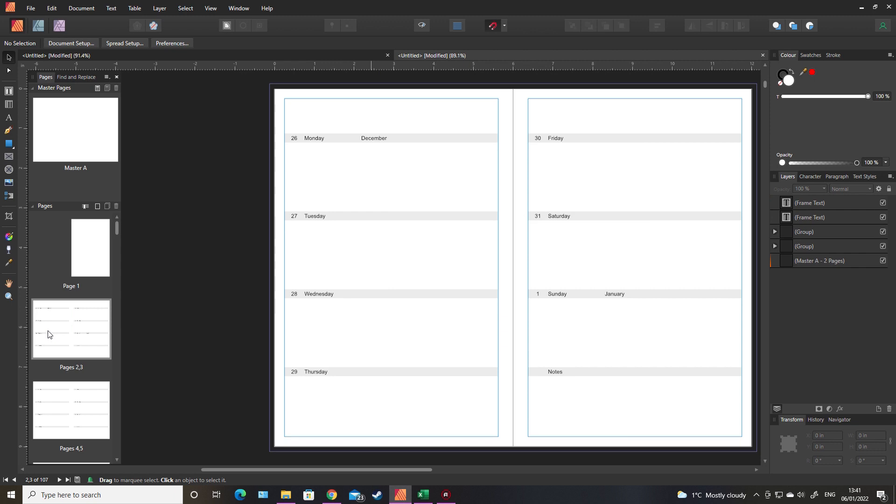
mouse_move(307, 141)
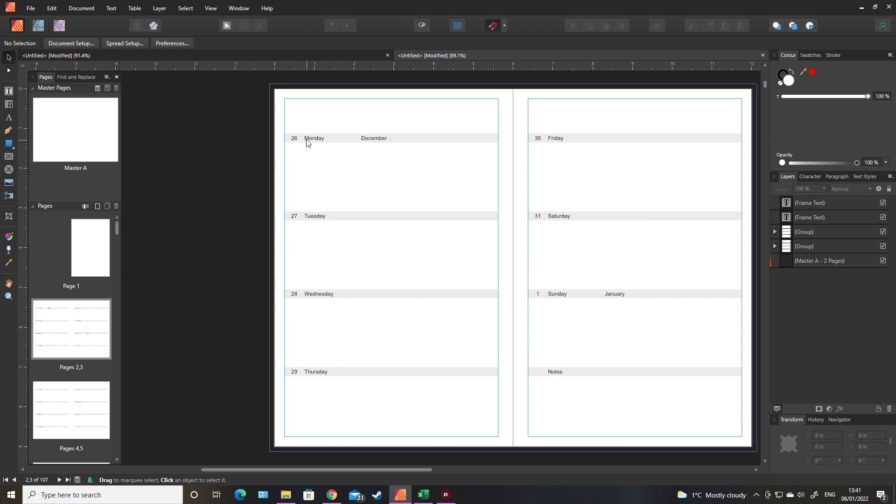
mouse_move(298, 228)
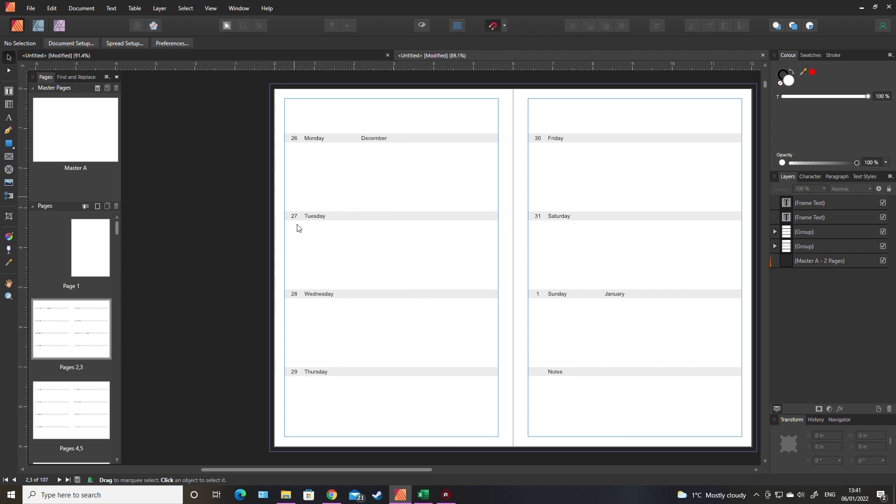
mouse_move(552, 376)
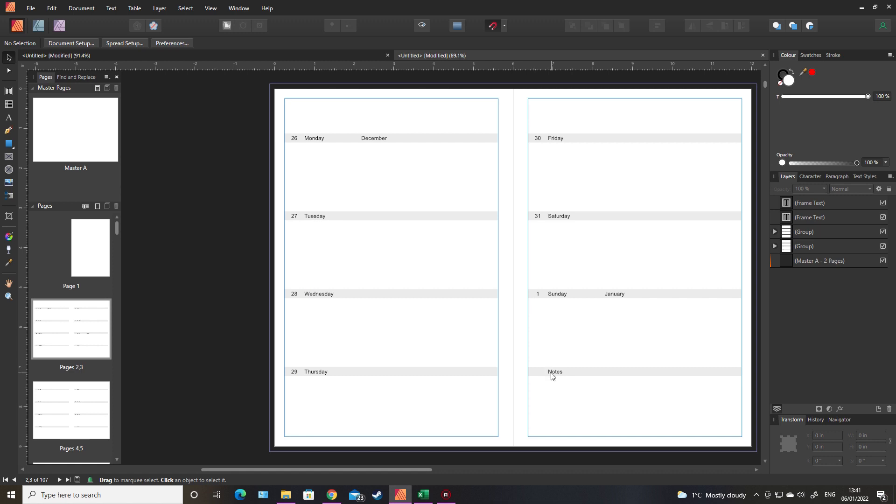
mouse_move(544, 377)
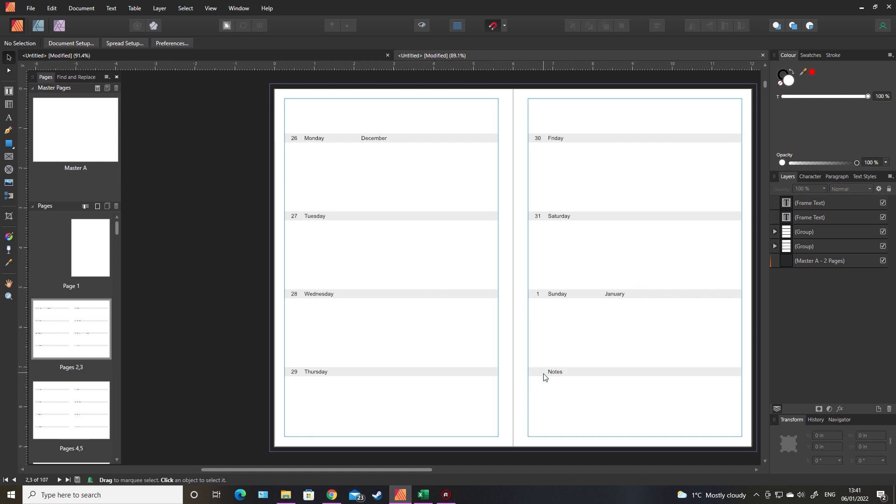
mouse_move(351, 147)
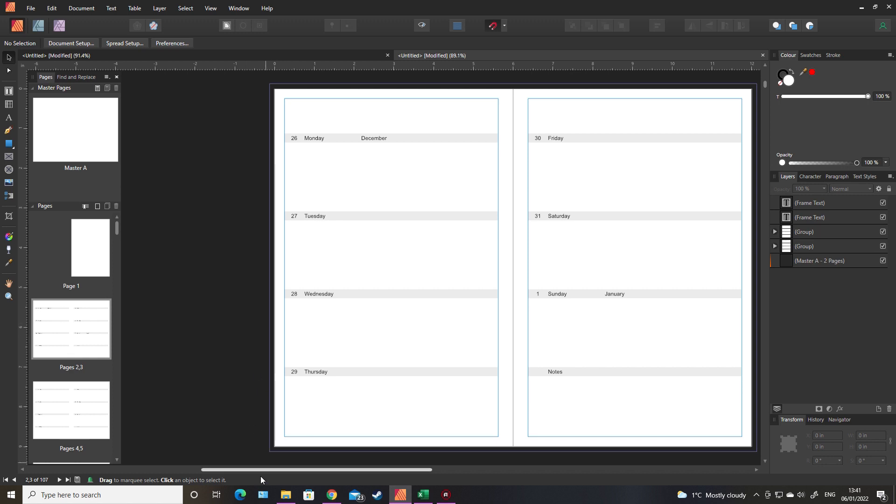
Step: Show the pages 4–5 spread, then step forward through later weekly spreads
scroll("right", 3)
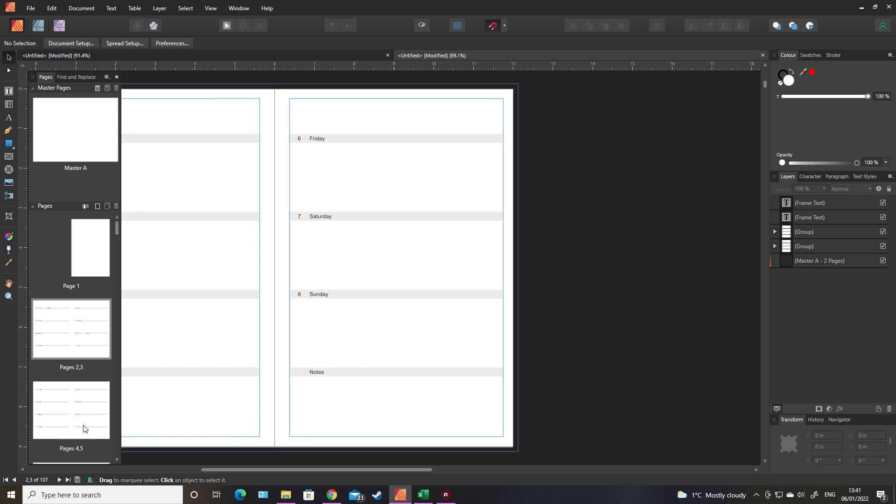
left_click(59, 480)
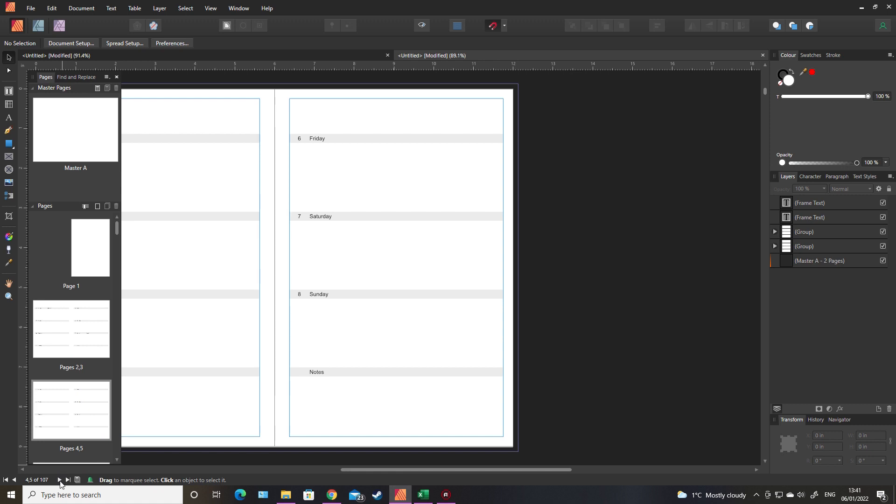
left_click(67, 480)
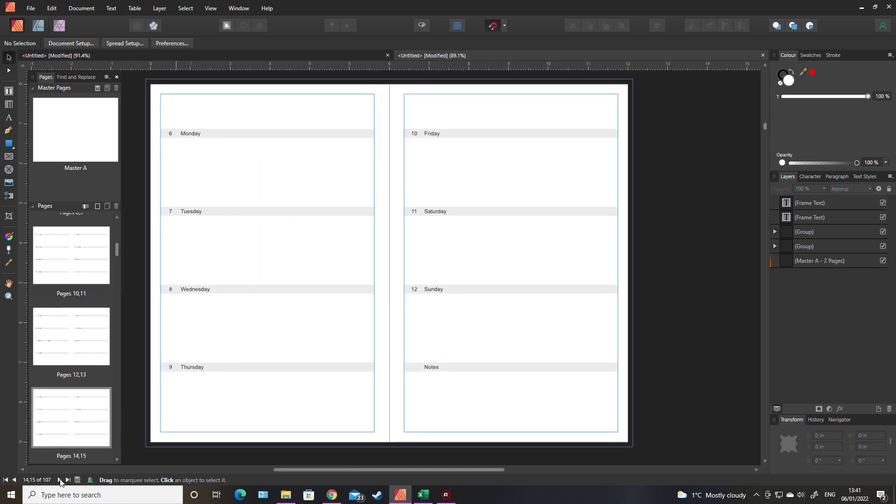
left_click(67, 480)
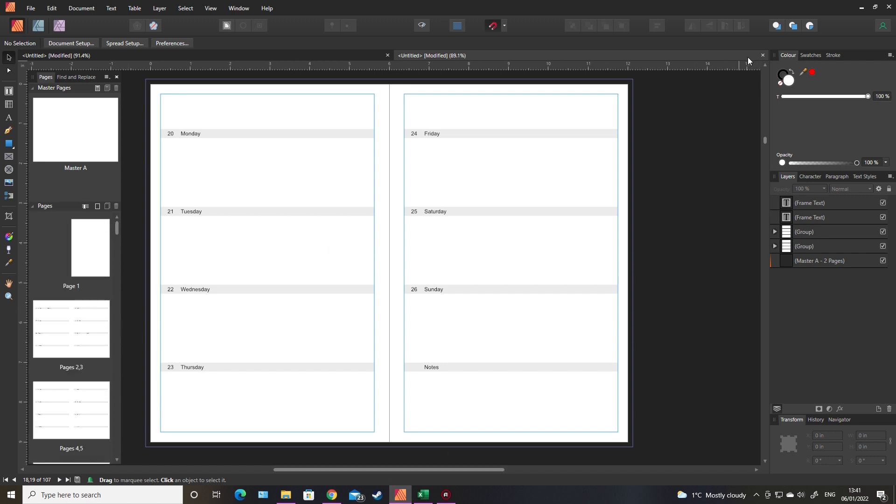
Step: Close the merged planner without saving and open Master A's blank spread for editing
left_click(761, 55)
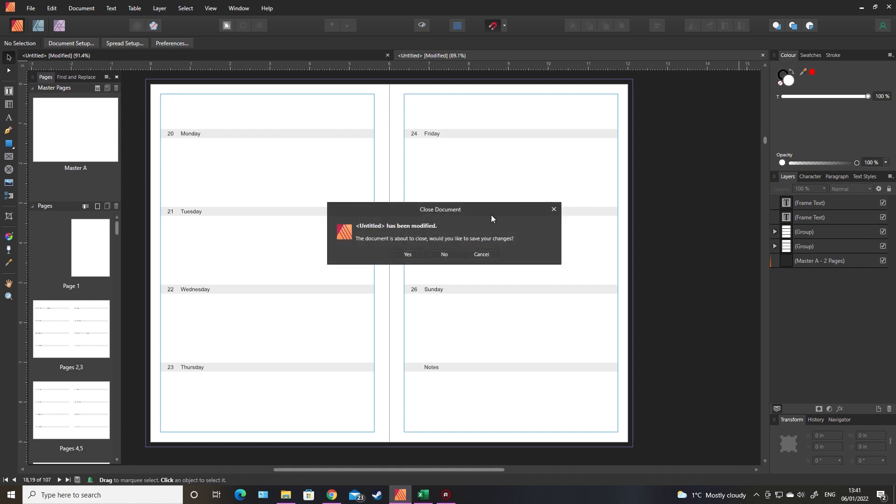
mouse_move(444, 256)
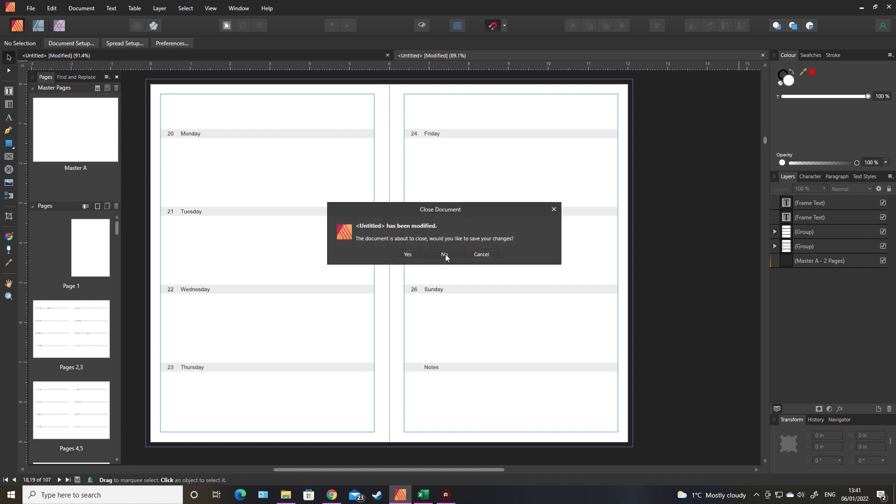
left_click(444, 254)
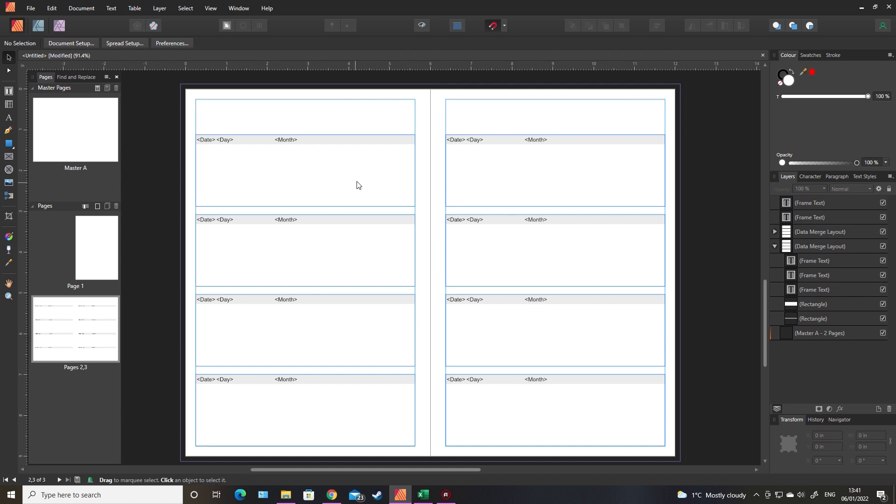
mouse_move(349, 188)
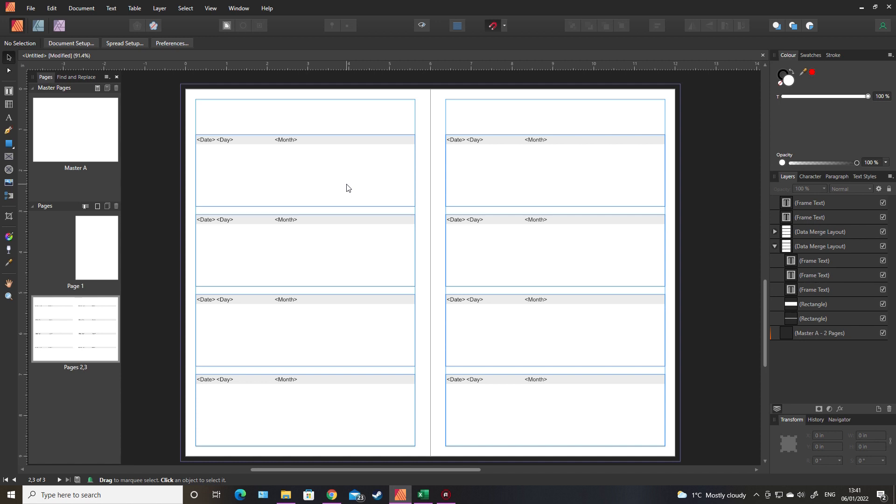
mouse_move(191, 148)
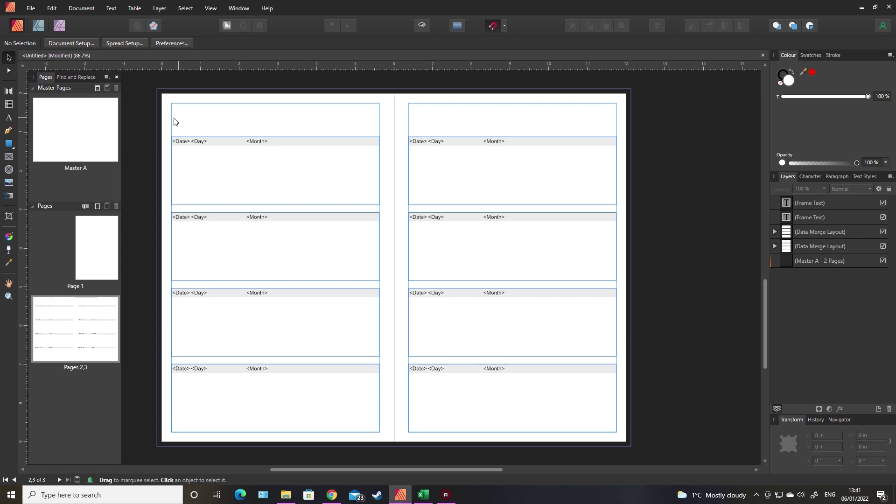
mouse_move(82, 137)
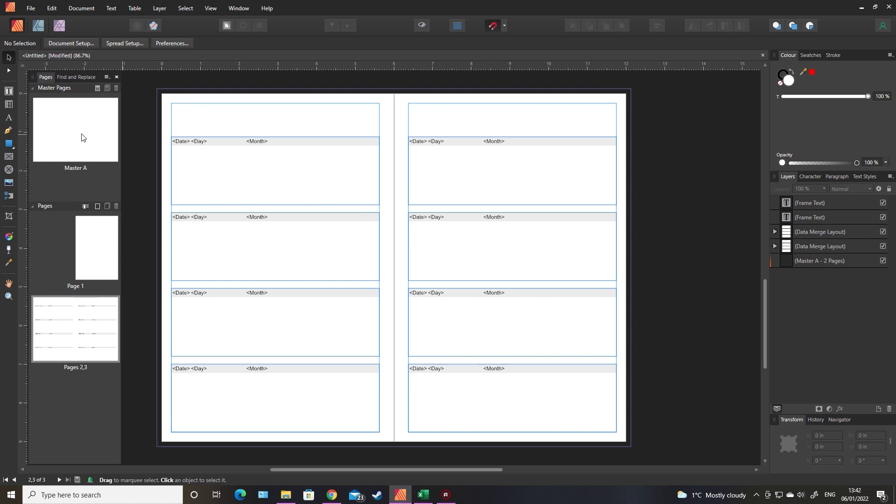
double_click(75, 129)
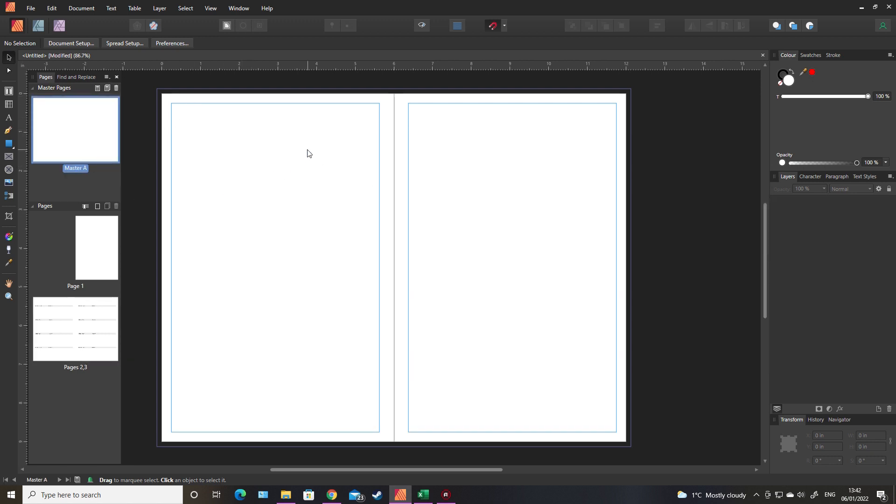
mouse_move(226, 188)
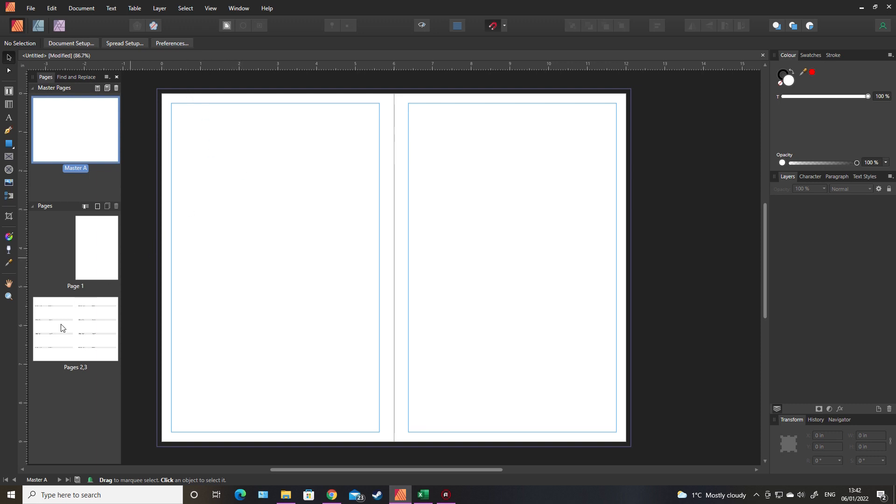
mouse_move(252, 111)
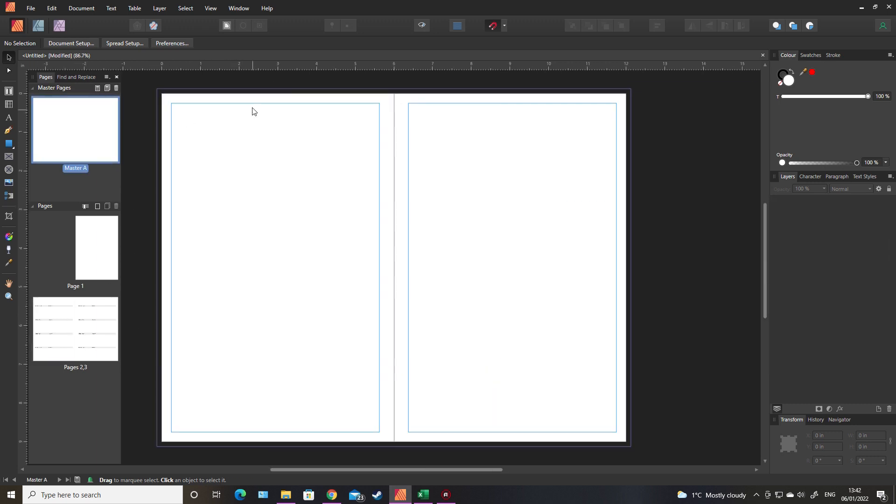
mouse_move(41, 196)
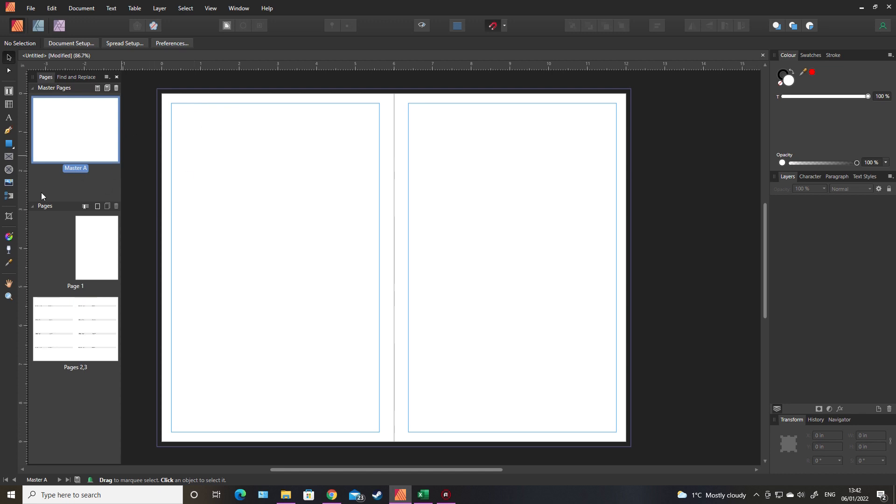
mouse_move(10, 186)
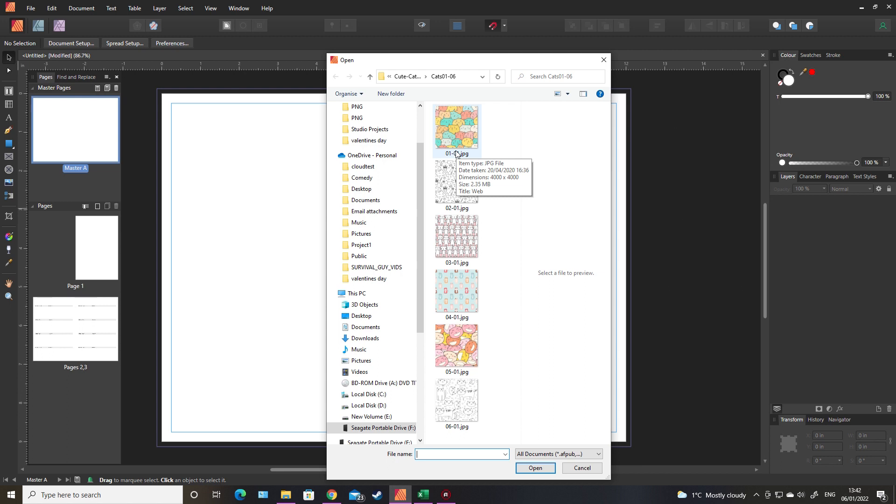
mouse_move(465, 270)
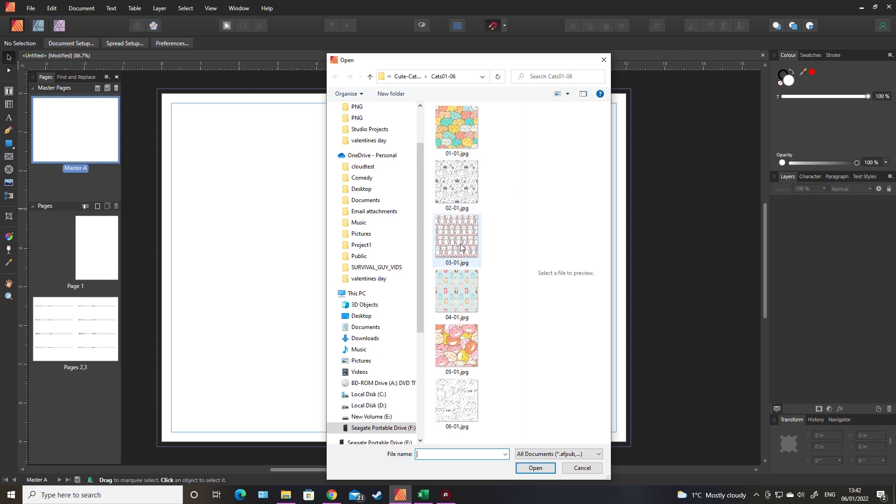
Step: Place the 02-01.jpg cat doodle pattern onto Master A's left page
left_click(456, 182)
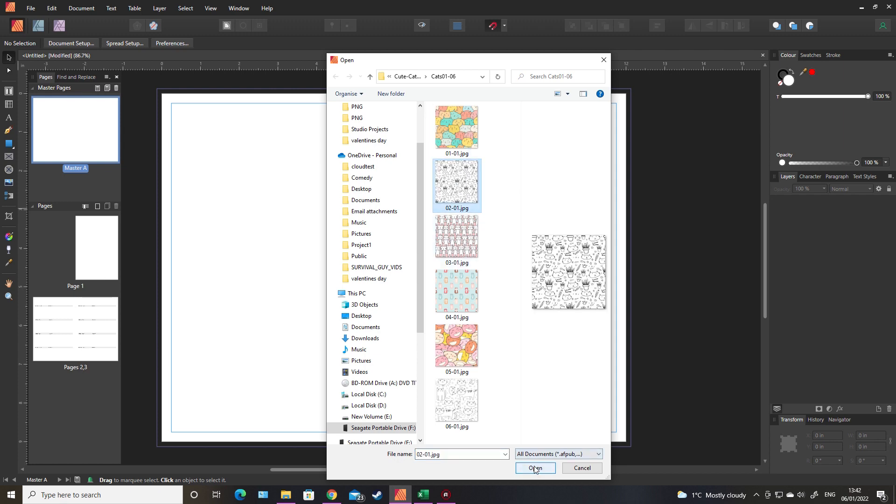
left_click(535, 468)
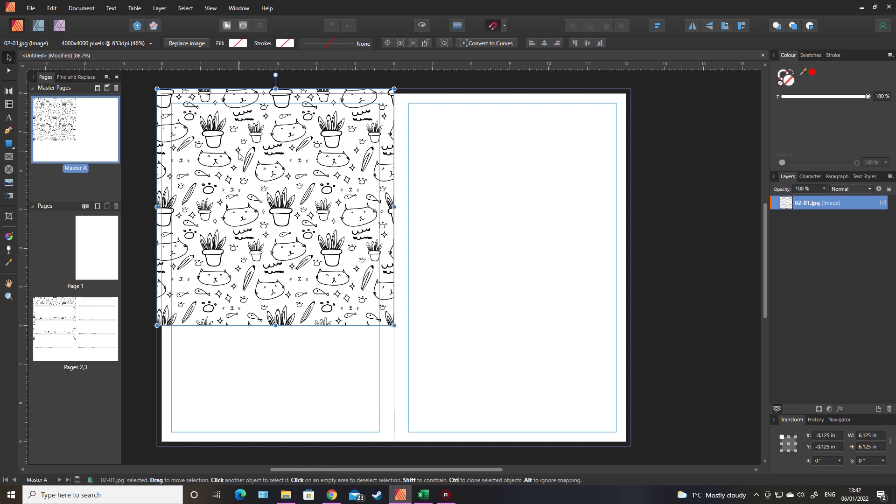
mouse_move(416, 339)
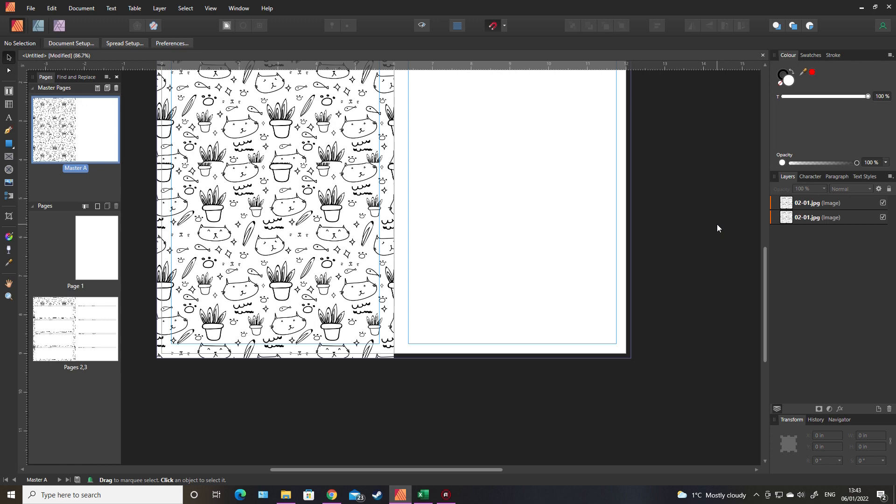
Step: Place the 06-01.jpg cat pattern onto Master A's right page
scroll("down", 3)
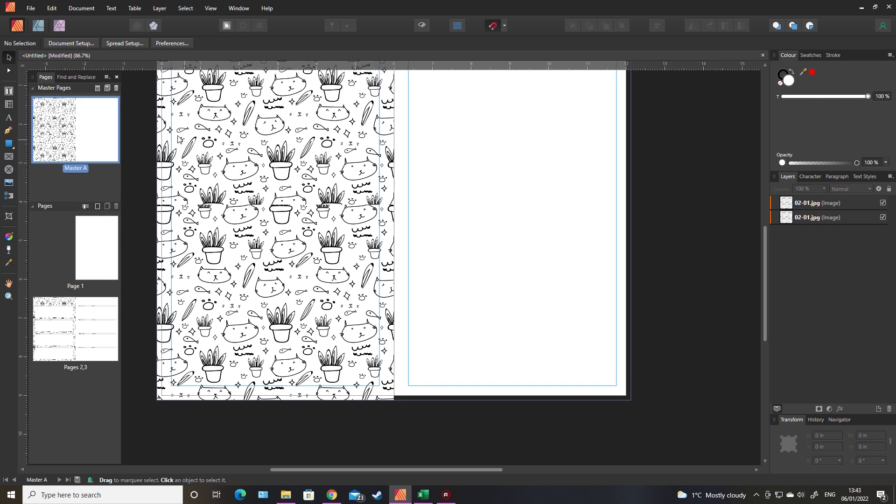
mouse_move(8, 183)
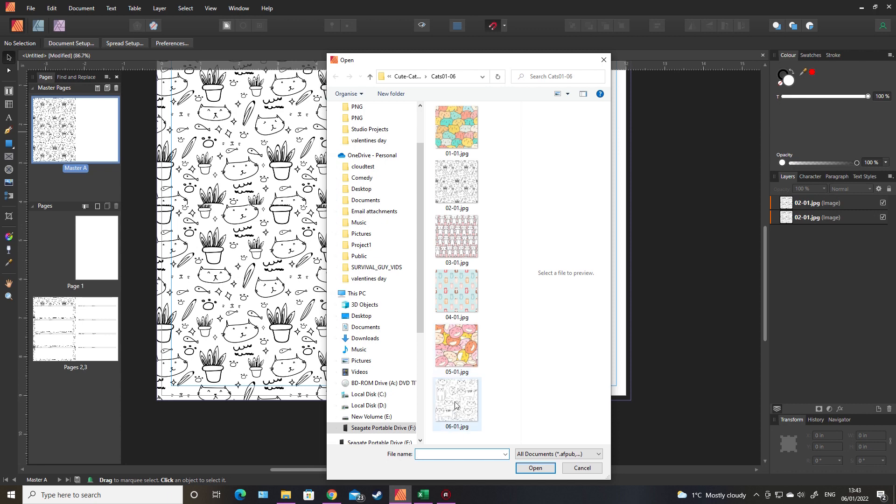
left_click(535, 468)
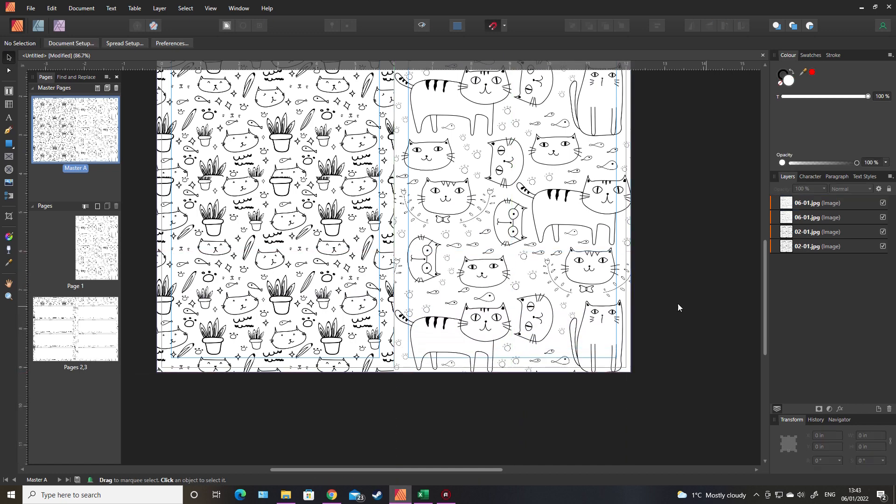
mouse_move(532, 200)
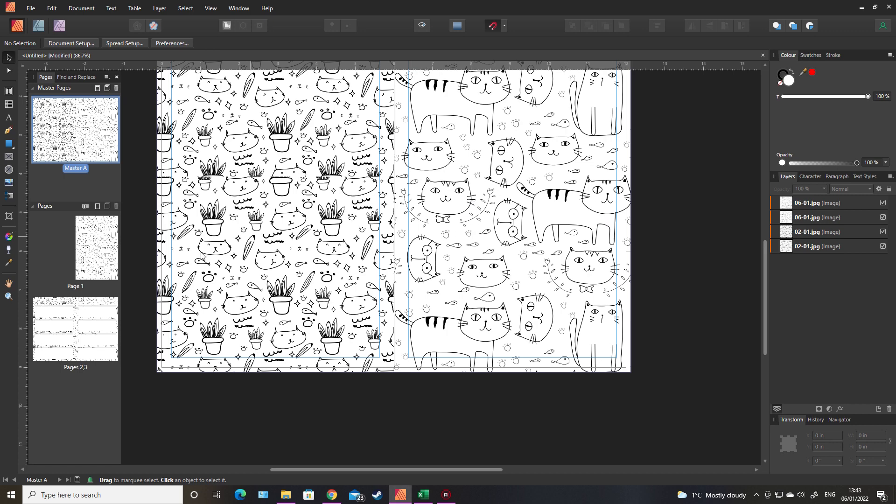
mouse_move(79, 313)
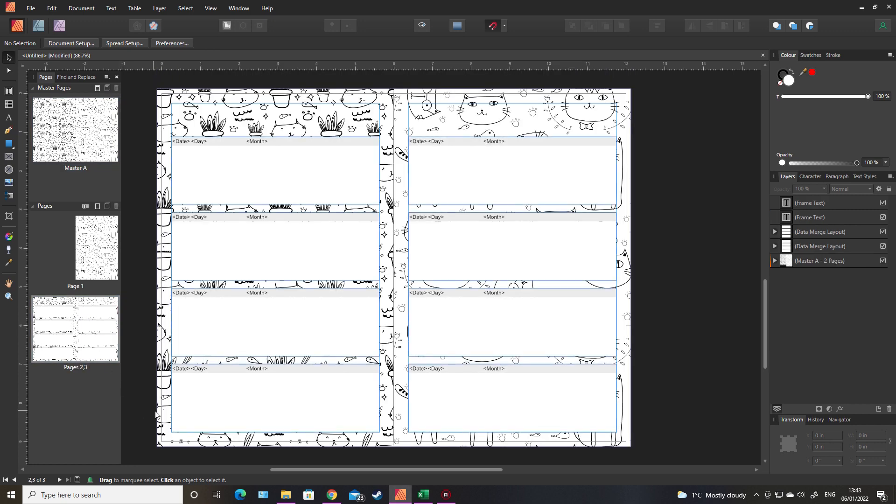
mouse_move(713, 222)
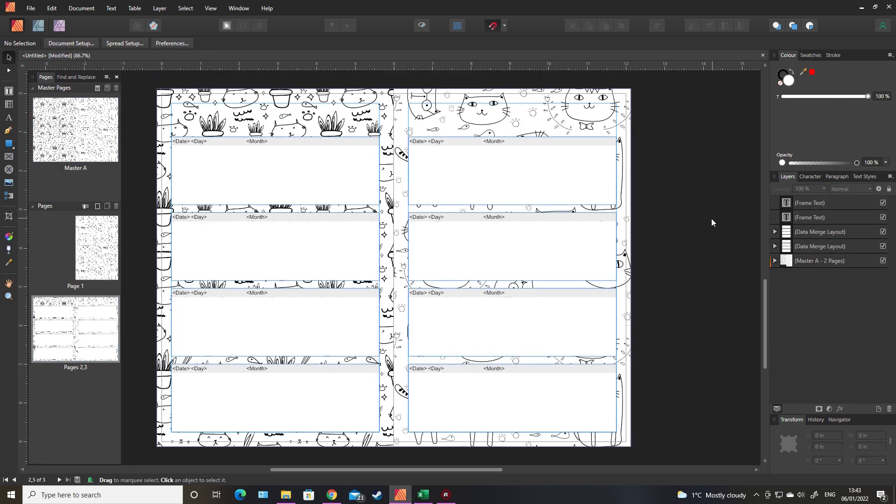
mouse_move(690, 183)
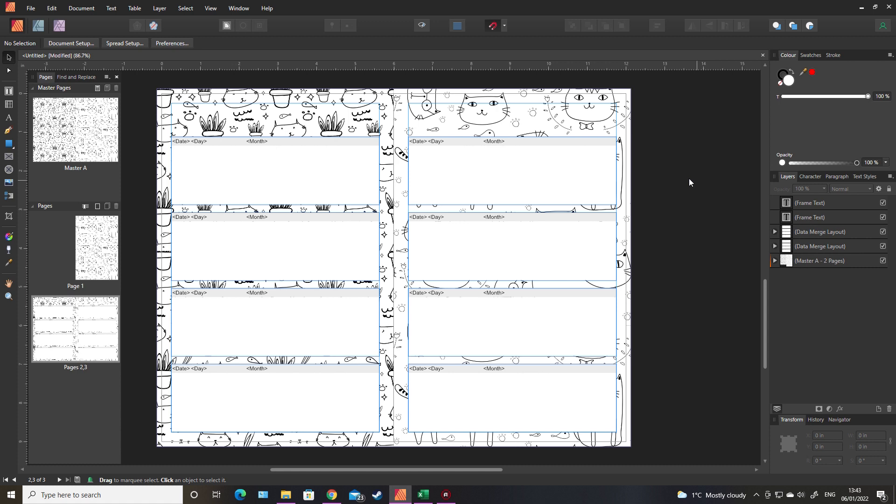
mouse_move(227, 118)
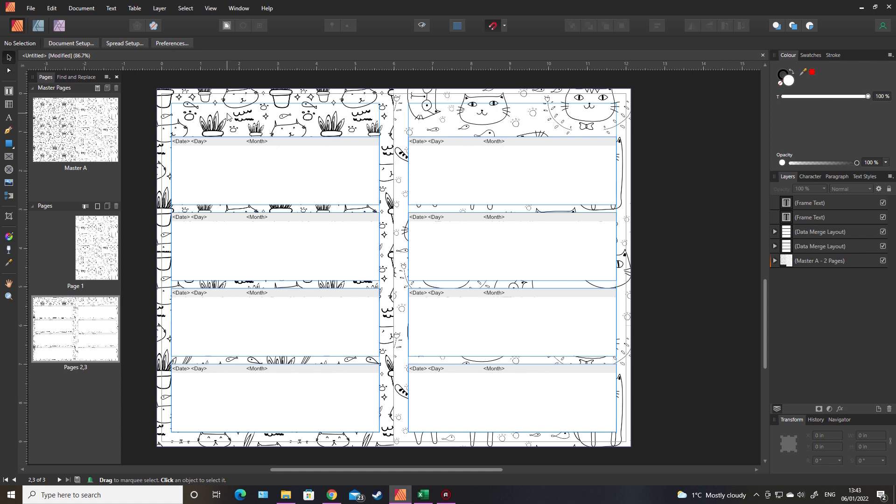
mouse_move(26, 140)
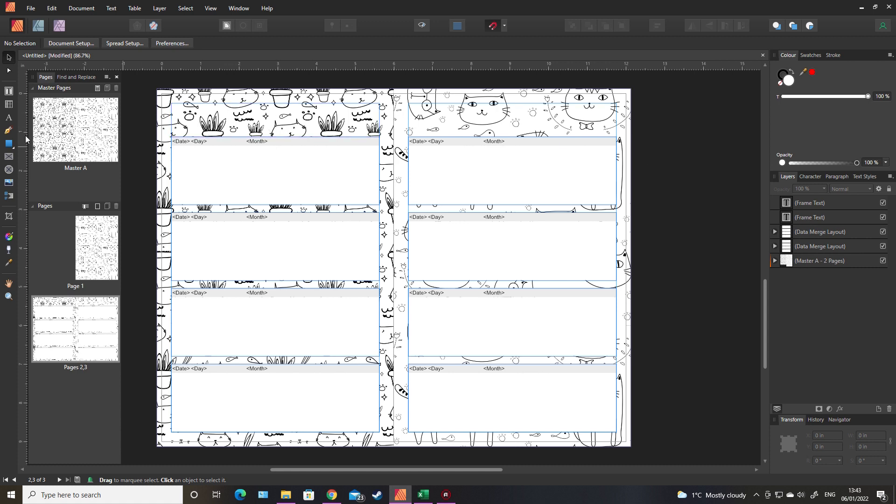
Step: Draw a white box across the page top and set a merge-layout writing box to 90% opacity
left_click(8, 145)
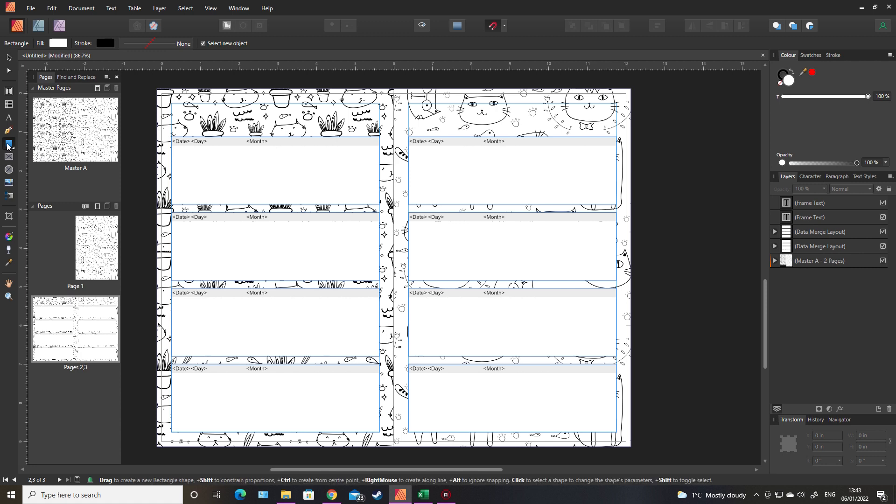
left_click_drag(328, 120, 377, 135)
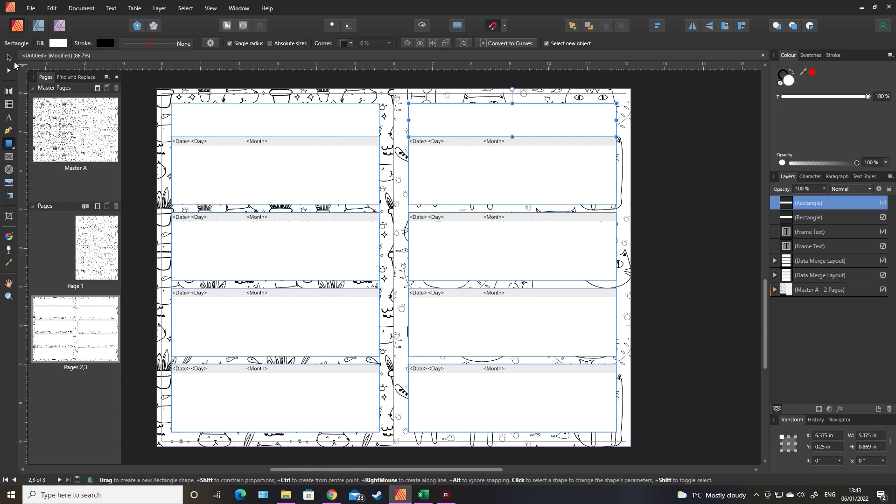
left_click(522, 151)
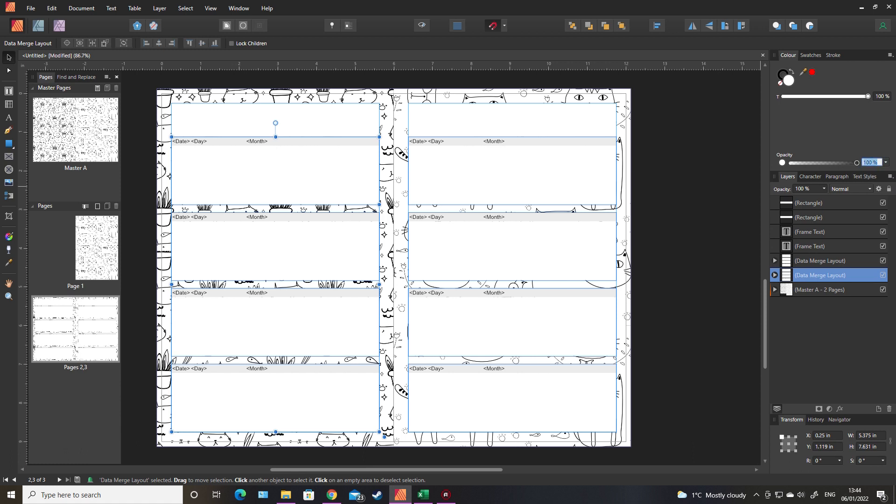
left_click(870, 163)
type("90")
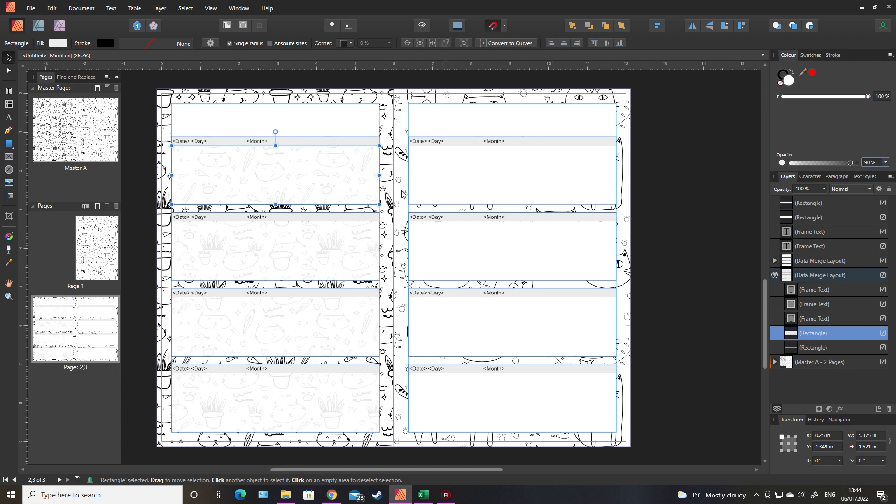
mouse_move(316, 175)
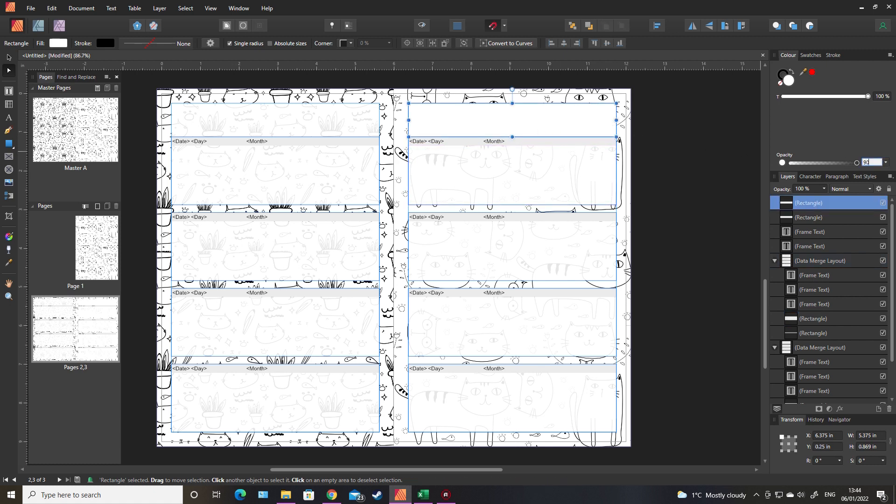
left_click(702, 259)
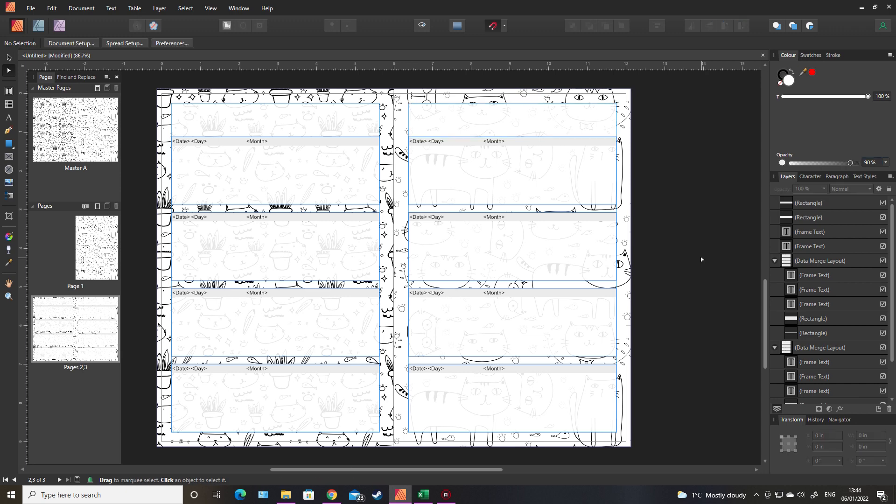
mouse_move(82, 8)
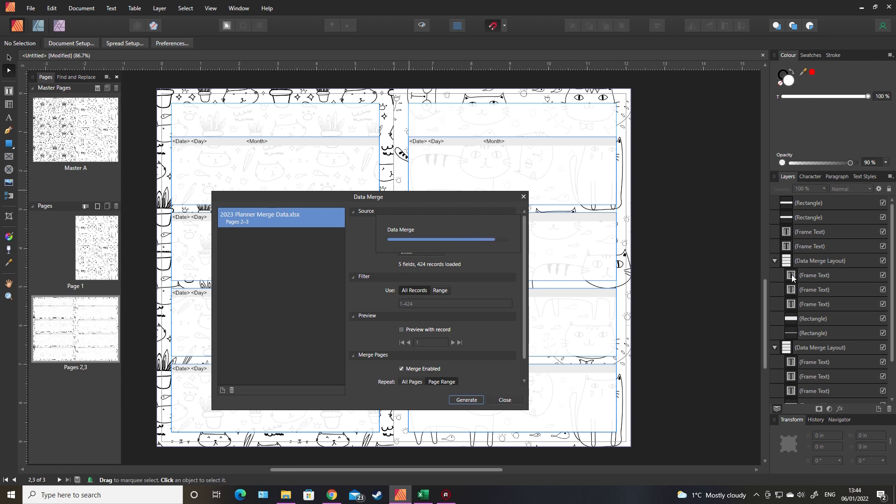
Step: Generate the 107-page merged planner with cat-pattern backgrounds and close the manager
left_click(465, 399)
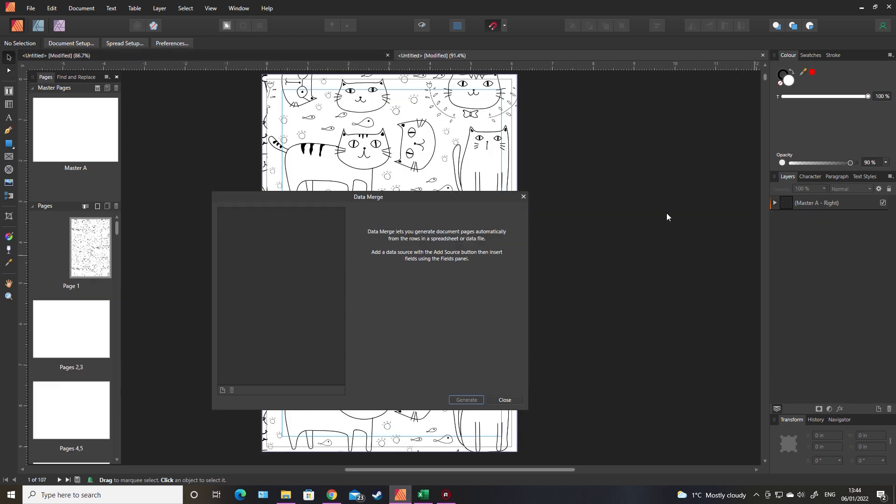
left_click(503, 400)
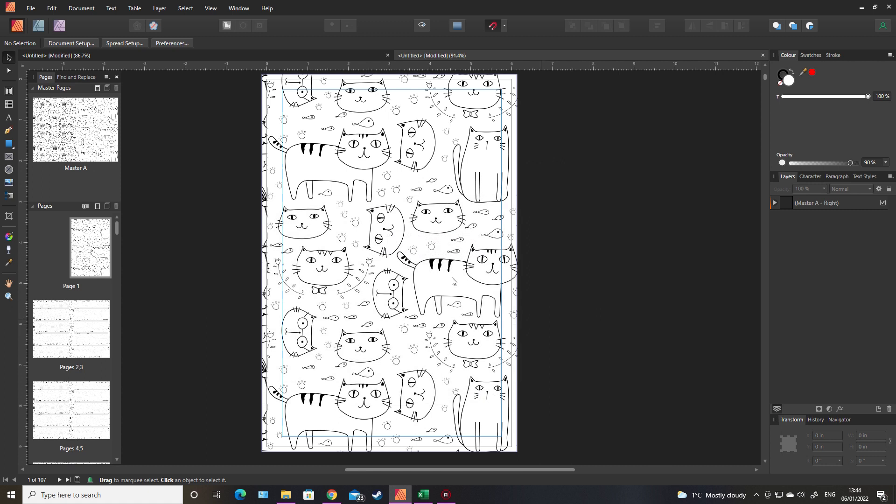
mouse_move(8, 92)
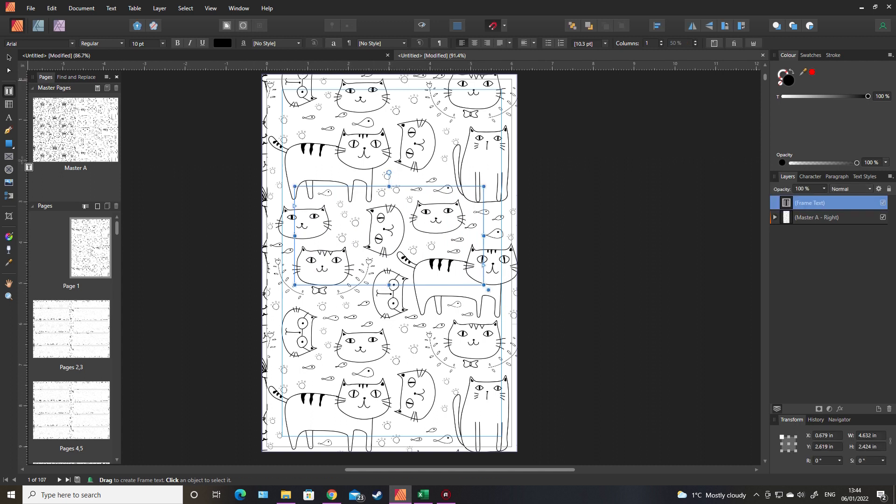
Step: Type the large cover title My Cat Diary 2022 centred inside the translucent white box
left_click(8, 144)
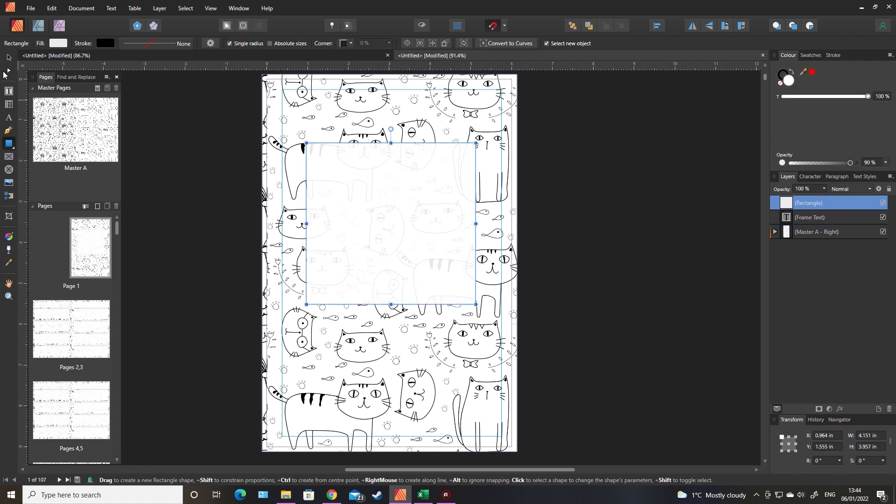
mouse_move(8, 117)
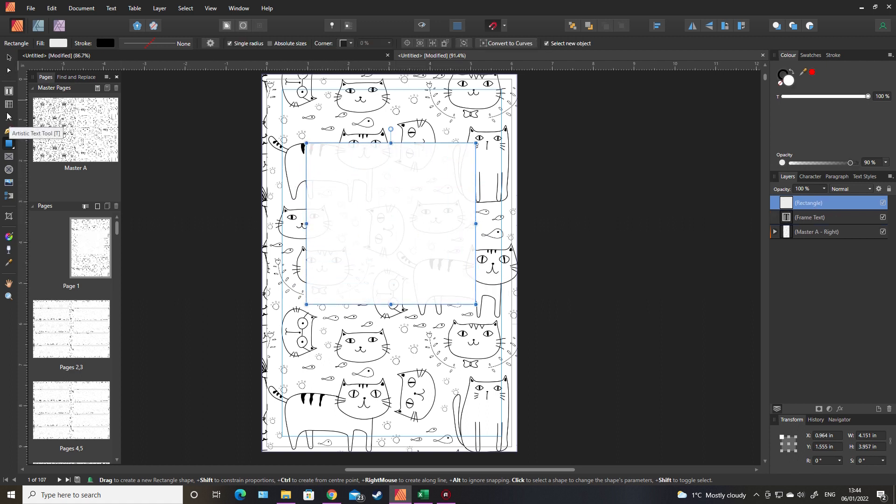
left_click(9, 117)
type("My Cat Diary")
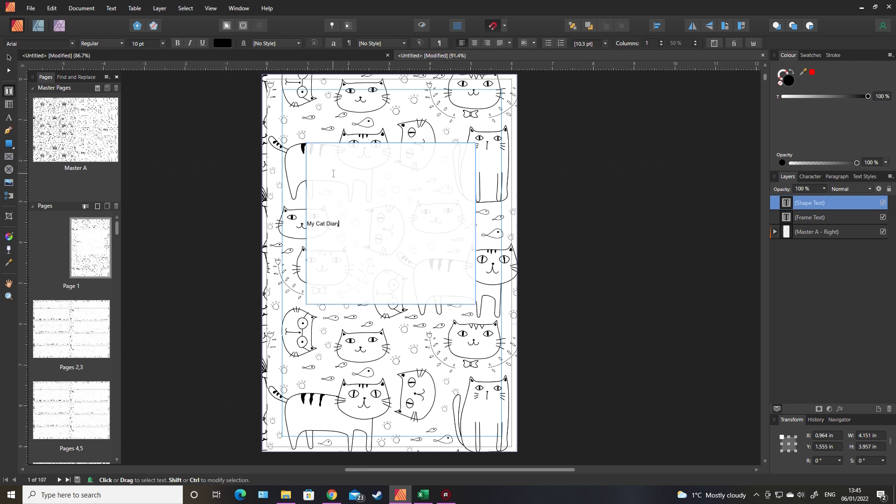
type("2022")
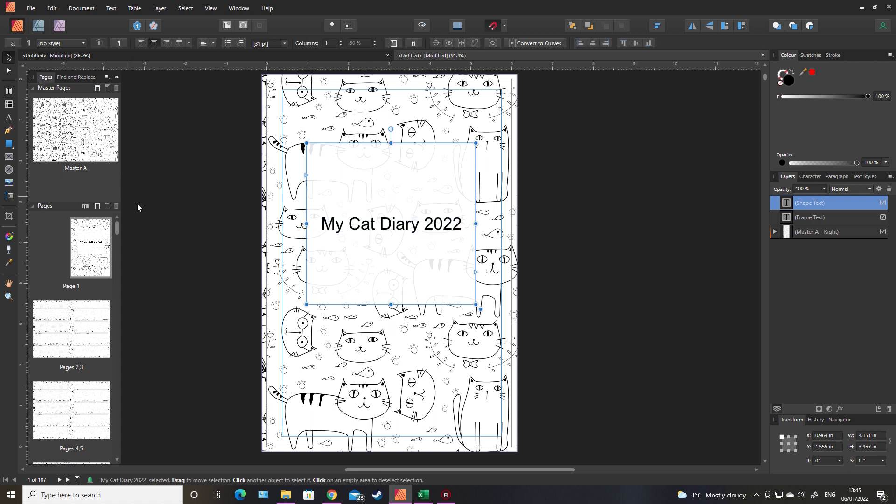
left_click(232, 176)
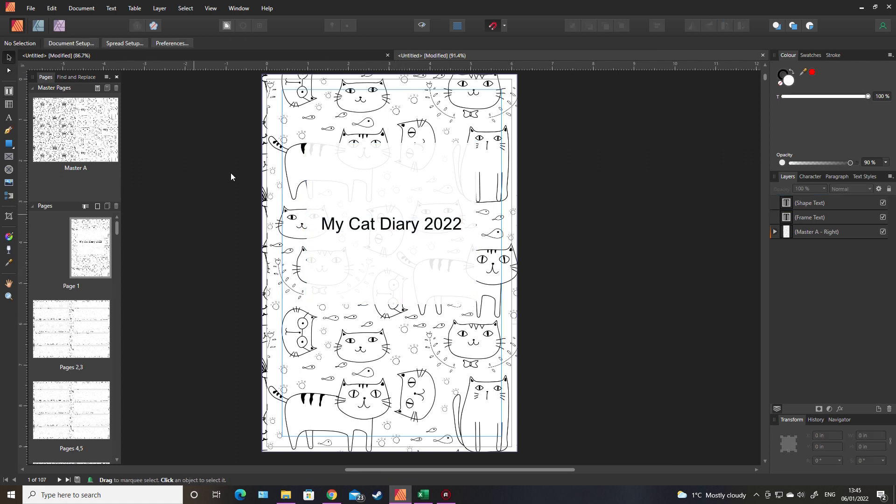
mouse_move(362, 99)
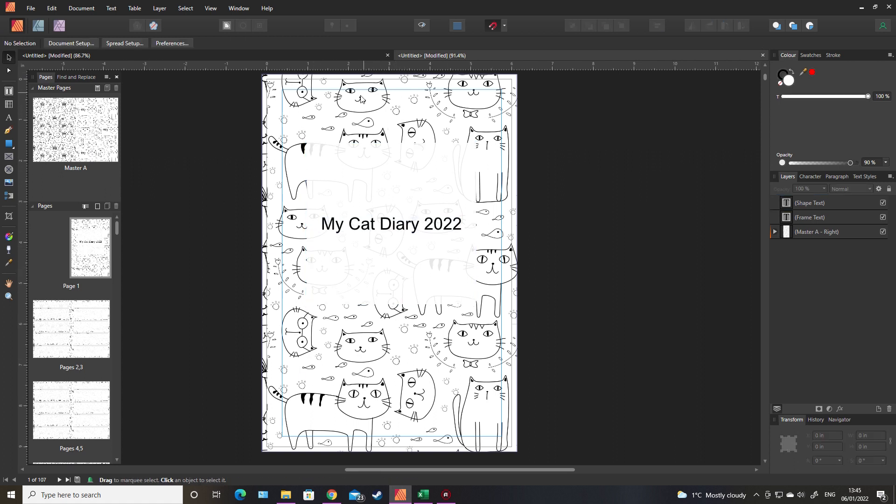
Step: Clear the cat-pattern master from the cover page via Clear Masters
right_click(89, 247)
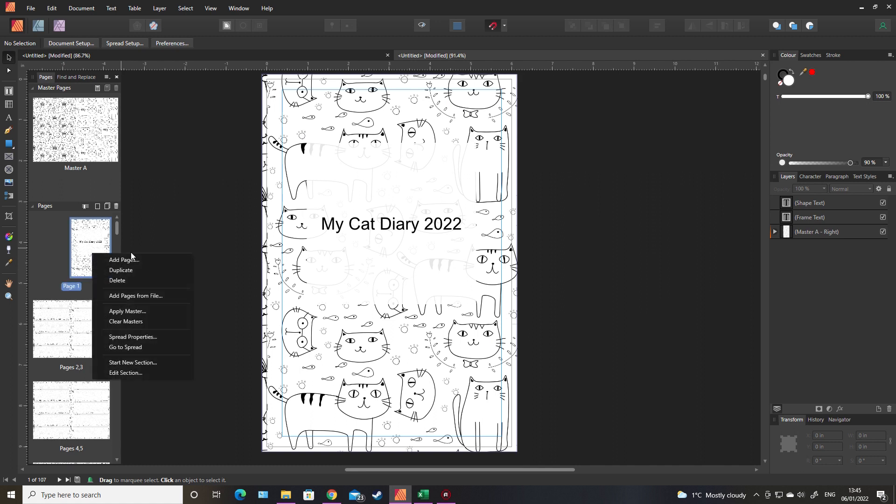
left_click(127, 311)
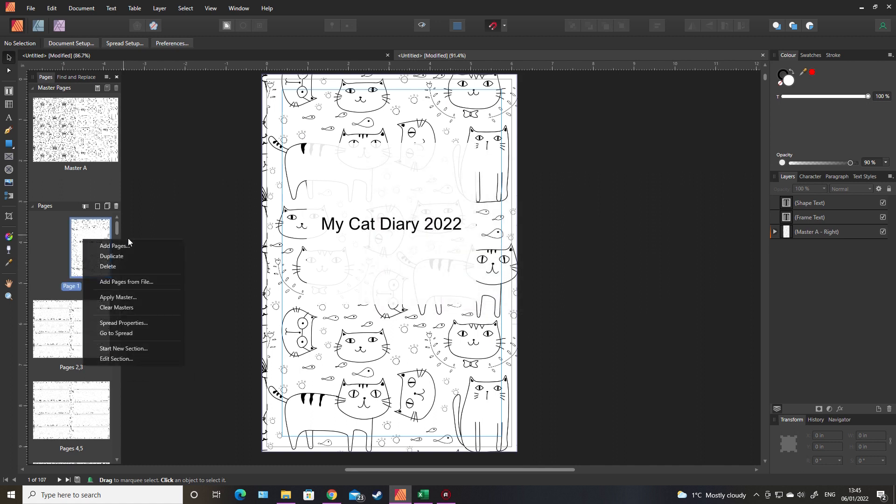
left_click(117, 307)
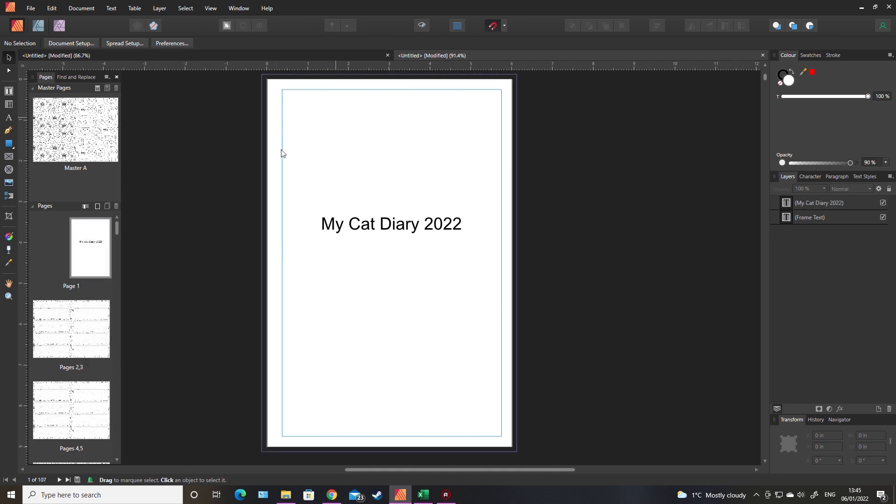
Step: Page through the weekly spreads into early February, then return to pages 2–3
double_click(71, 329)
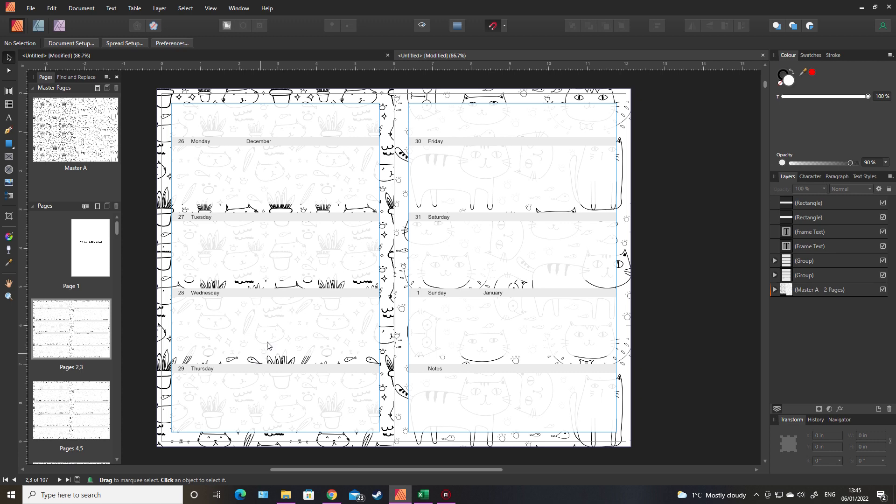
mouse_move(94, 445)
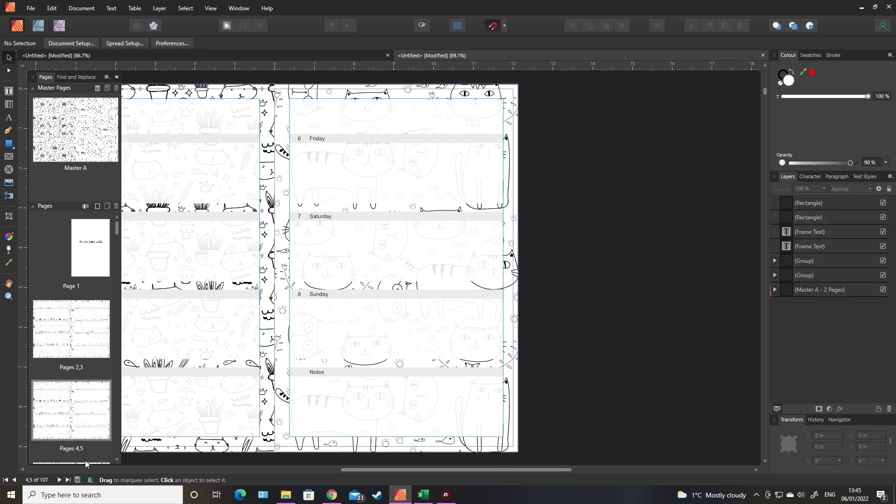
left_click(58, 479)
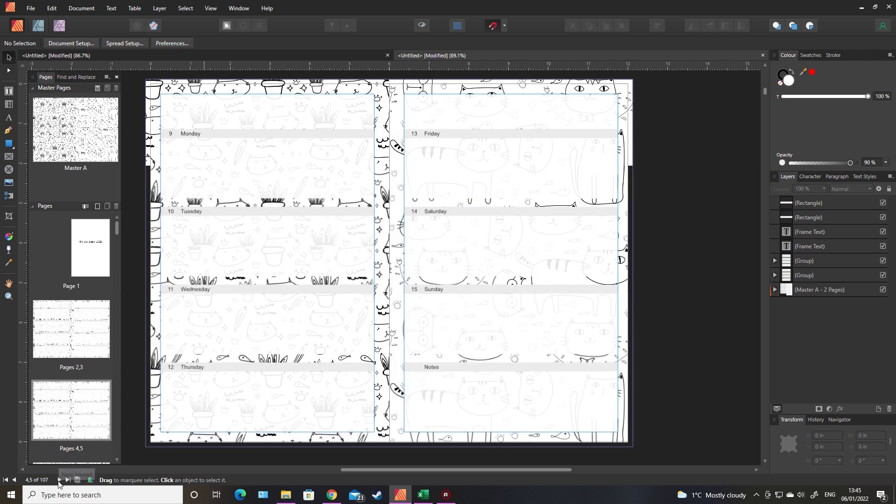
left_click(67, 479)
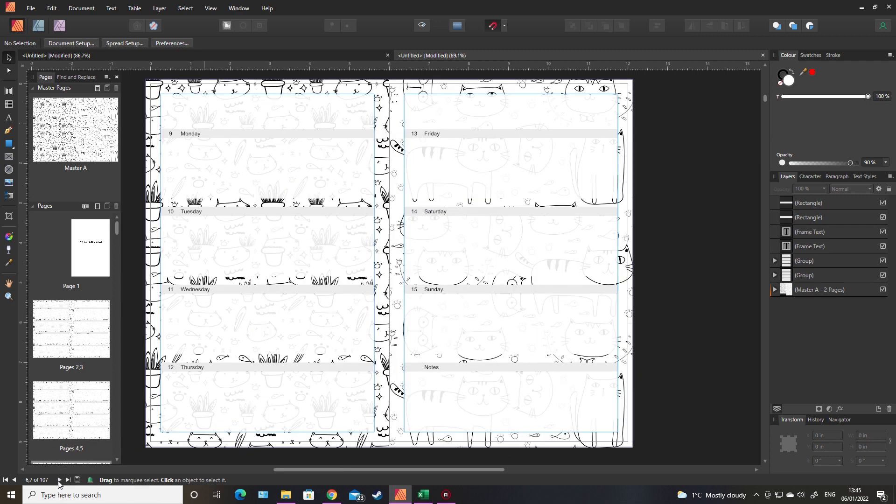
left_click(67, 480)
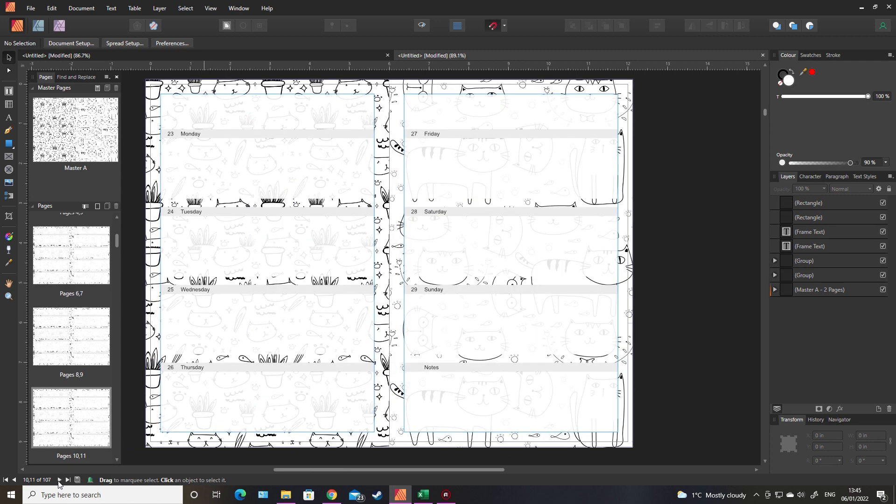
left_click(59, 480)
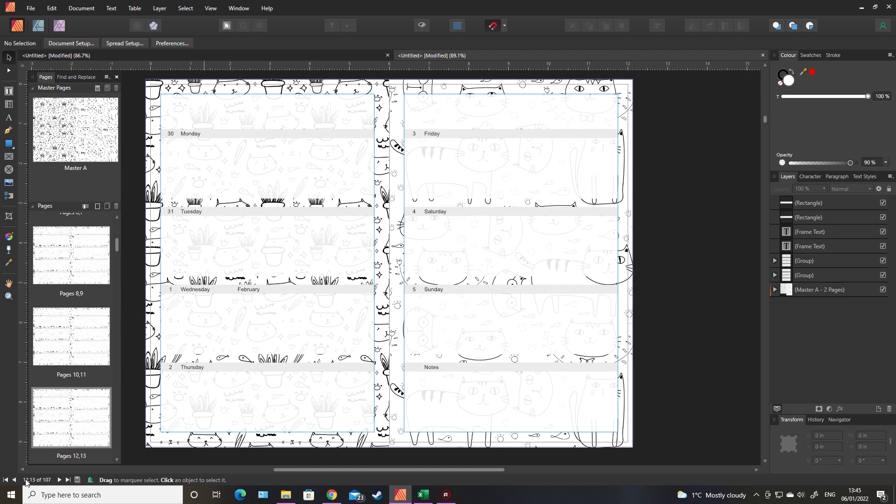
left_click(5, 479)
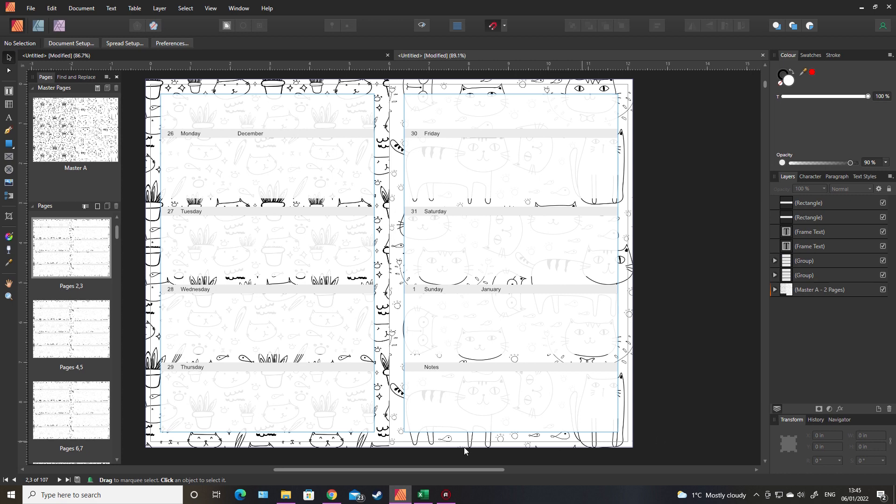
scroll("up", 3)
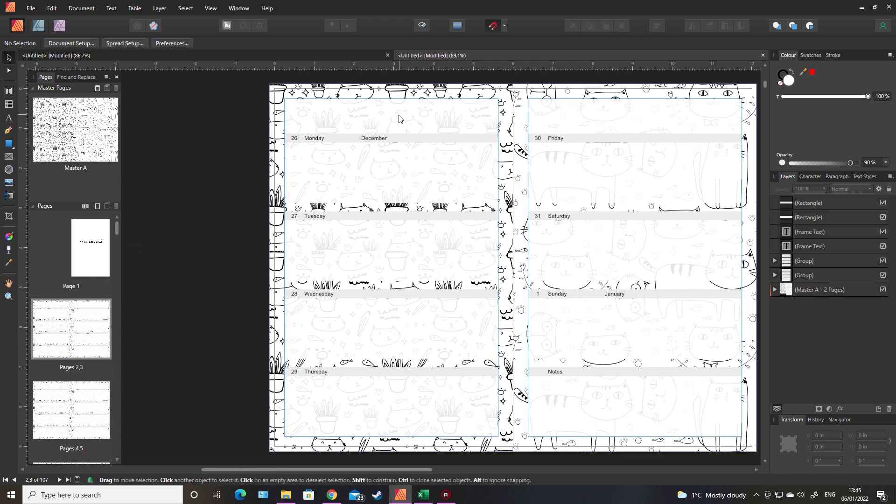
Step: Bring both heading text frames to front above the white header boxes
left_click(391, 114)
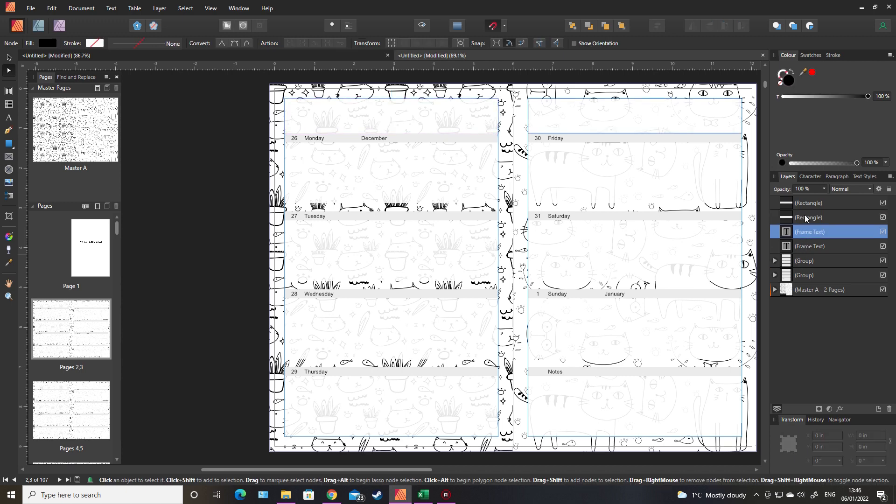
left_click(809, 202)
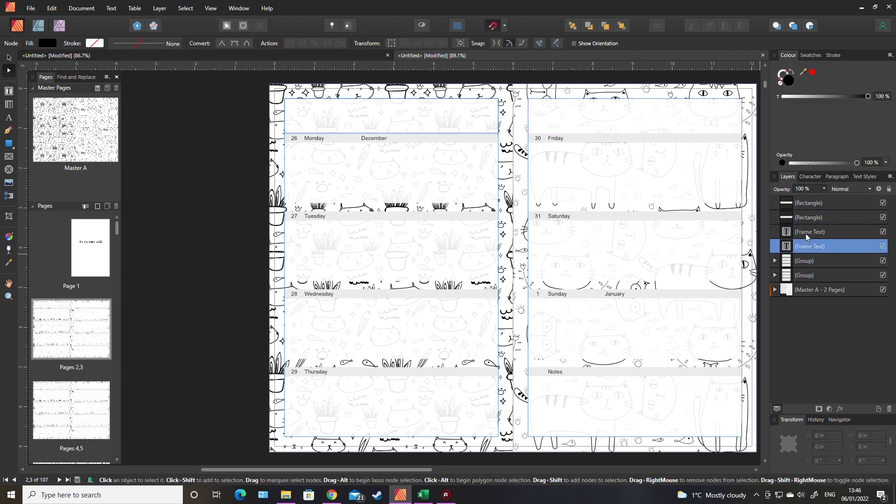
left_click(809, 217)
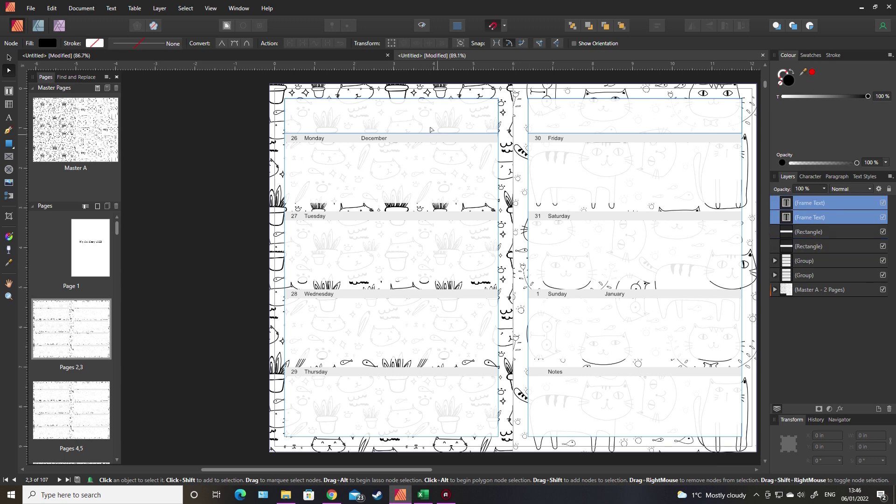
left_click(399, 117)
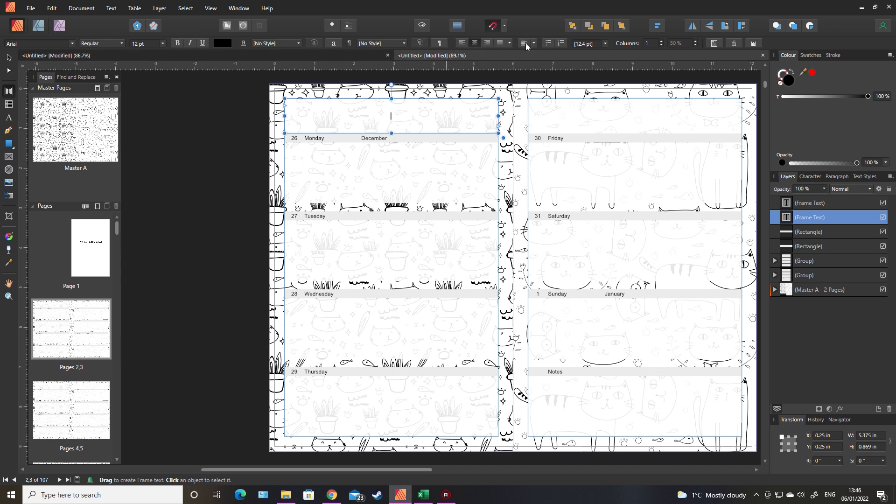
mouse_move(265, 56)
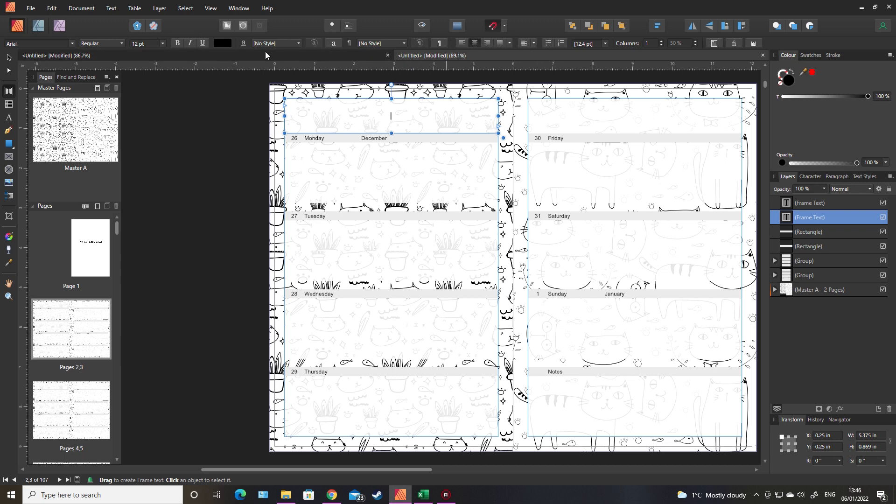
Step: Write 30 pt centred headings January on the left page and 2022 on the right
triple_click(142, 43)
type("30")
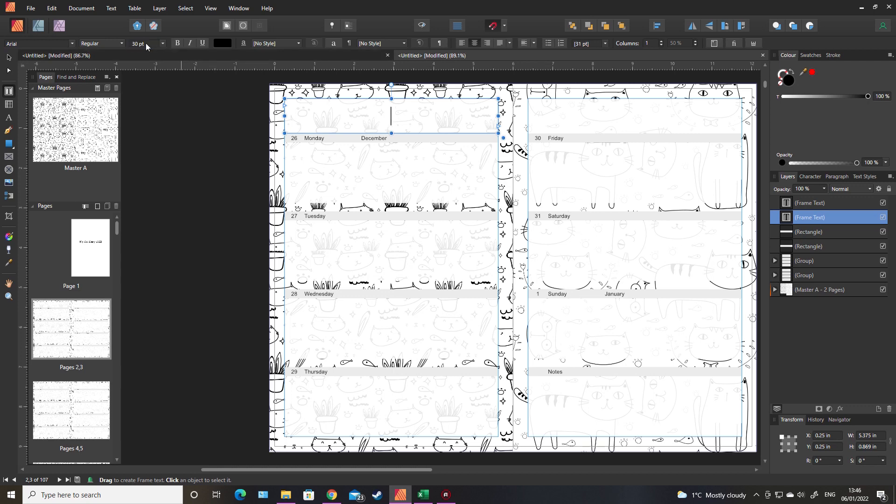
type("jan")
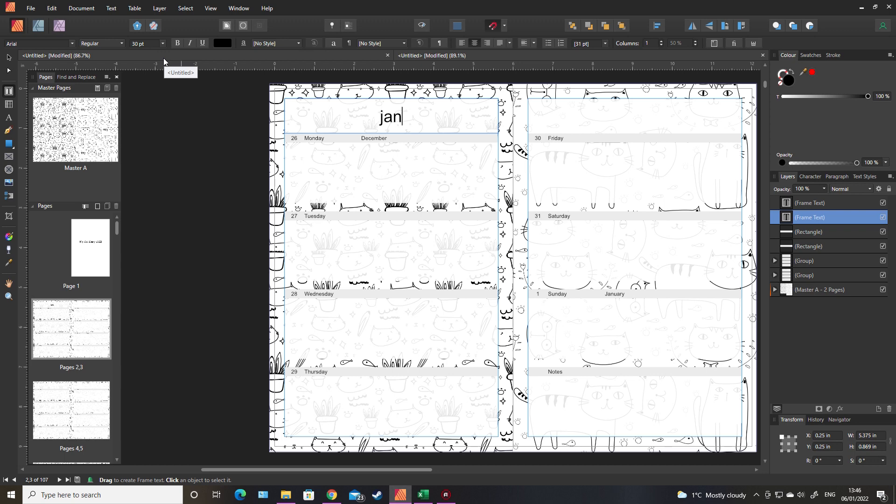
type("Janua")
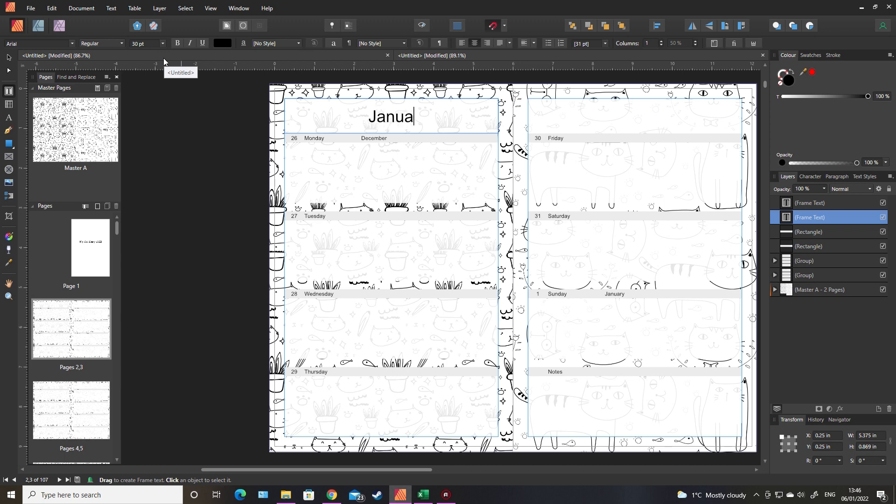
type("ry")
left_click(635, 115)
type("2022")
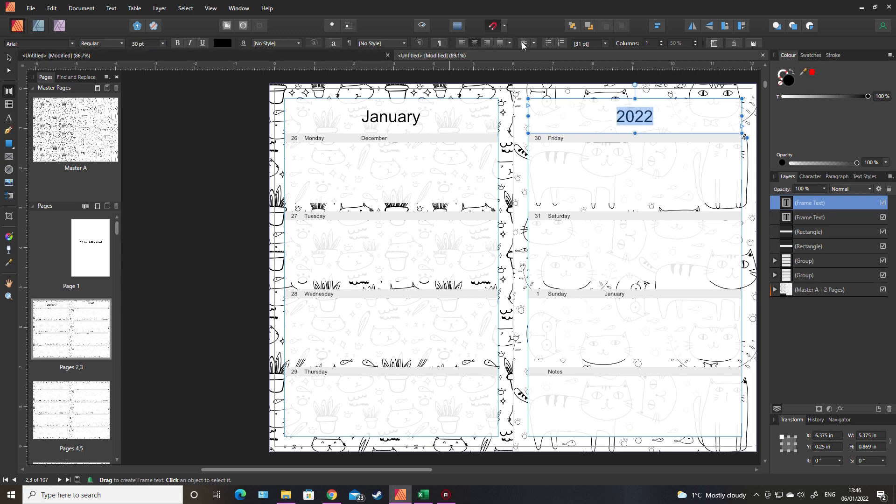
left_click(222, 215)
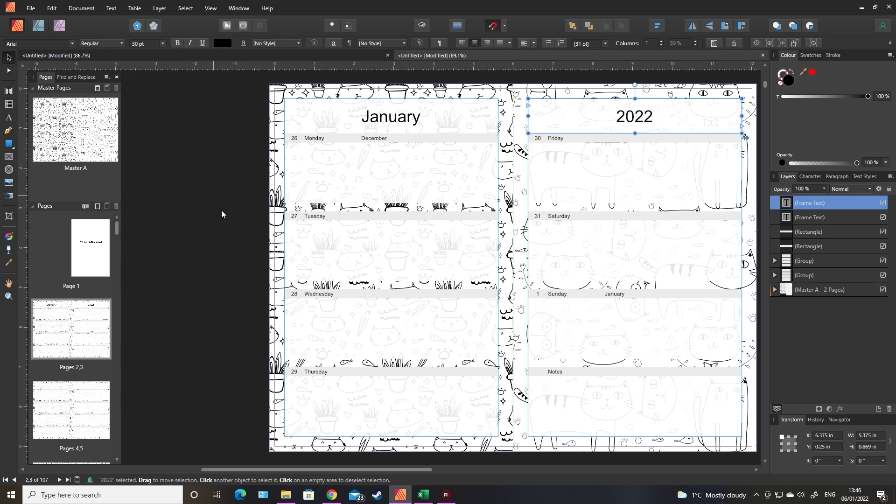
left_click(222, 213)
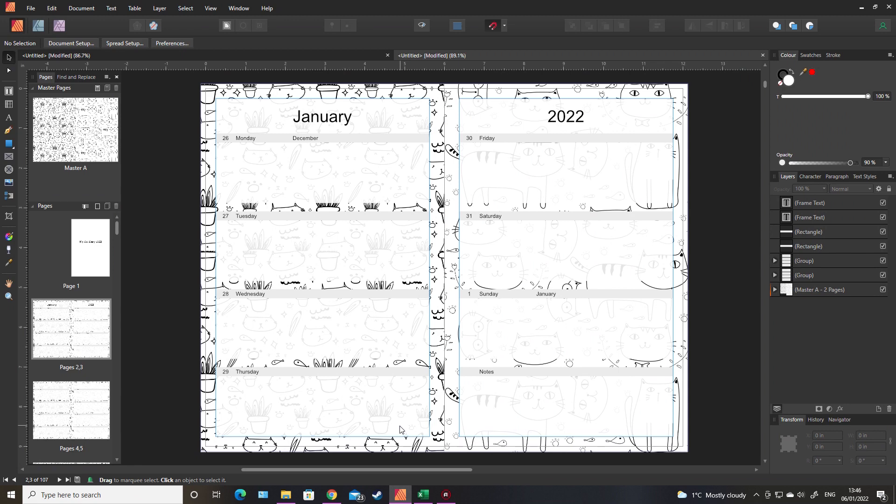
Step: Browse the December spreads and step forward to pages 12–13 where February begins
double_click(71, 410)
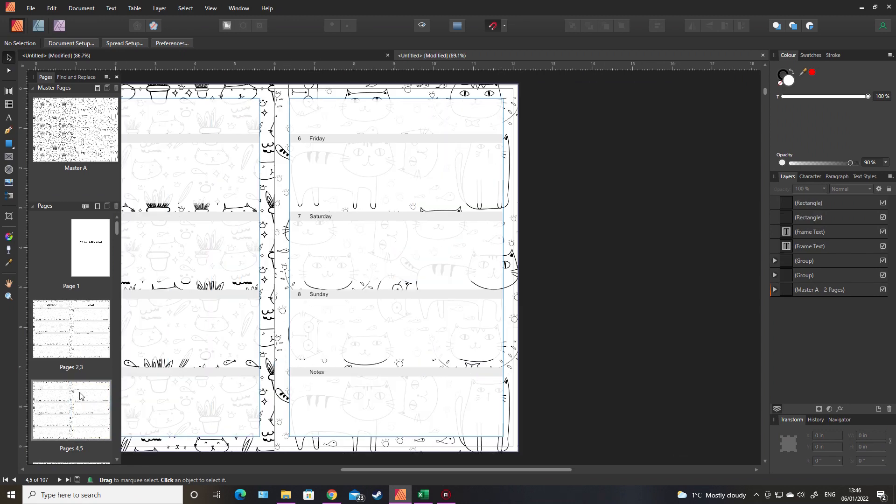
mouse_move(80, 316)
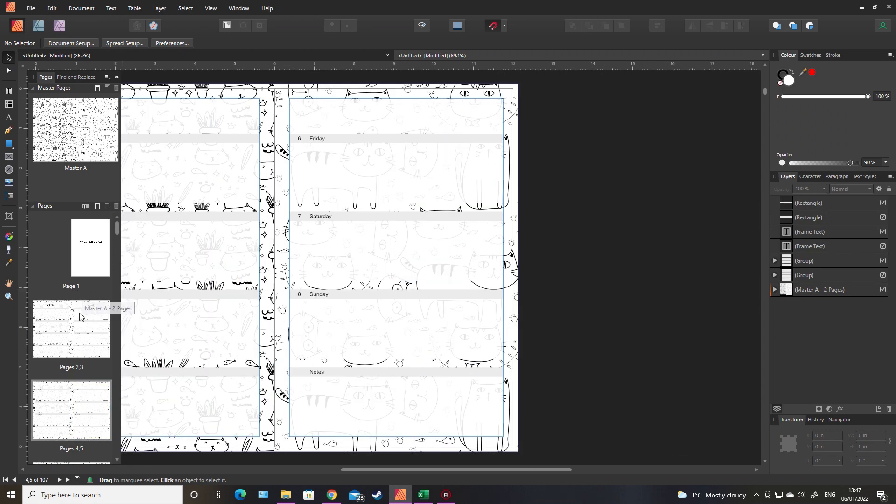
left_click(71, 328)
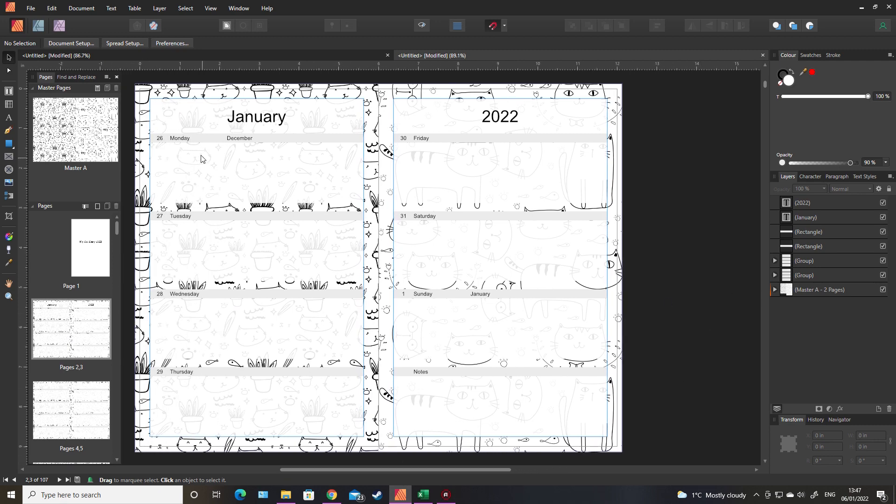
mouse_move(131, 301)
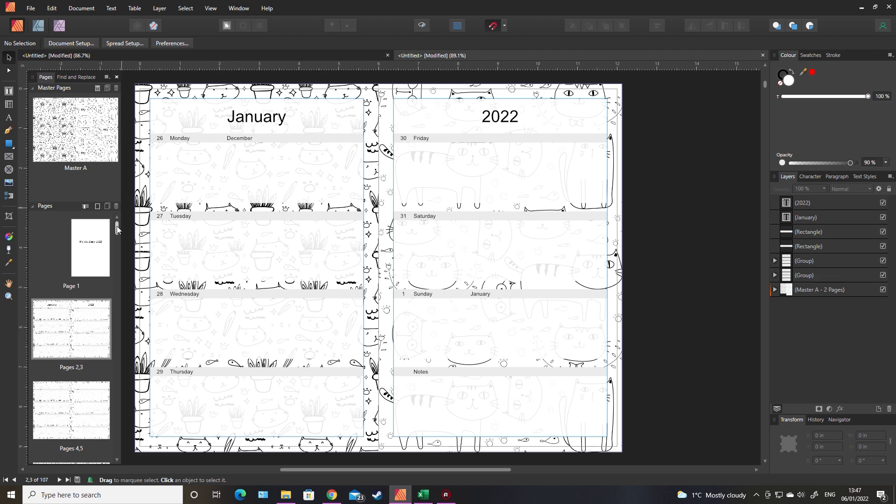
scroll("down", 3)
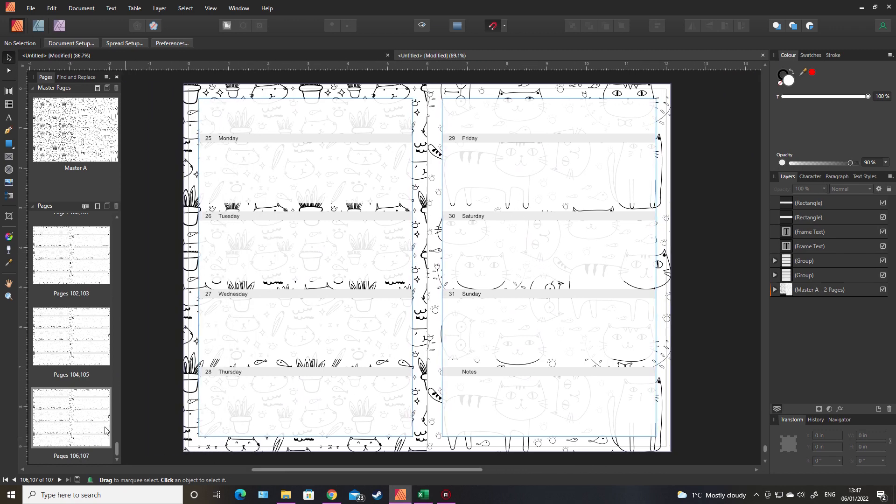
scroll("up", 3)
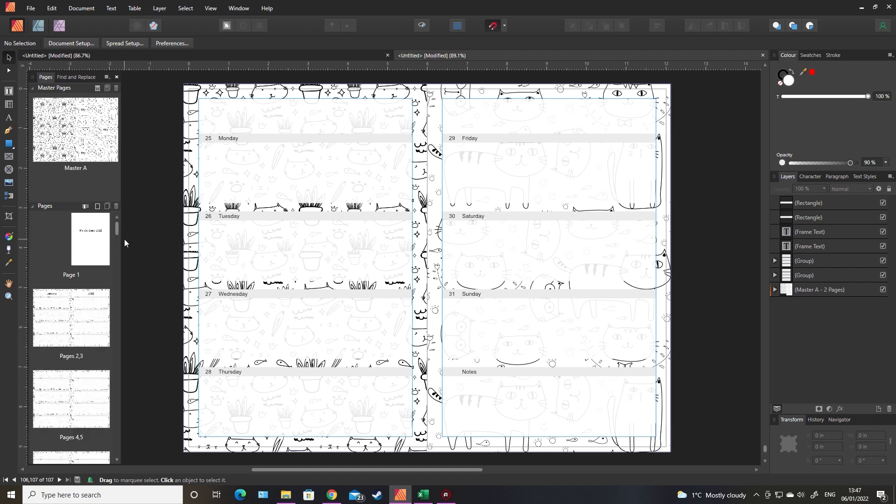
mouse_move(153, 233)
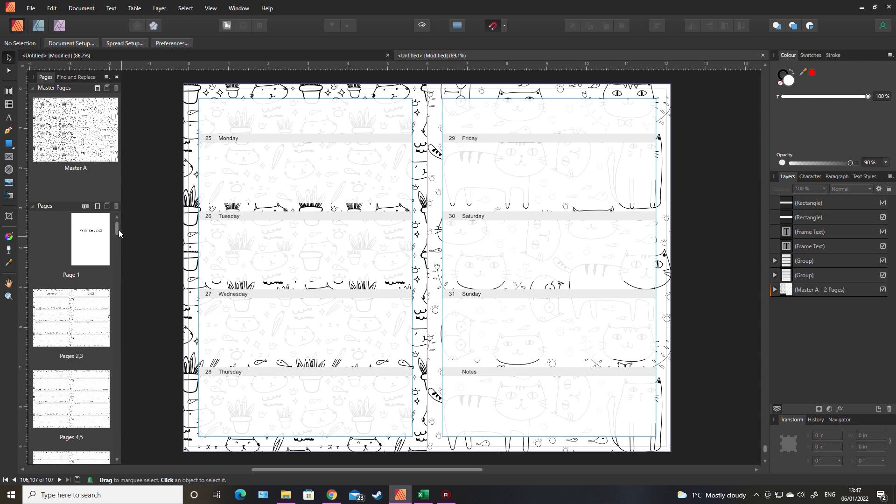
scroll("up", 3)
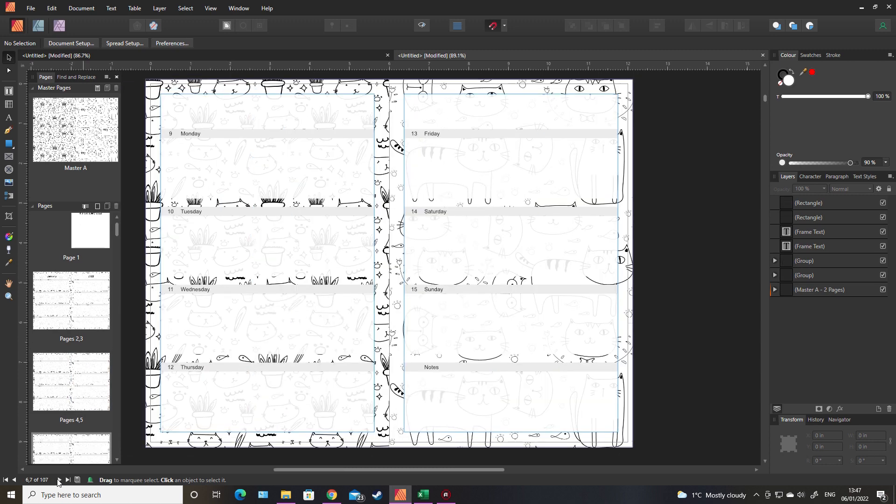
left_click(58, 482)
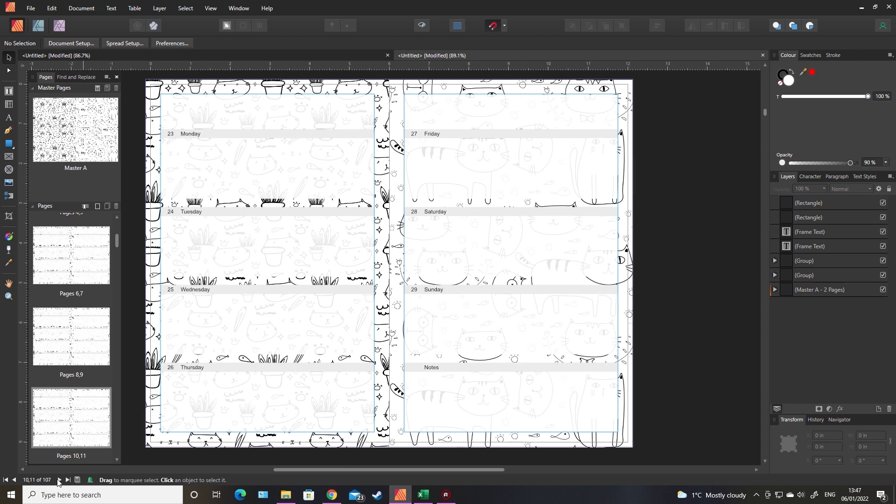
left_click(67, 481)
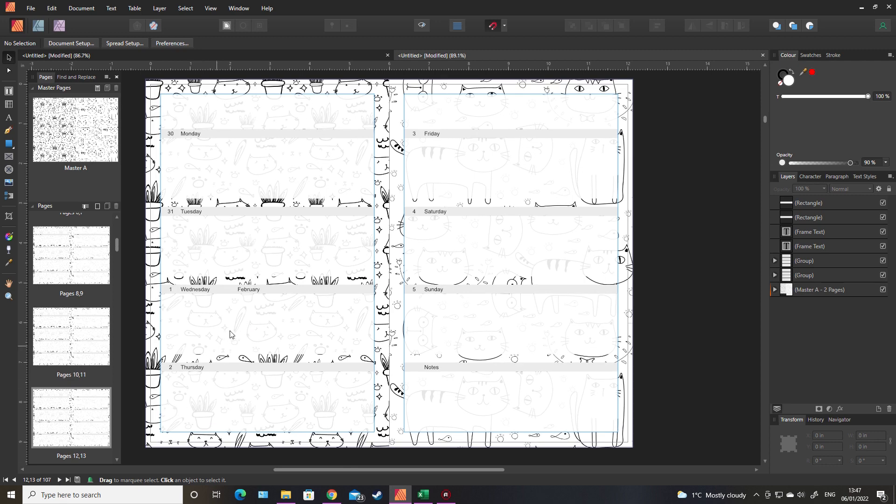
mouse_move(133, 389)
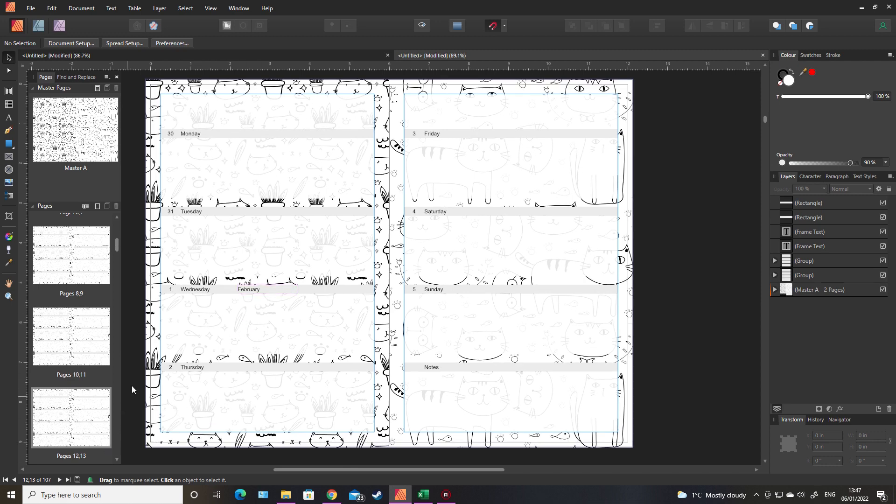
mouse_move(89, 436)
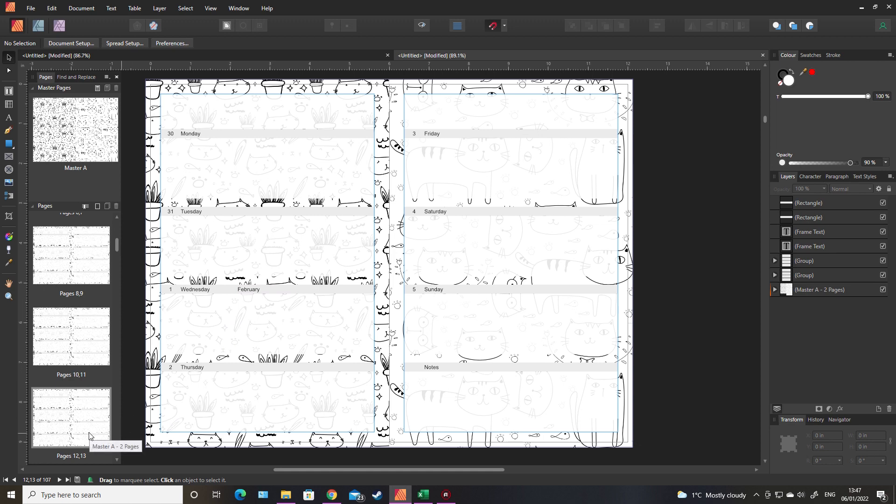
mouse_move(78, 423)
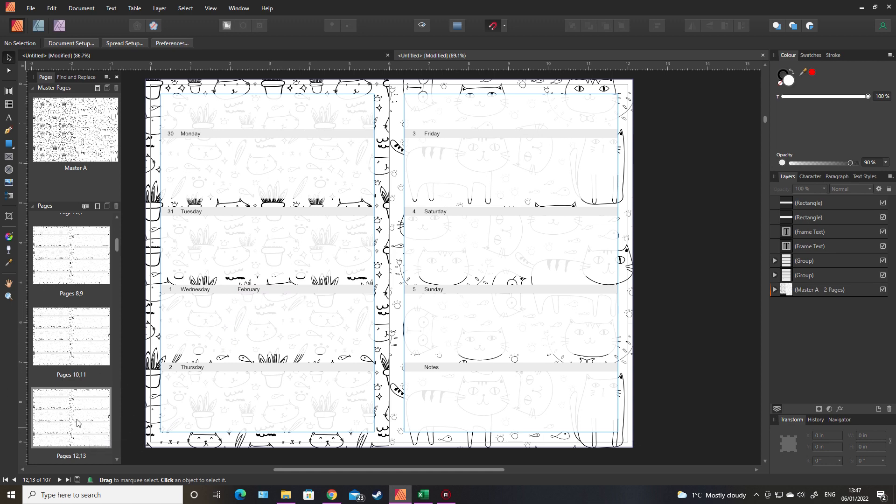
Step: Add 2 blank pages after page 13, creating the pages 14–15 spread
right_click(71, 423)
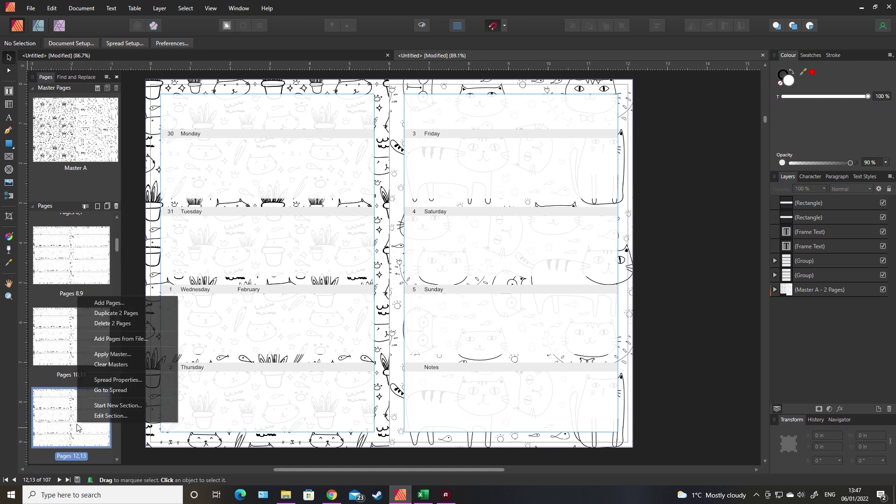
left_click(108, 303)
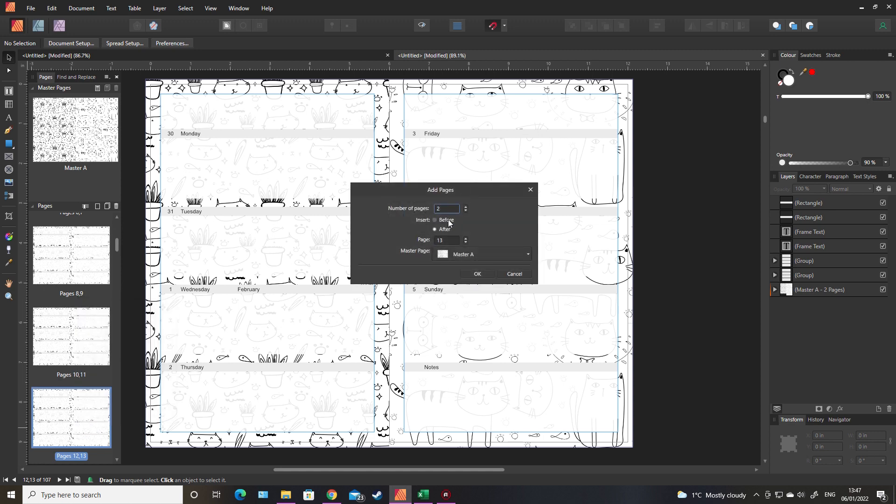
left_click(526, 254)
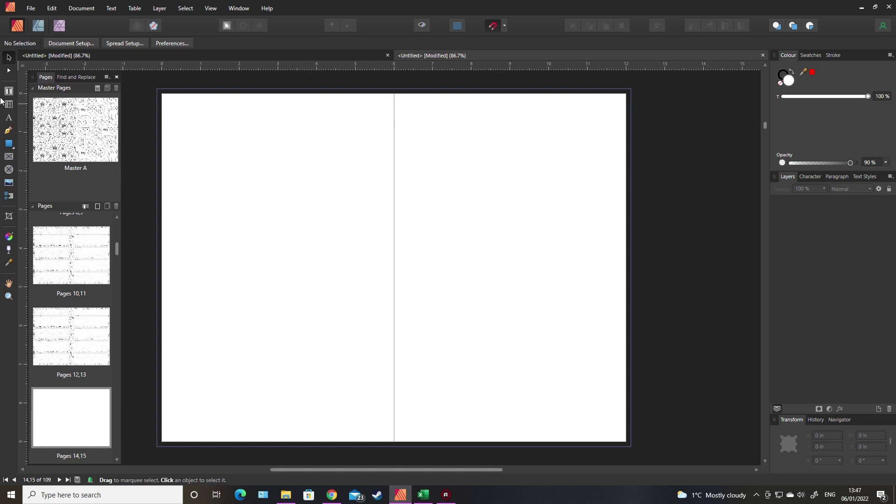
mouse_move(335, 315)
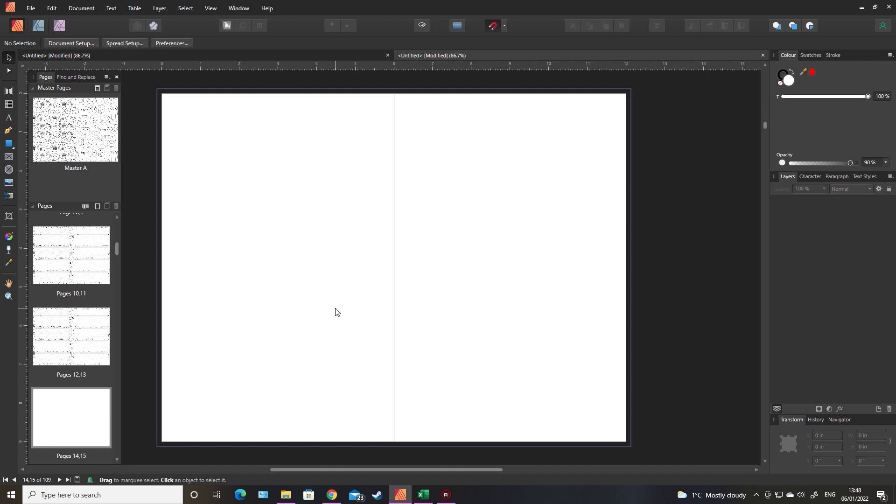
mouse_move(491, 155)
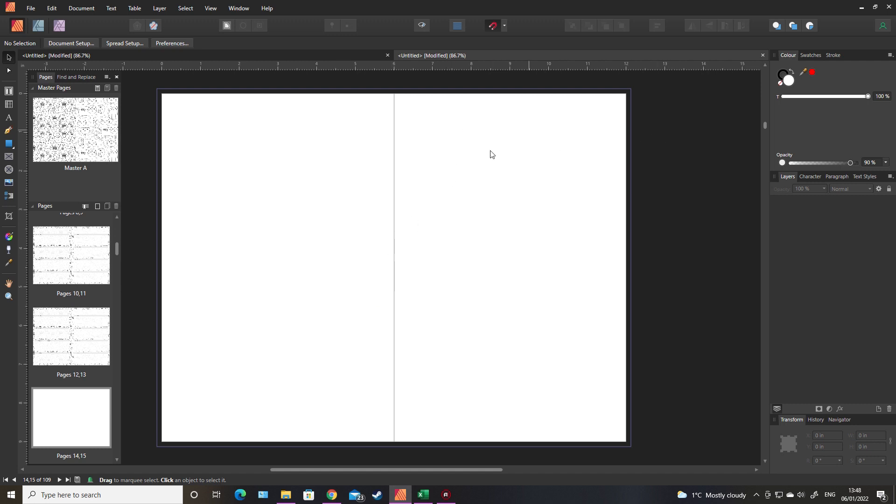
mouse_move(10, 93)
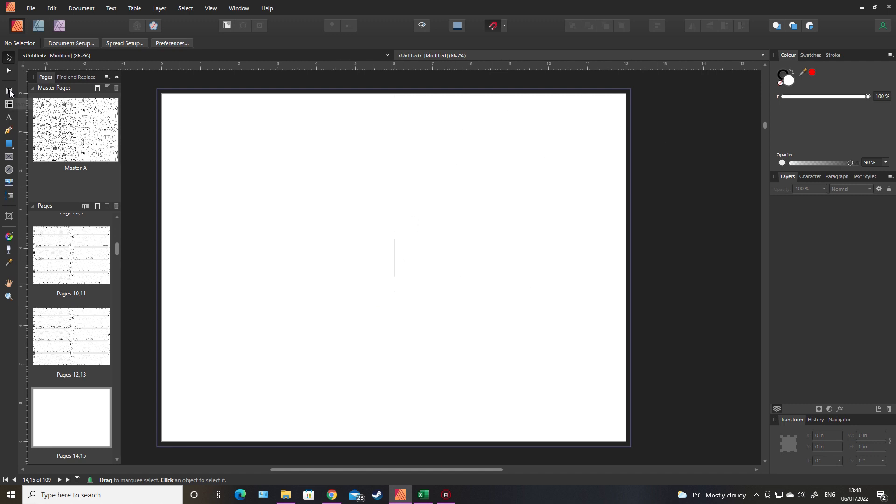
Step: Draw a text frame reading FEB 2022 GOALS on page 14 with a rectangle around it
left_click_drag(170, 110, 249, 137)
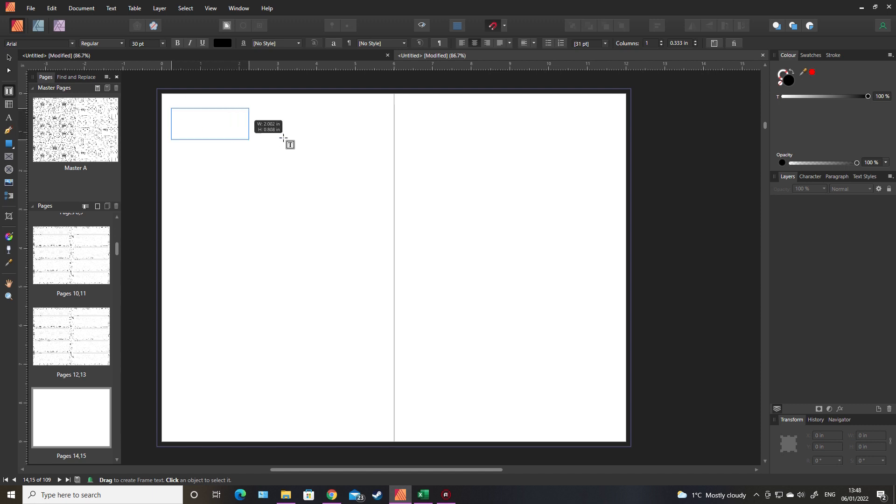
left_click_drag(171, 109, 374, 140)
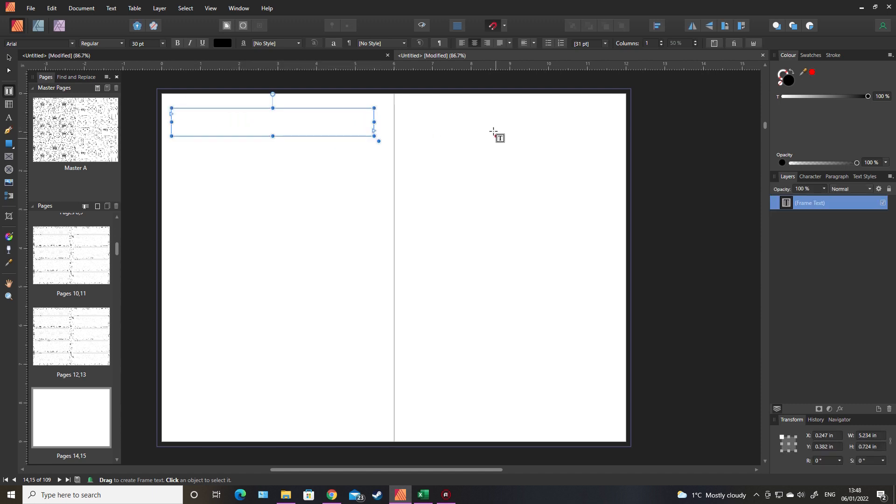
left_click(272, 122)
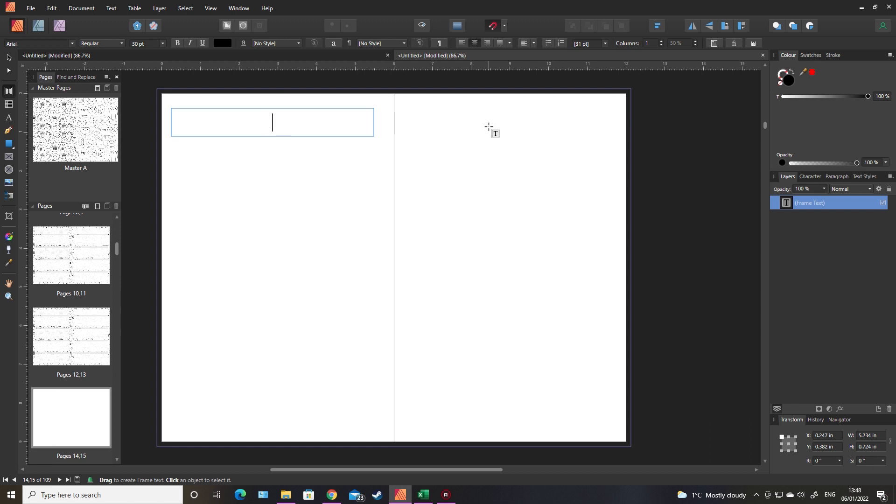
type("FEB 2022 GOALS")
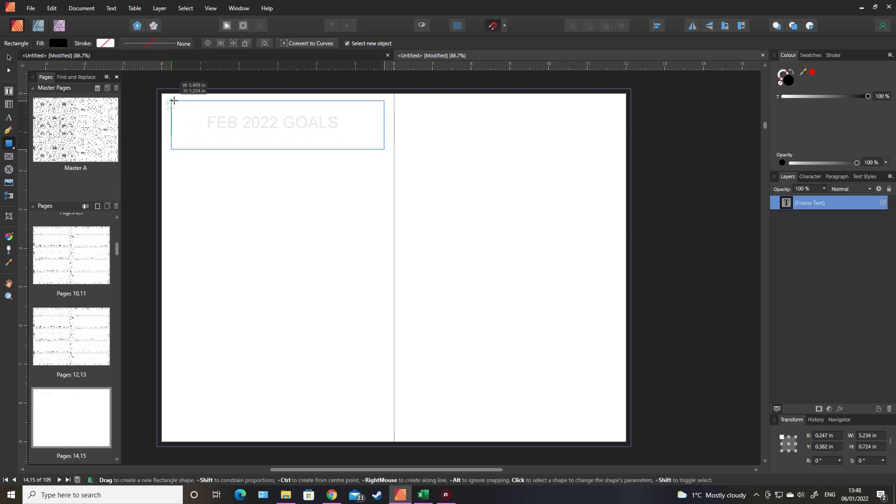
left_click_drag(174, 99, 384, 149)
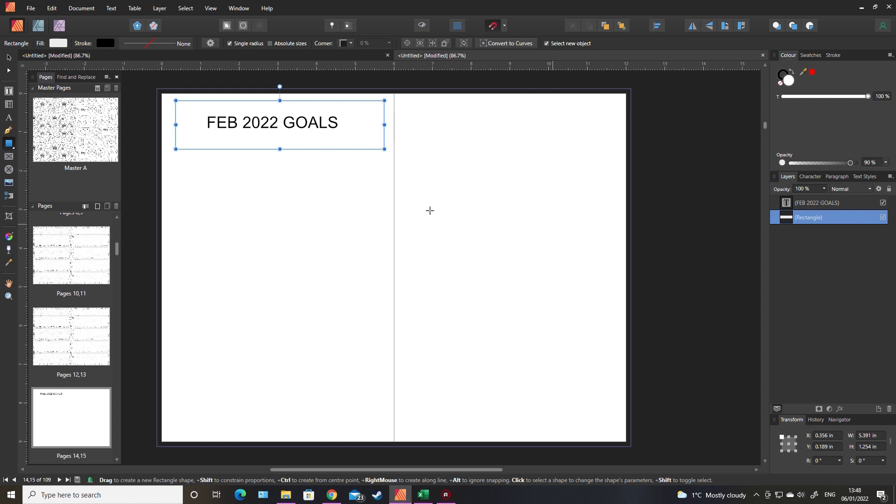
Step: Fit the box to the heading, then add a blank facing 6×9 Master B and open it
left_click_drag(279, 148, 280, 141)
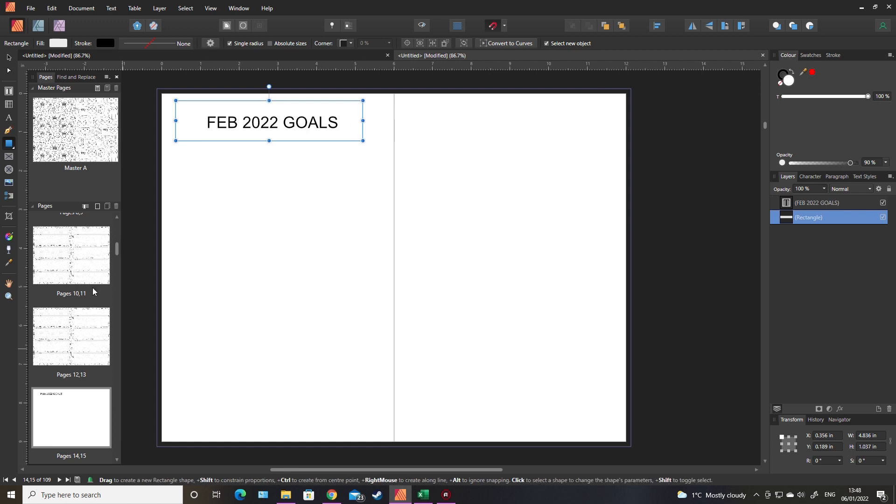
right_click(82, 188)
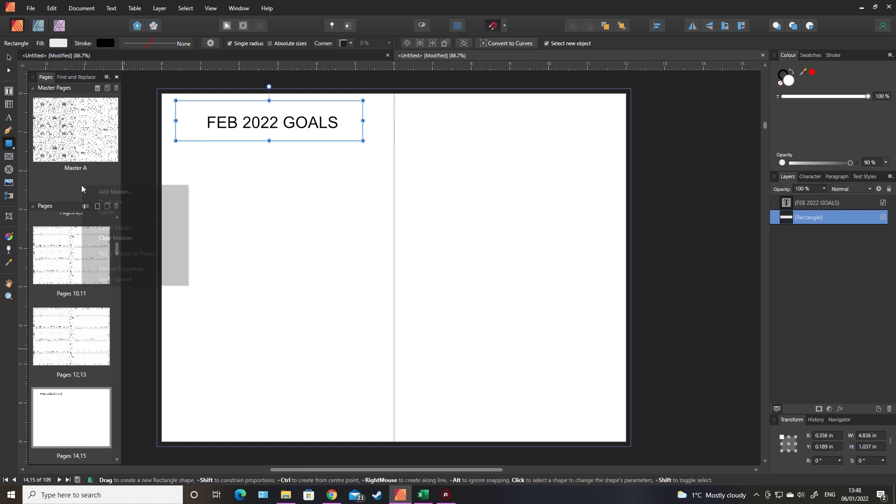
left_click(115, 192)
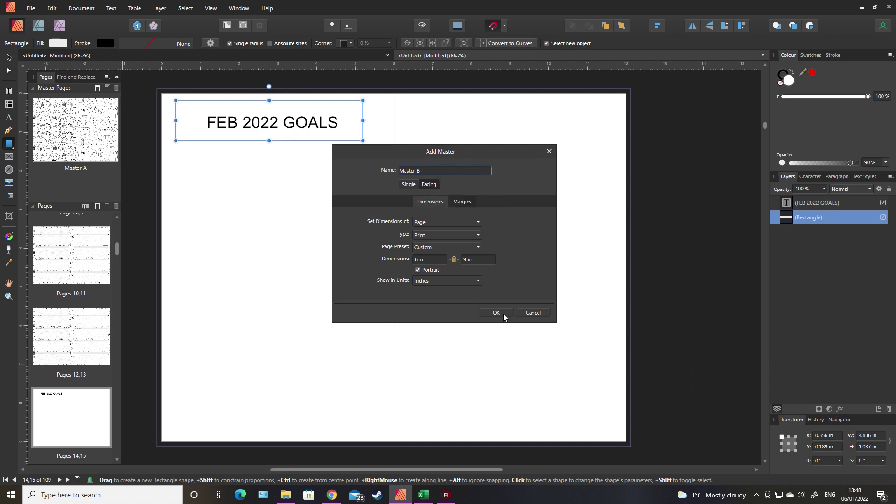
left_click(495, 312)
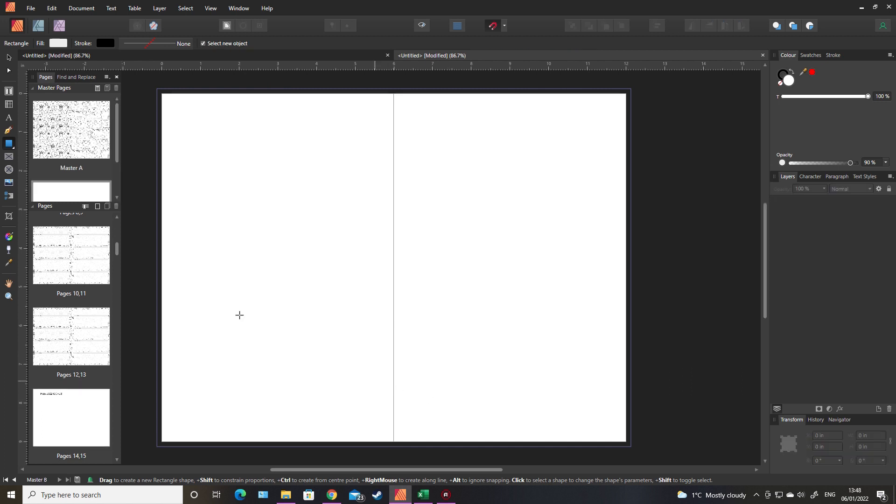
left_click(71, 191)
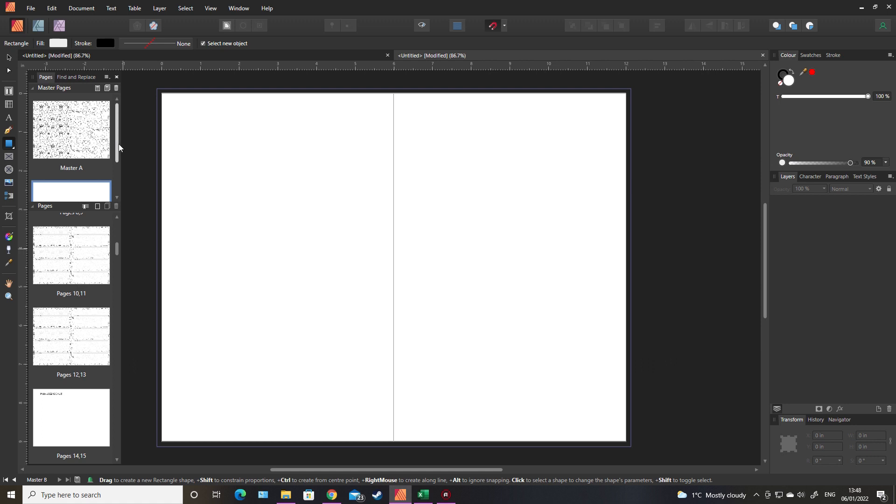
left_click(71, 155)
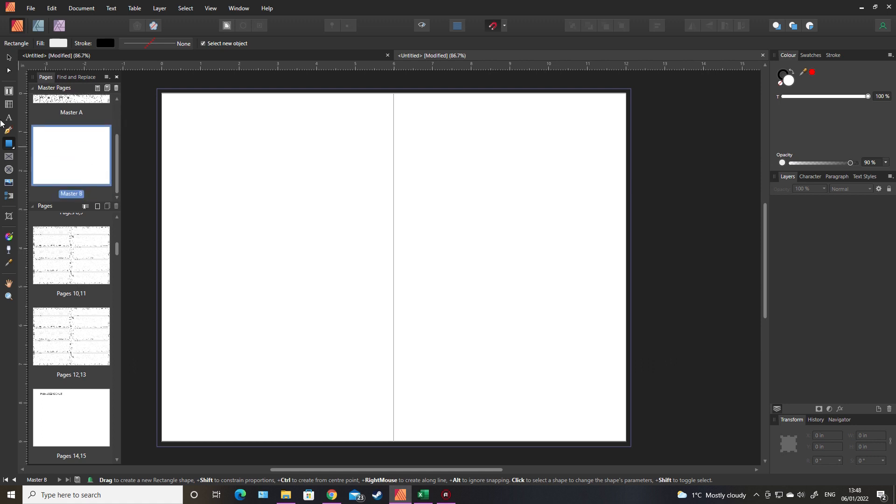
mouse_move(9, 184)
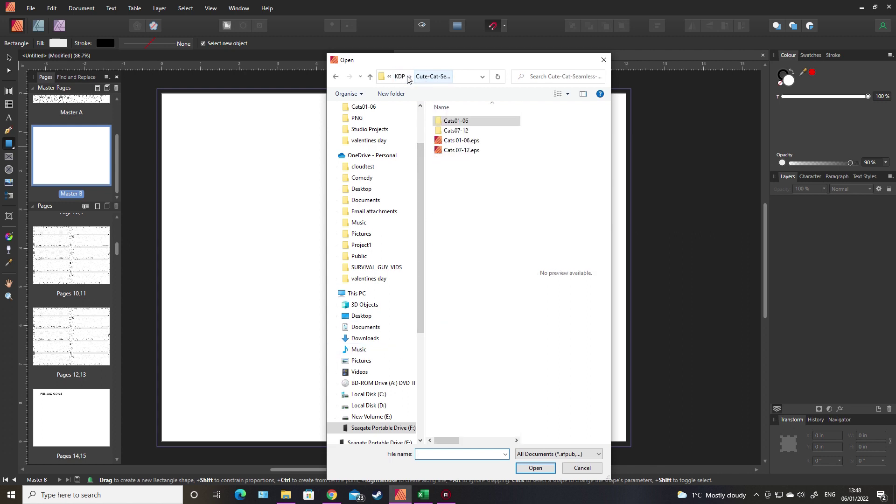
Step: Place 12-01.jpg from the Cats07-12 folder across both Master B pages
double_click(455, 130)
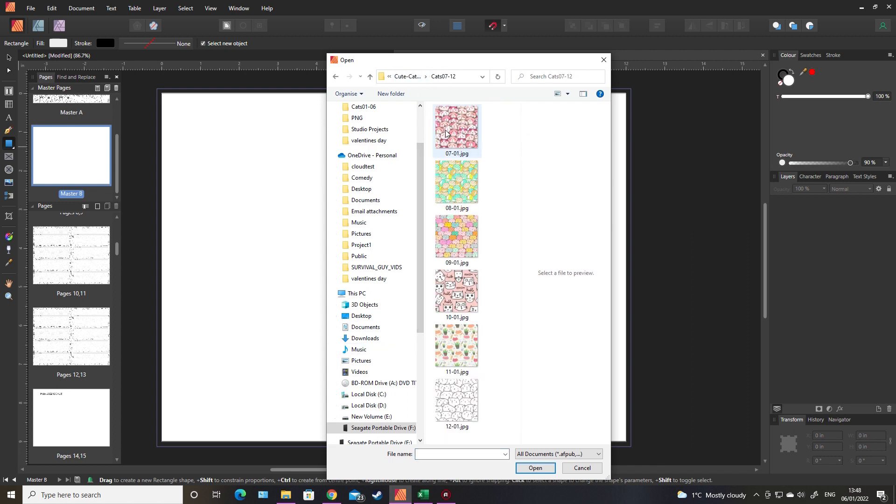
left_click(533, 468)
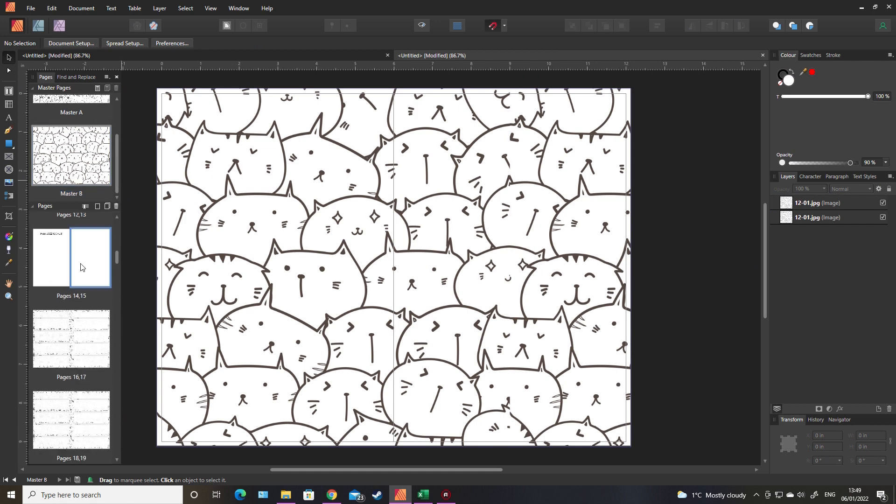
Step: Apply Master B to pages 14–15 so the heading sits over the cat pattern
right_click(71, 257)
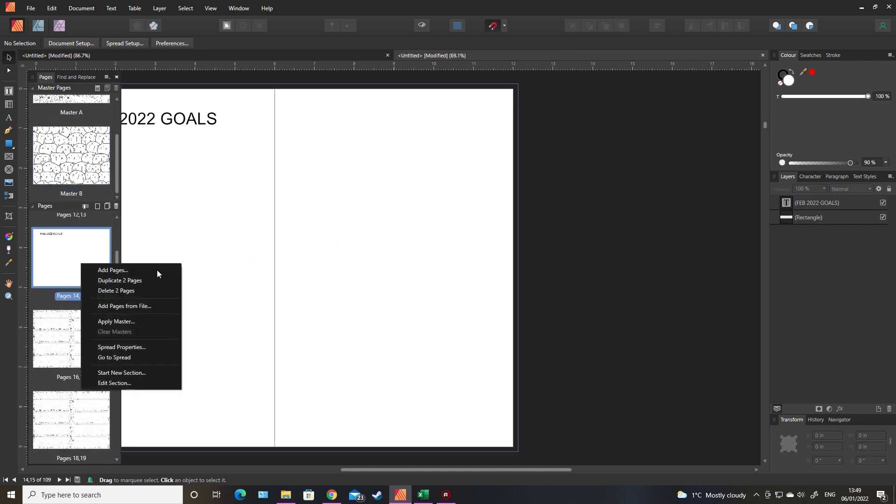
left_click(116, 322)
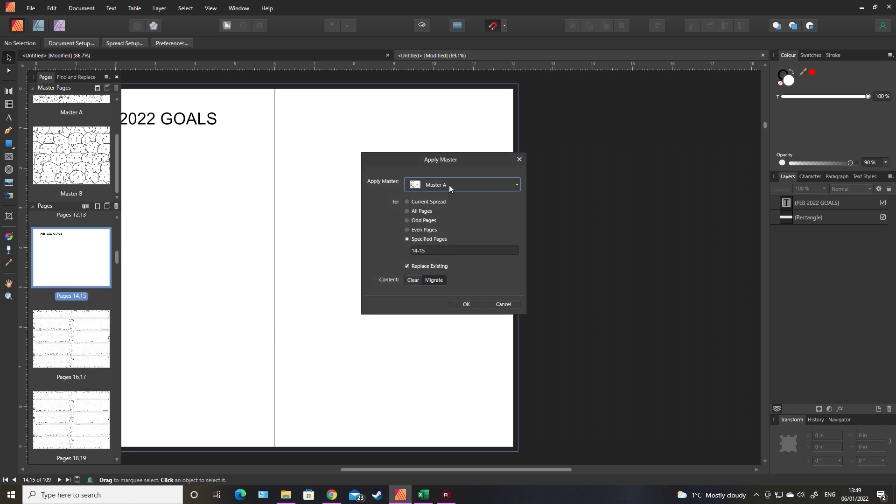
left_click(466, 303)
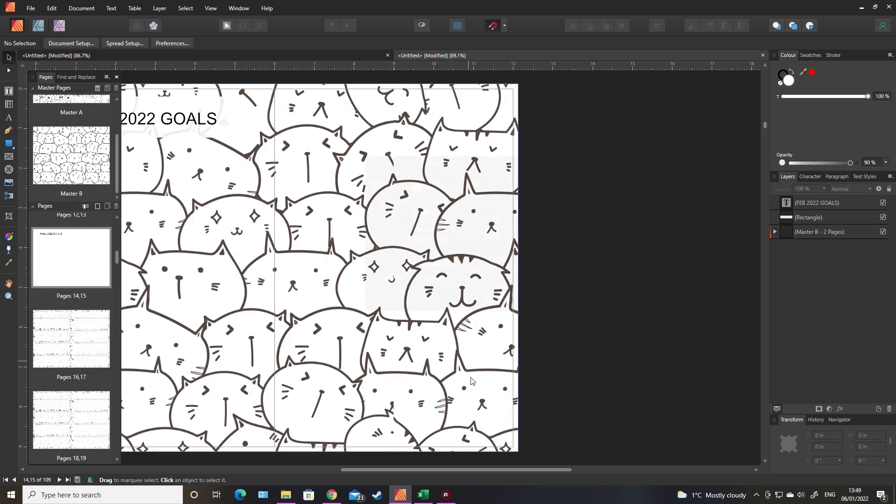
scroll("right", 3)
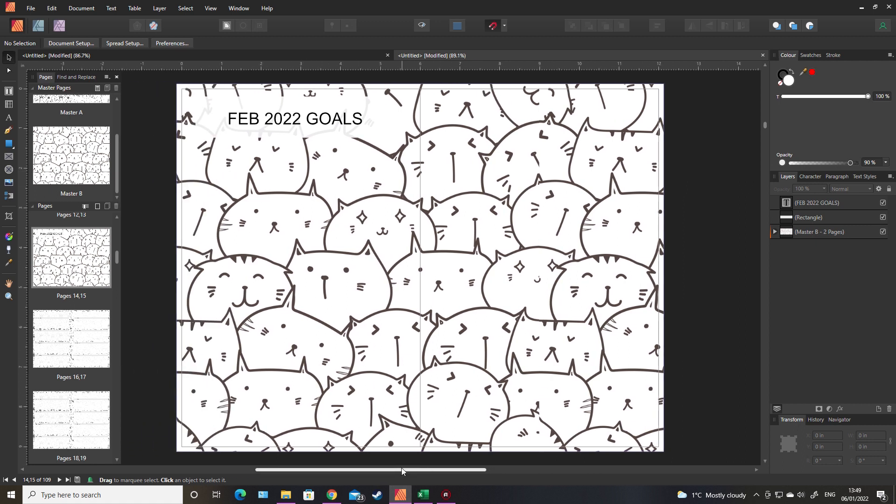
left_click(295, 118)
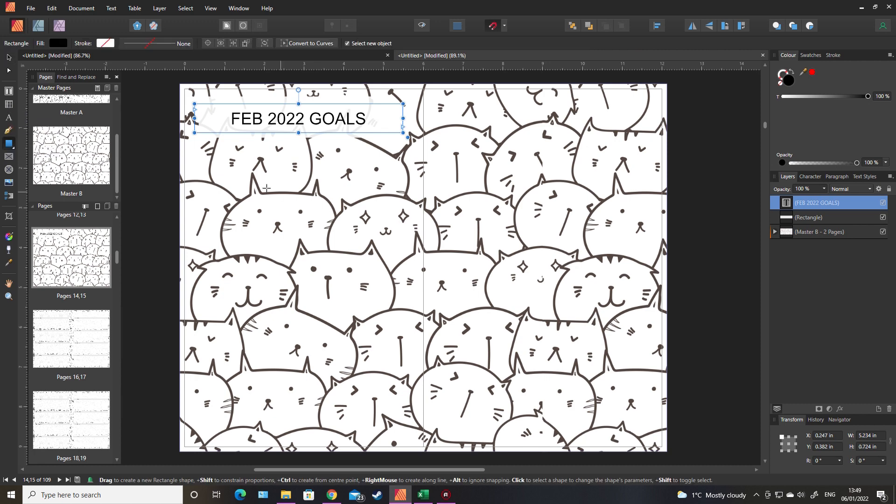
Step: Draw a white 90% opacity rectangle under the FEB 2022 GOALS heading and deselect it
left_click_drag(199, 147, 224, 191)
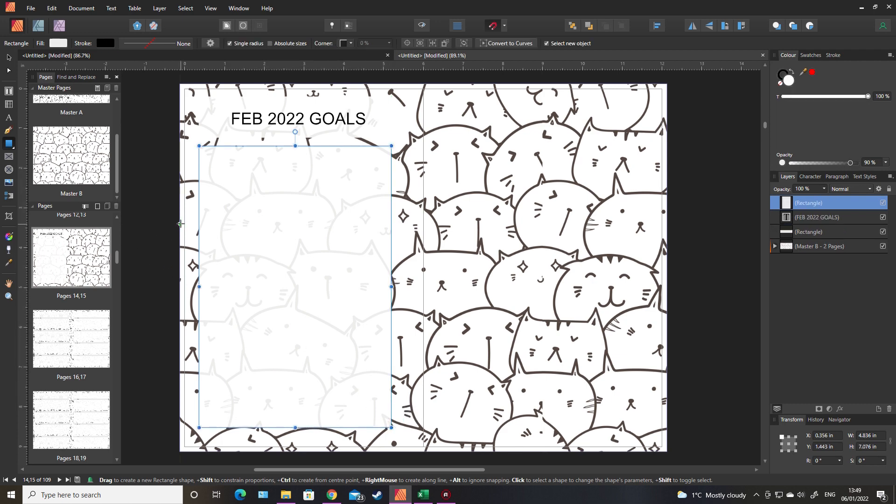
mouse_move(9, 58)
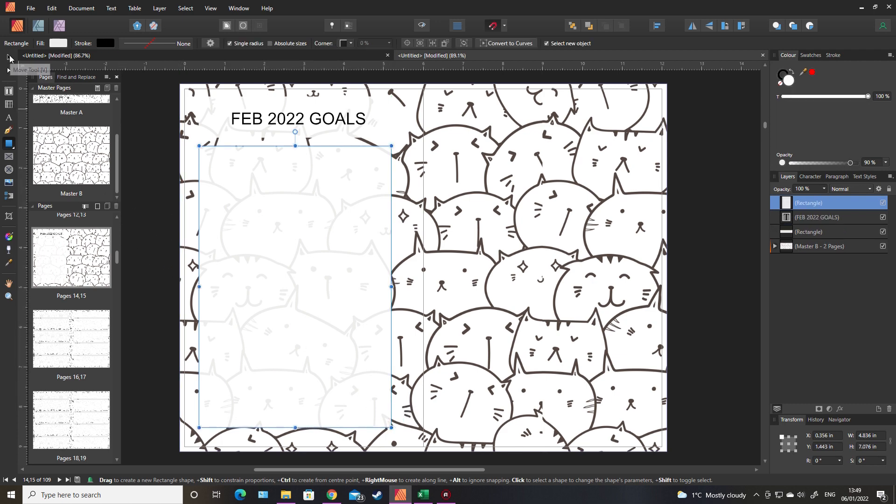
left_click(9, 57)
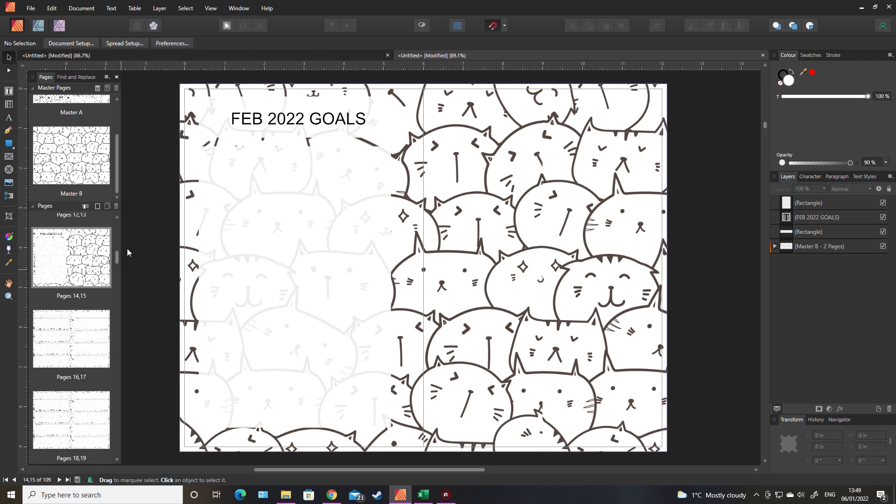
mouse_move(122, 180)
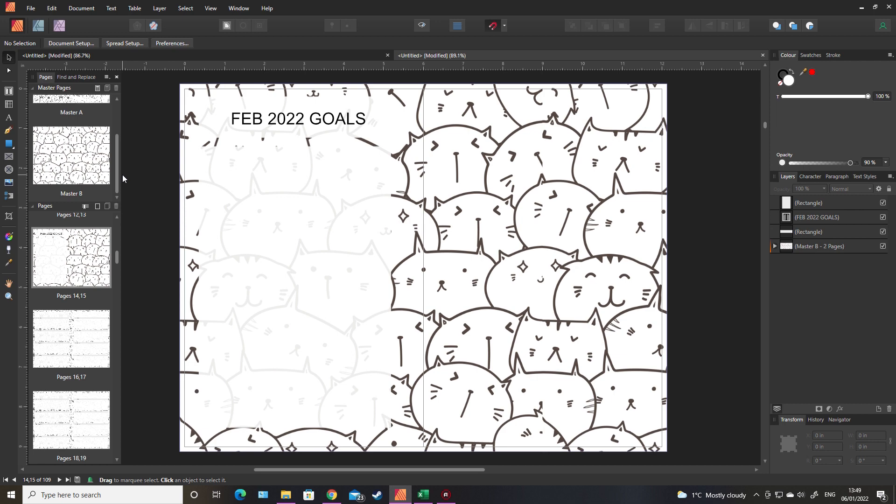
mouse_move(198, 163)
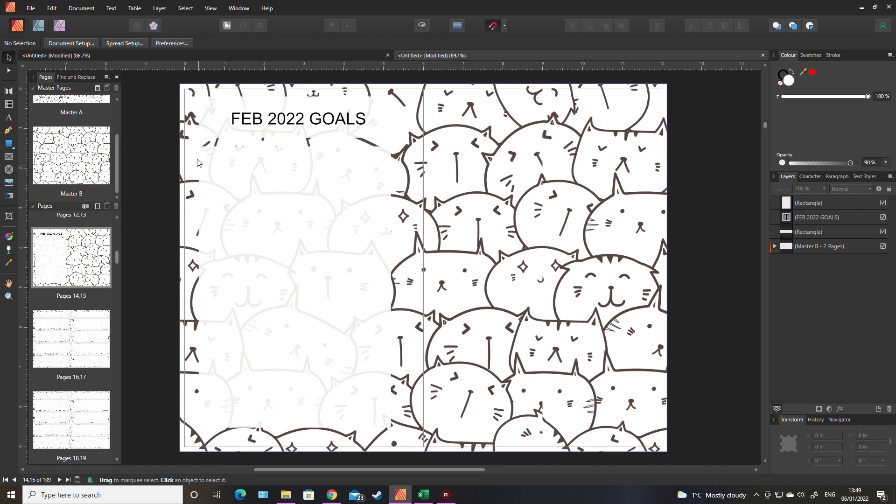
left_click(297, 118)
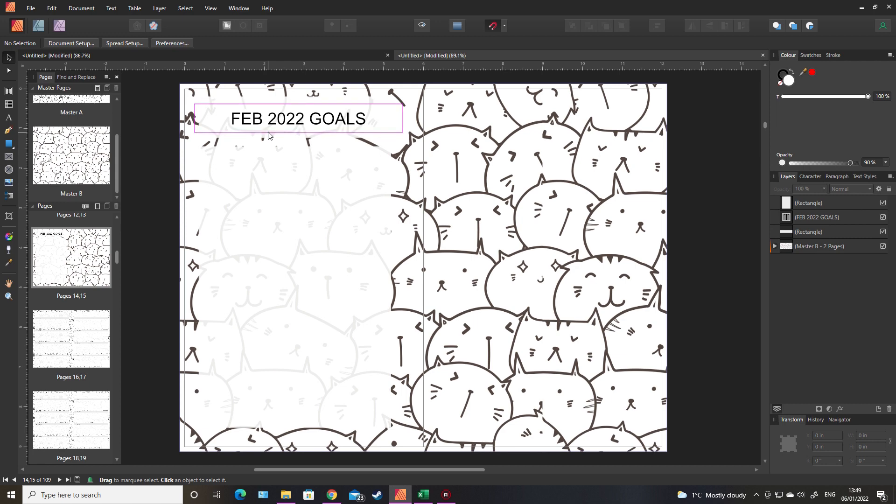
left_click(269, 135)
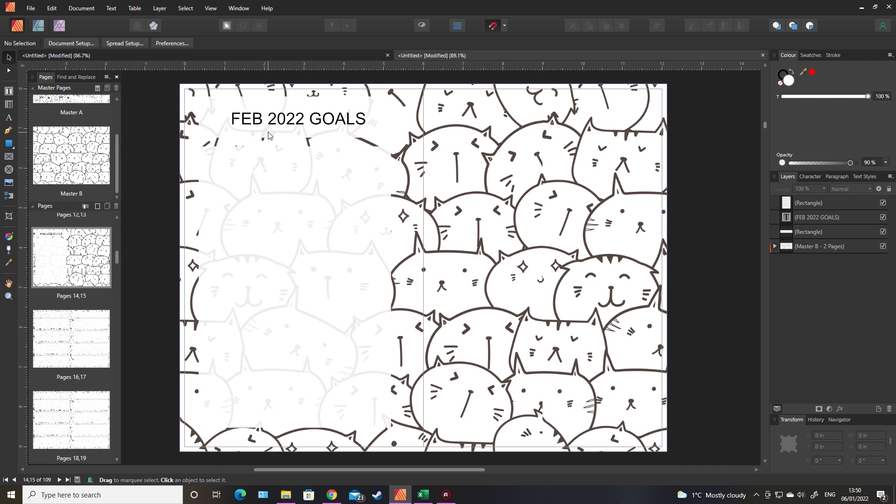
mouse_move(109, 162)
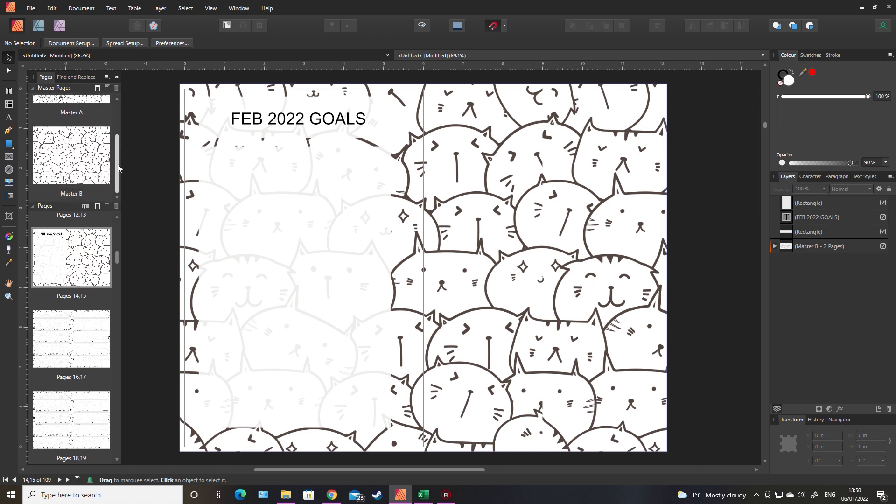
mouse_move(137, 171)
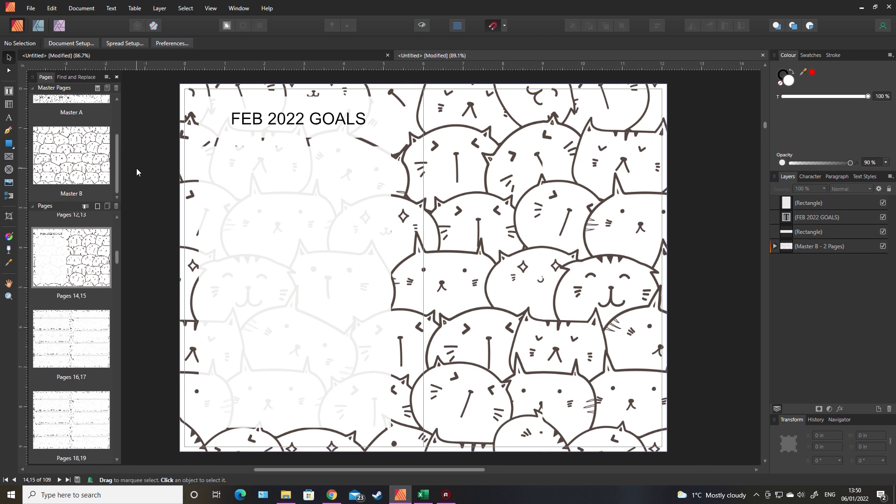
mouse_move(269, 177)
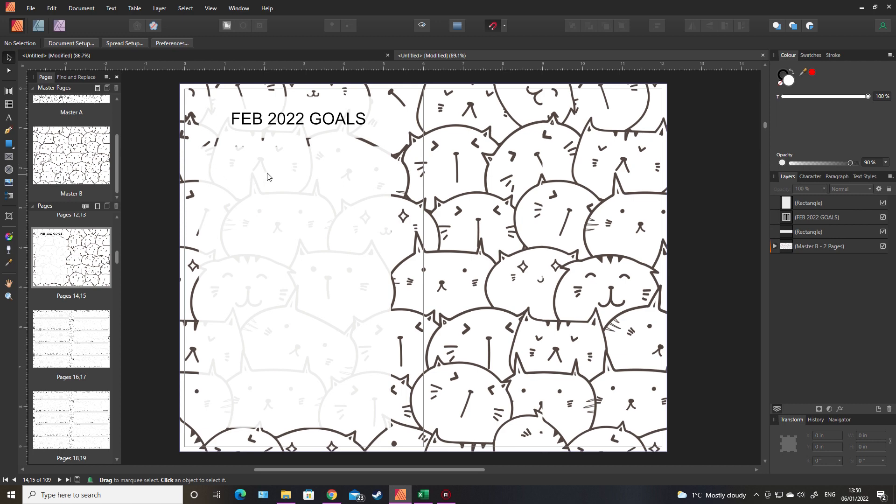
mouse_move(203, 122)
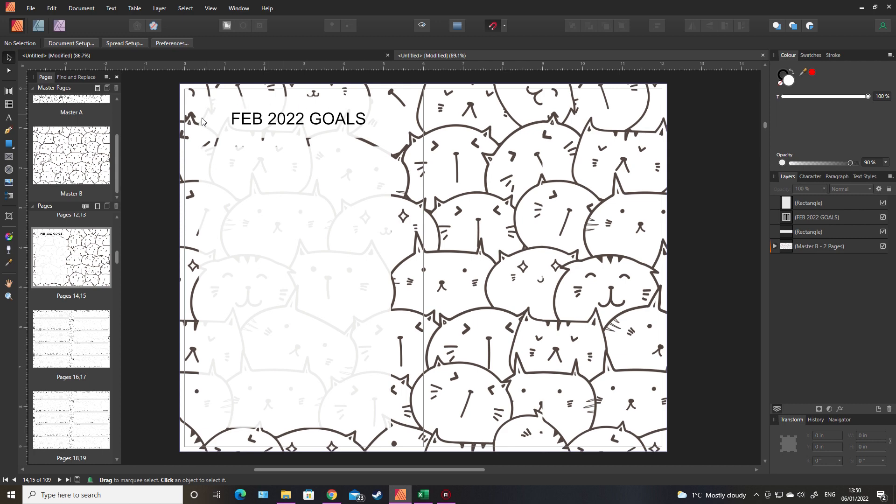
mouse_move(692, 328)
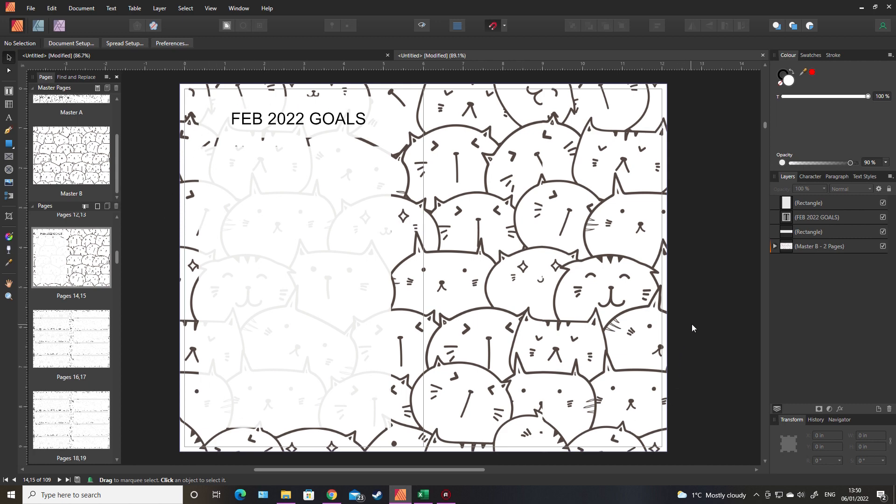
mouse_move(695, 366)
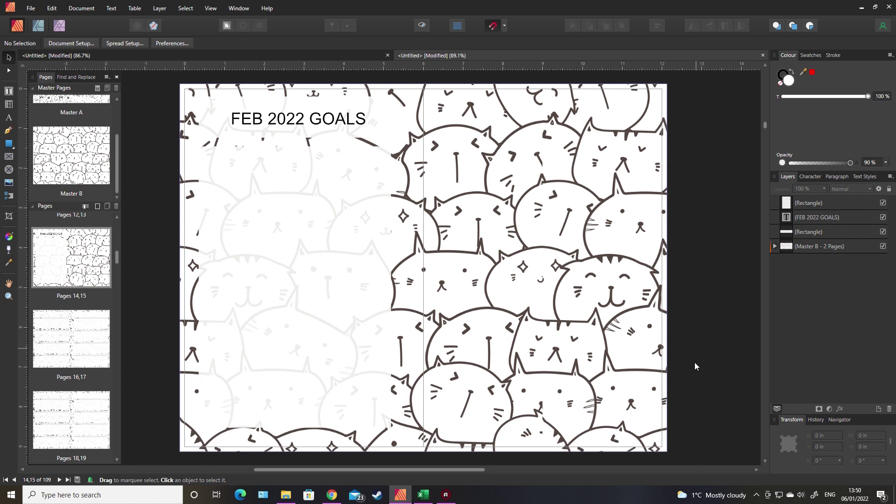
mouse_move(690, 400)
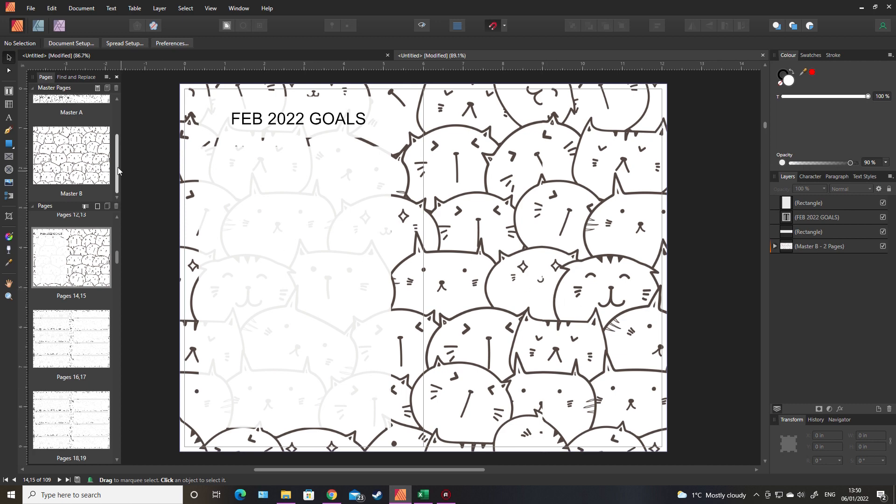
Step: Scroll the Pages panel up to reach Master A in the Master Pages section
scroll("up", 3)
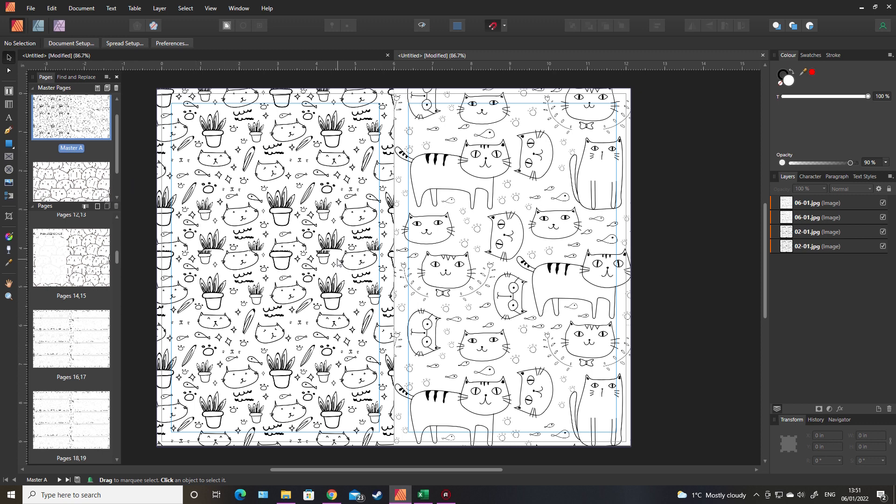
mouse_move(192, 296)
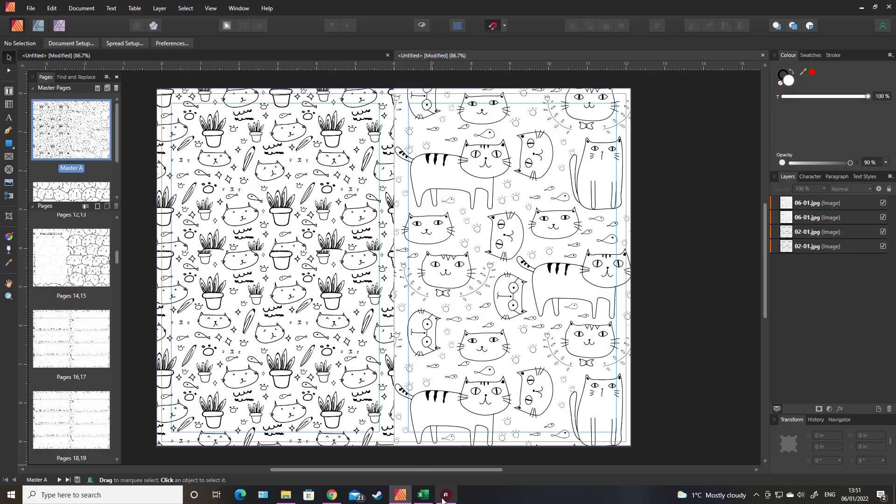
Step: Switch to the 2023 Planner Merge Data workbook in Excel via the taskbar
left_click(422, 494)
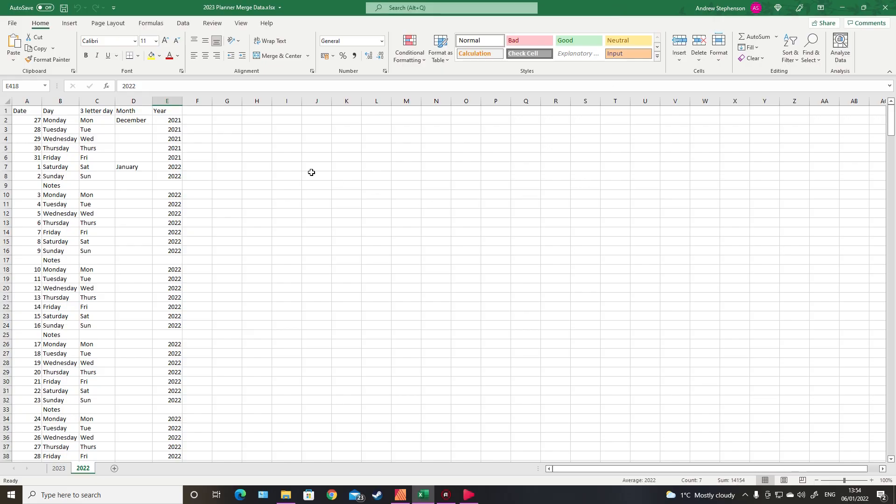
mouse_move(137, 313)
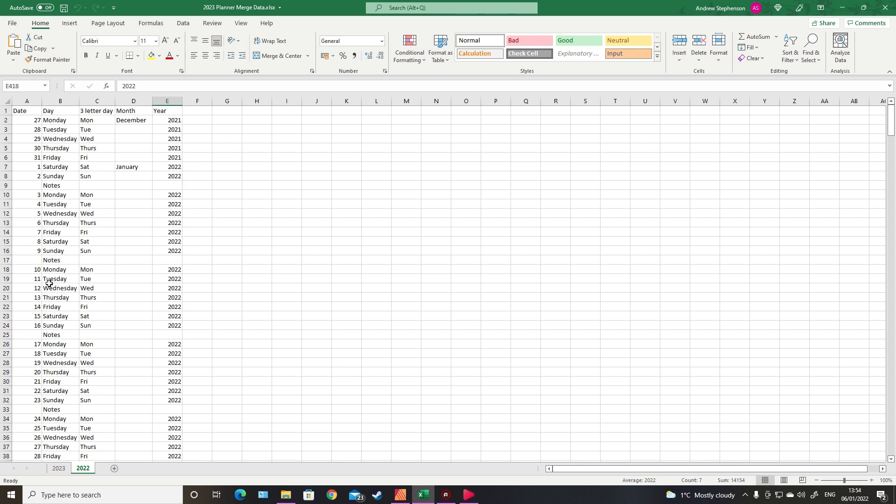
mouse_move(156, 121)
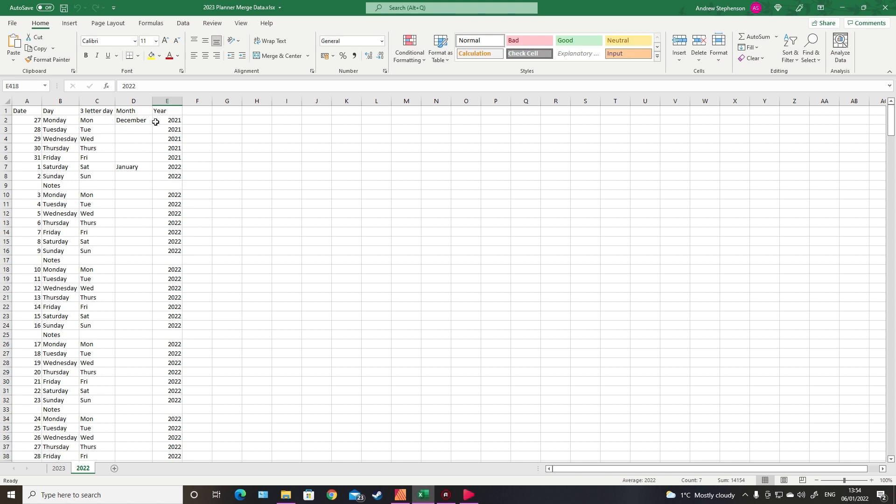
mouse_move(65, 184)
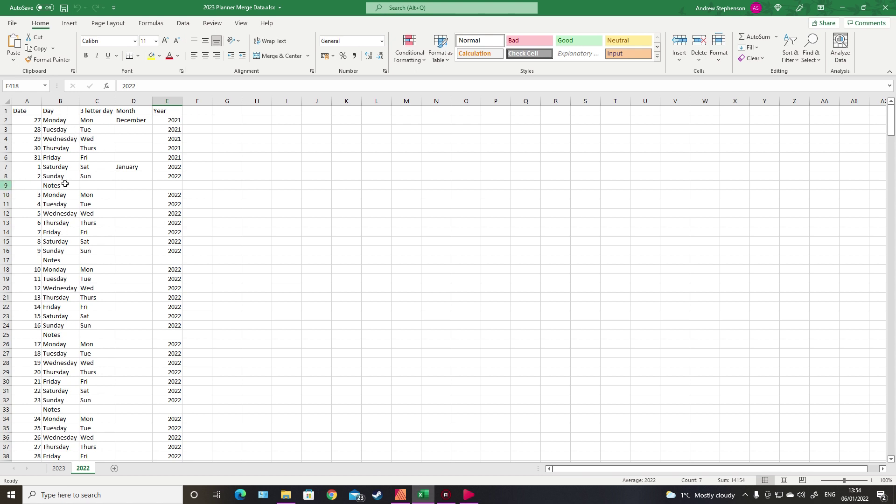
mouse_move(97, 194)
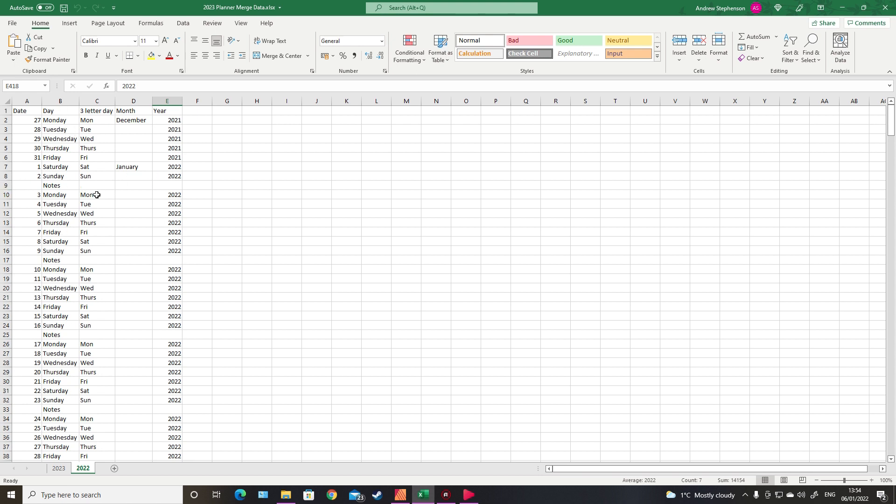
mouse_move(94, 193)
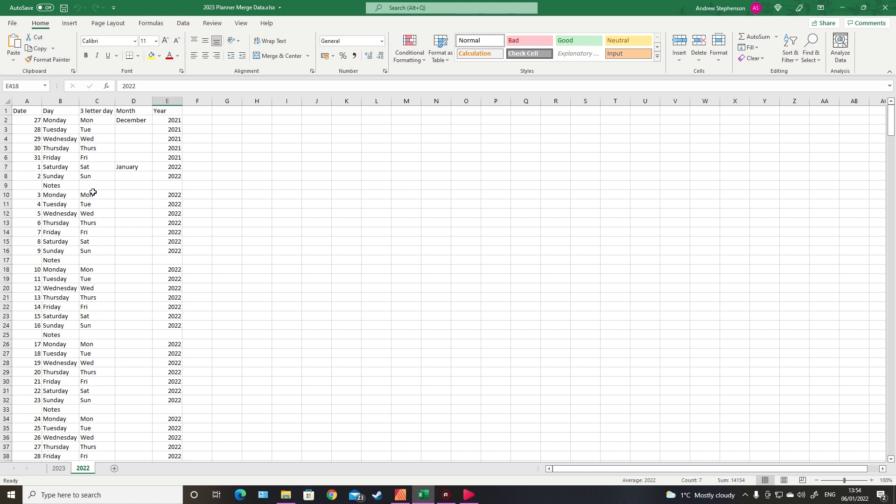
mouse_move(117, 184)
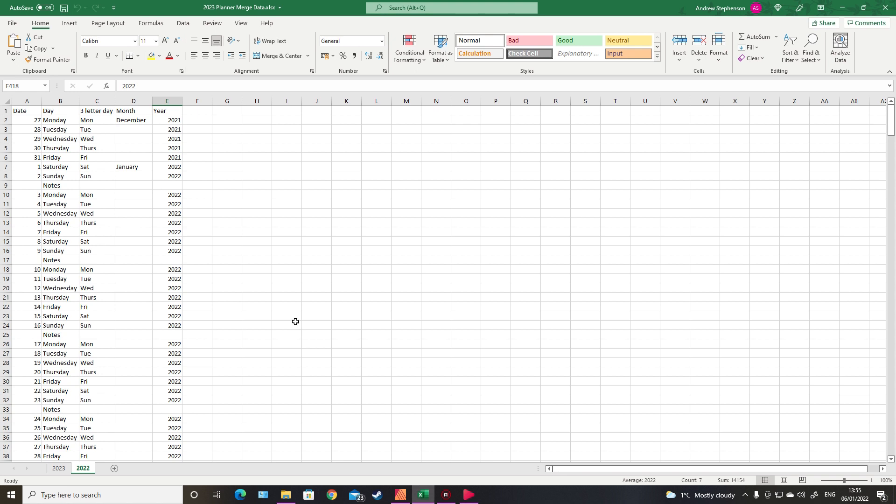
mouse_move(294, 224)
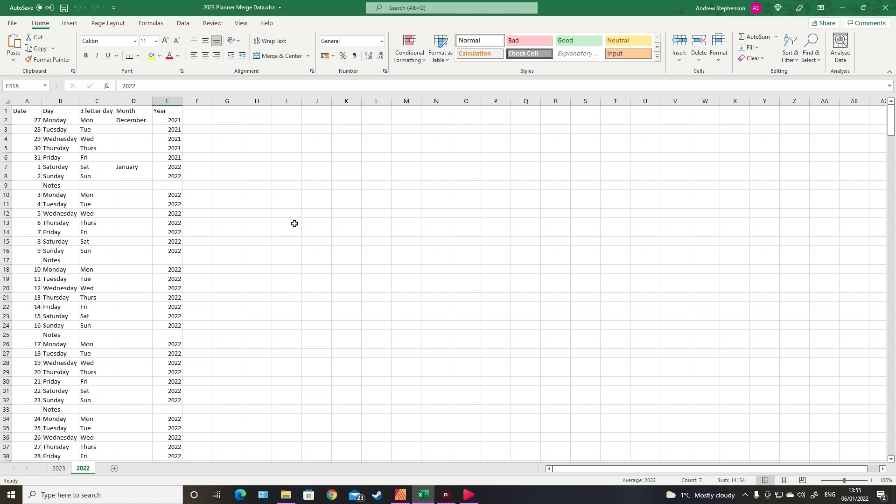
mouse_move(222, 141)
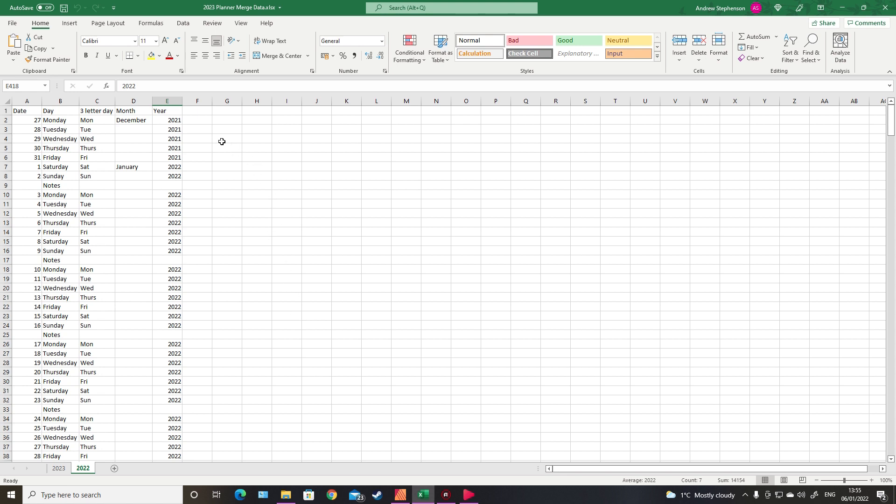